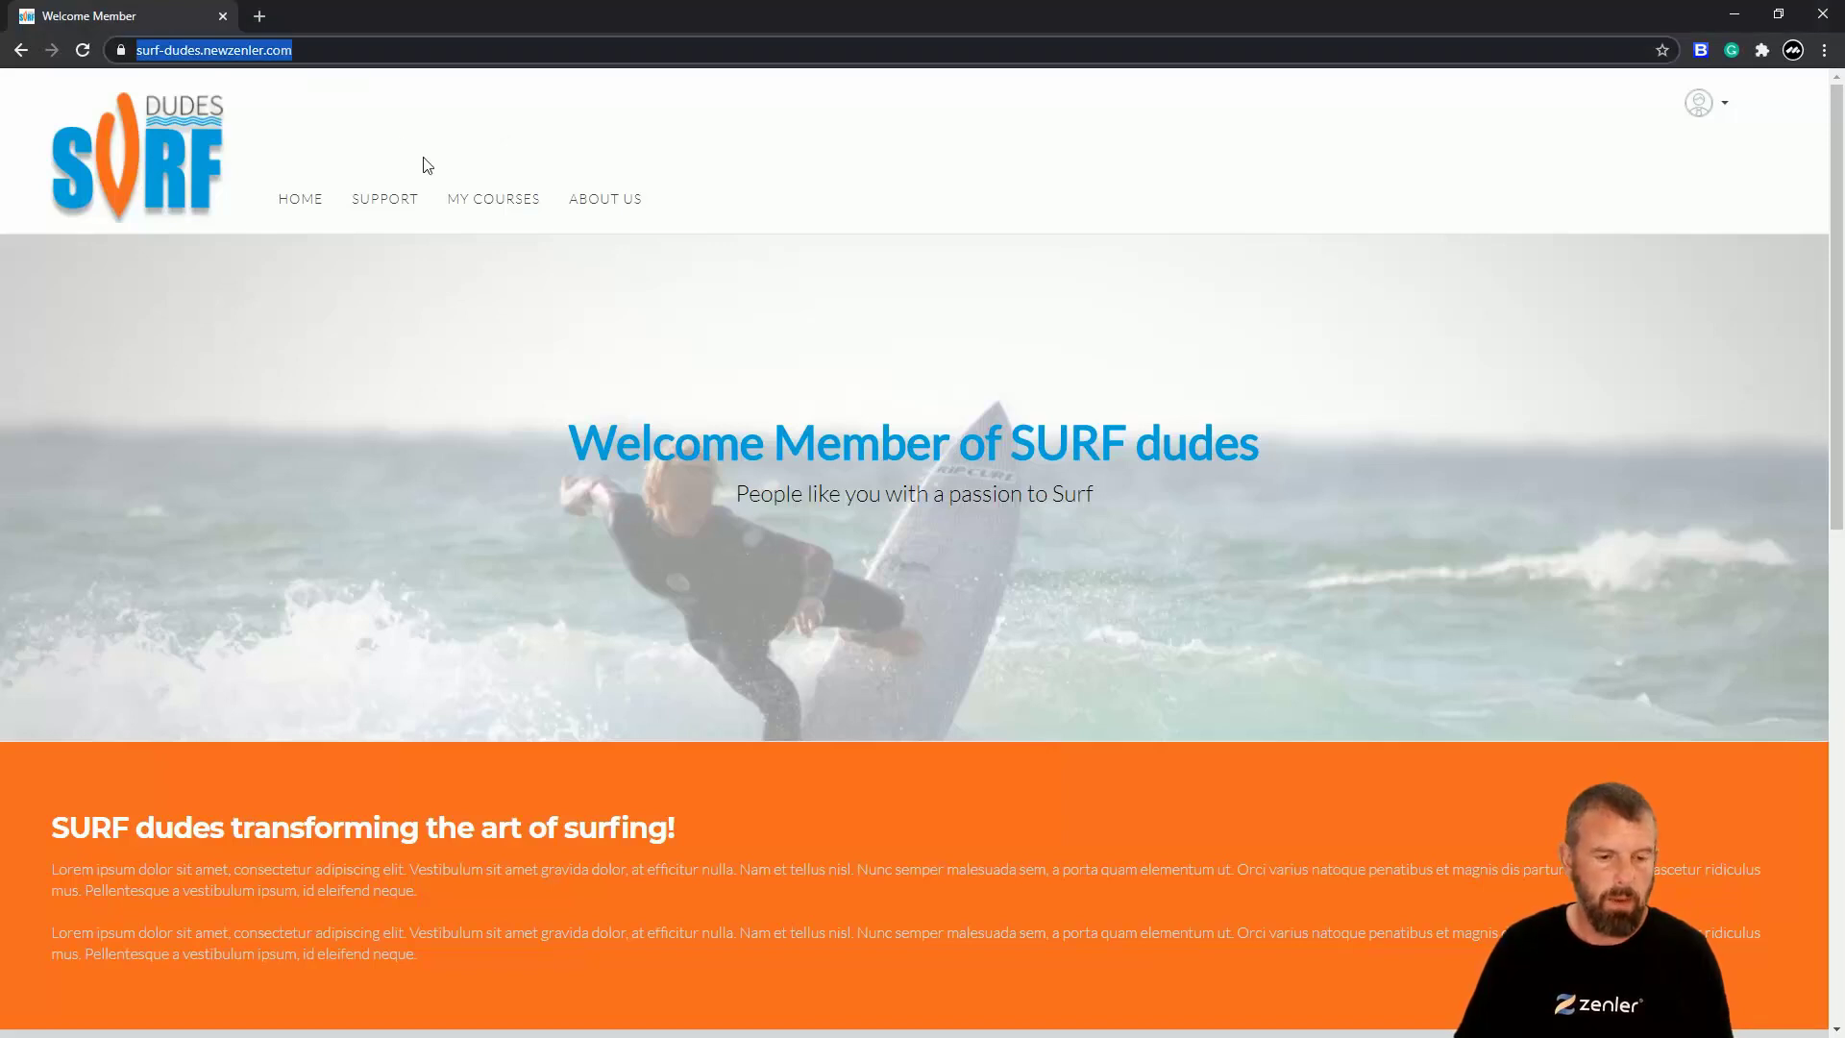
# - From the member site, enter the admin dashboard and go to Site > Integrations
pyautogui.click(258, 16)
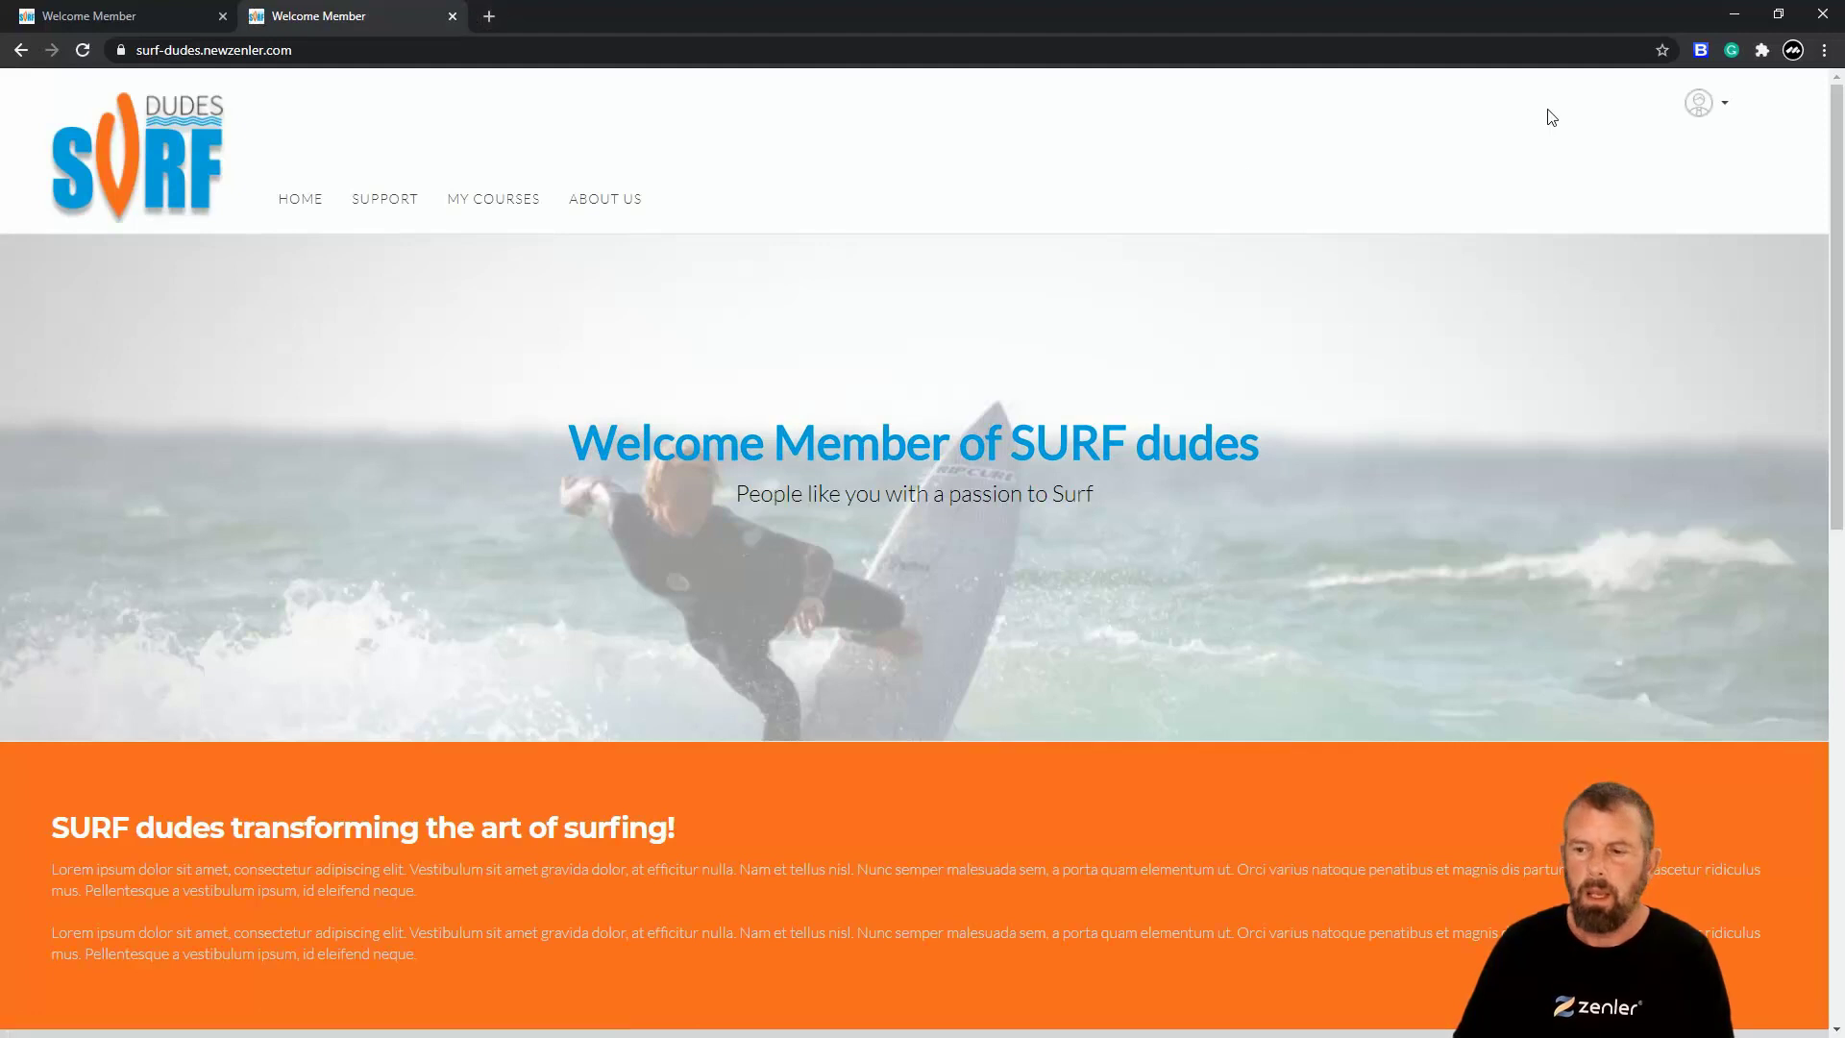
pyautogui.click(1697, 102)
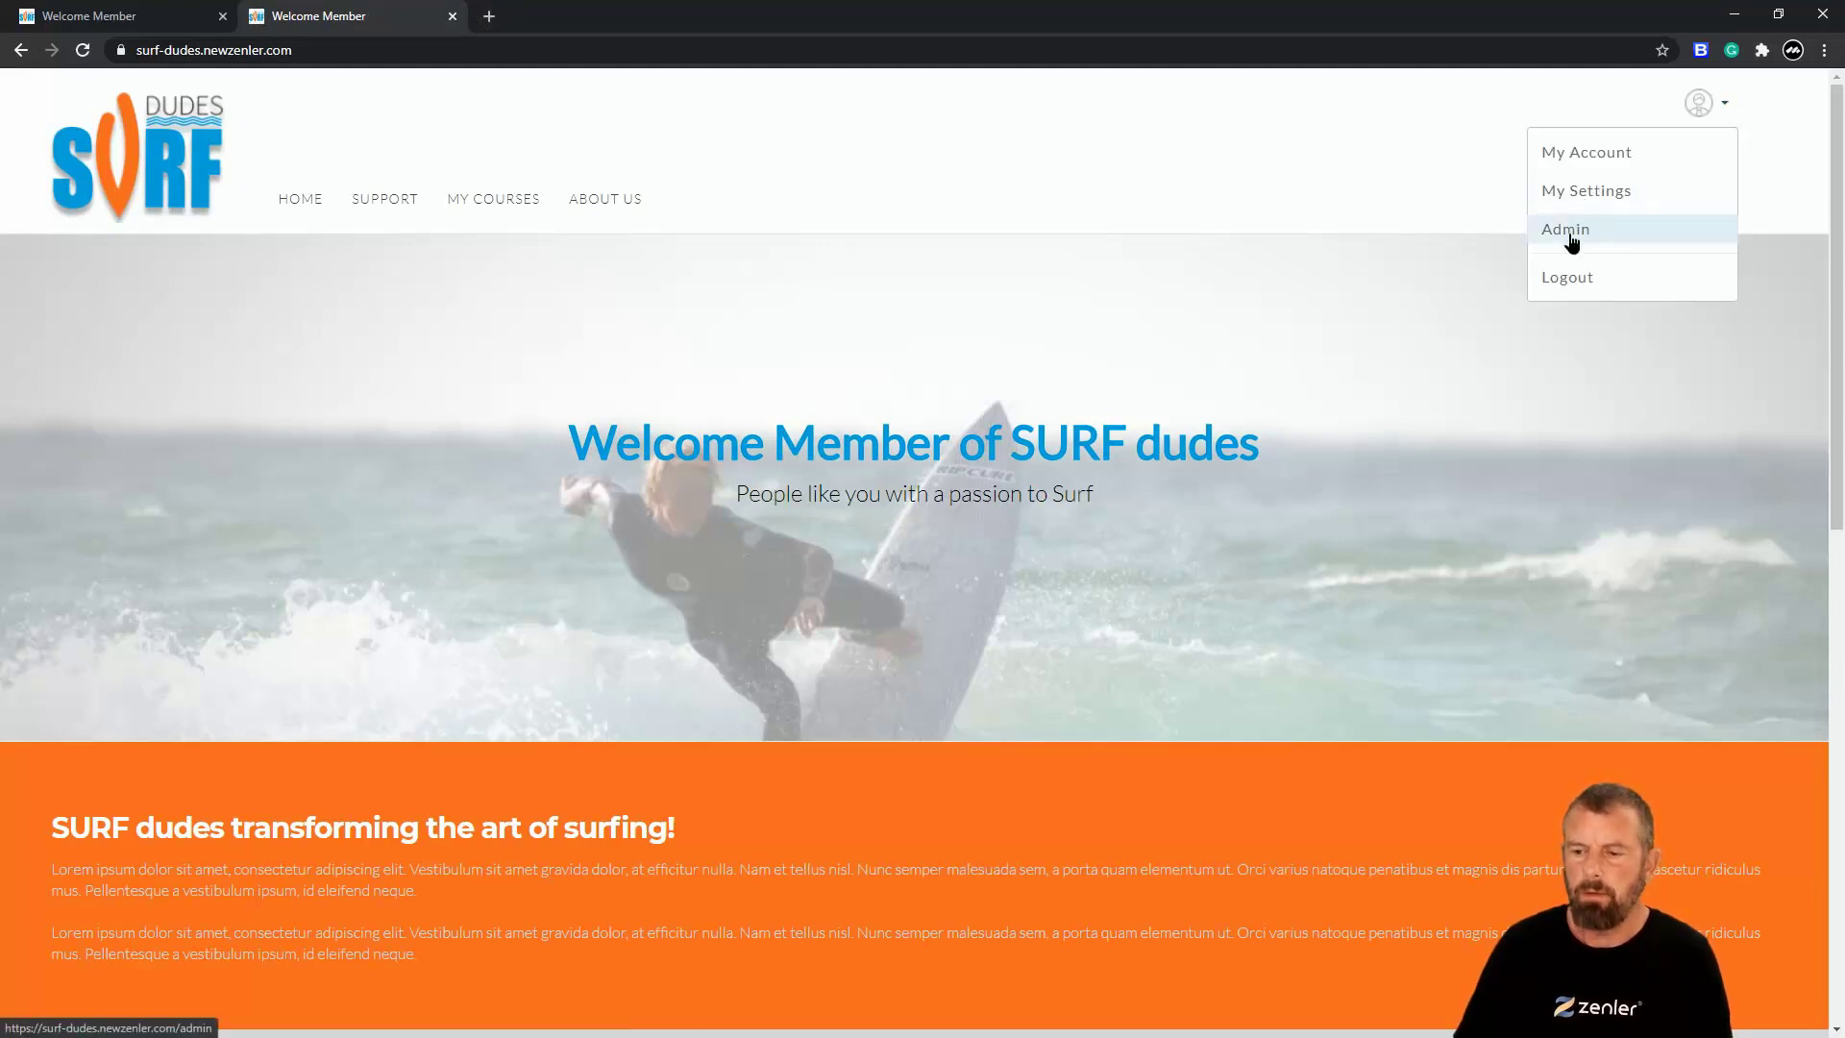
pyautogui.click(1564, 229)
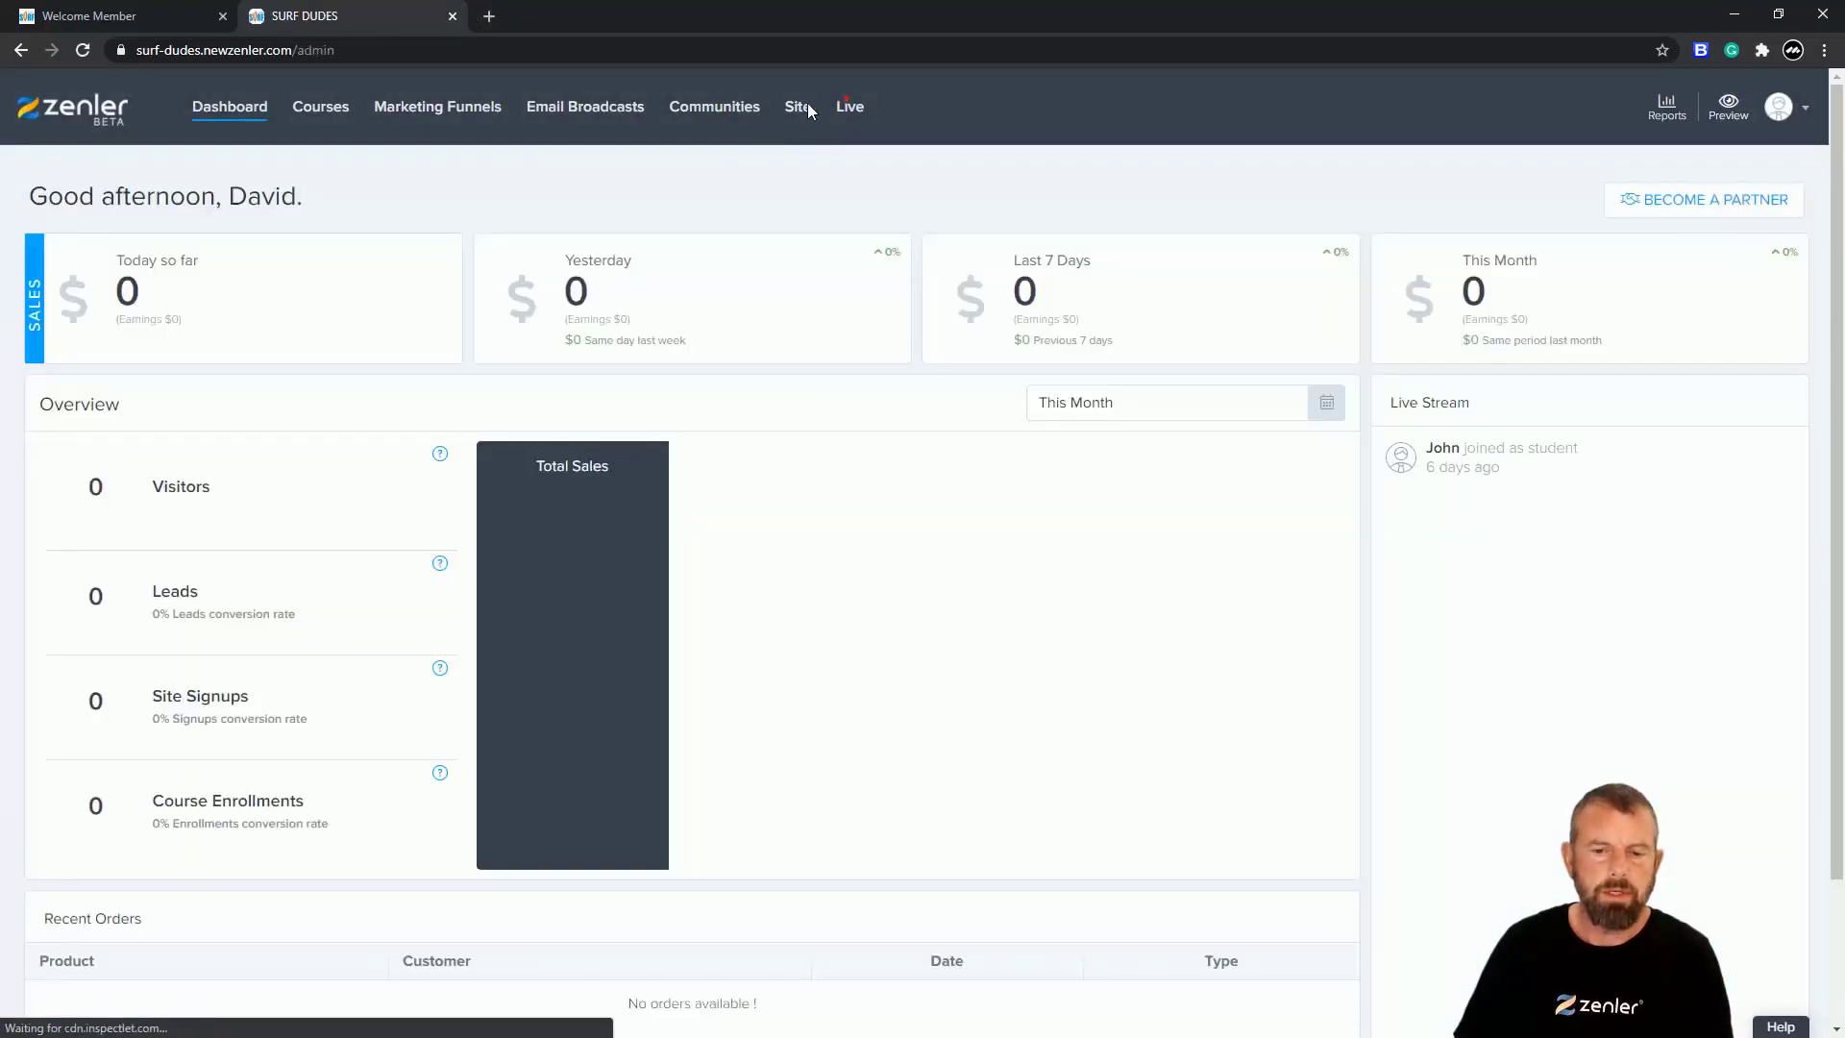
pyautogui.click(795, 106)
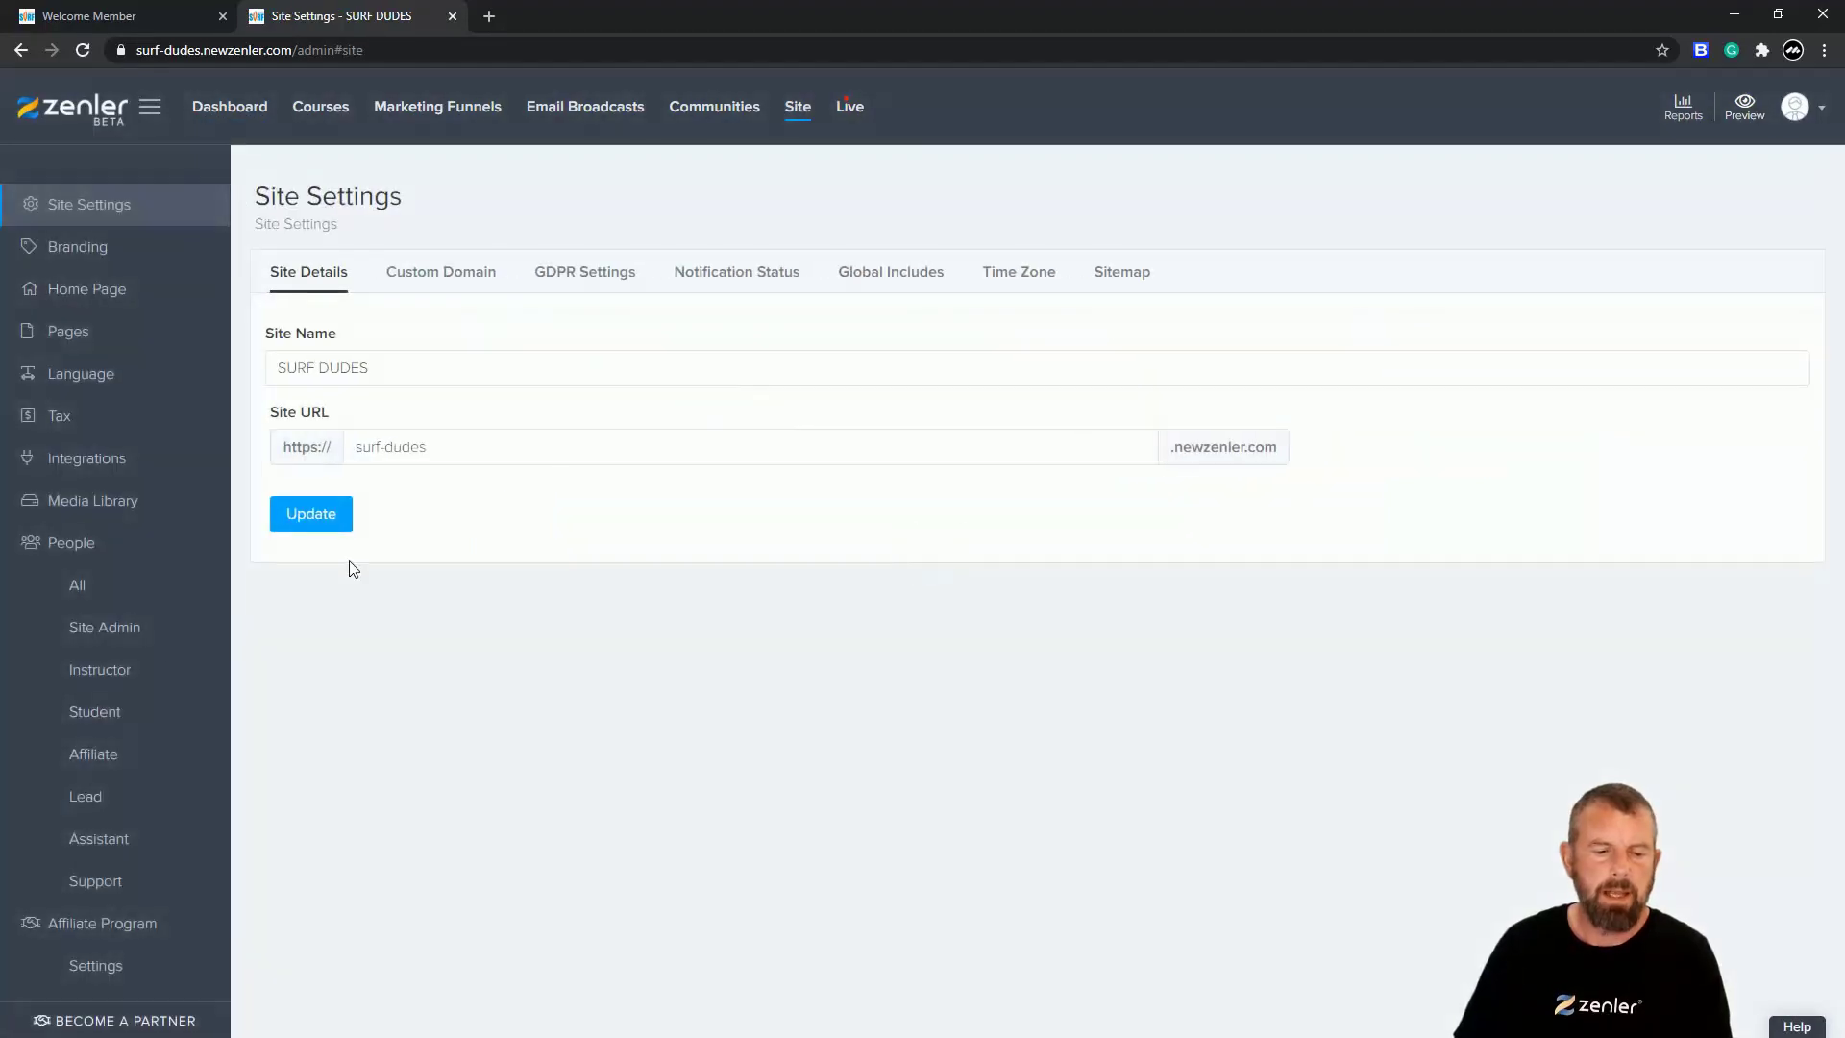
pyautogui.click(88, 457)
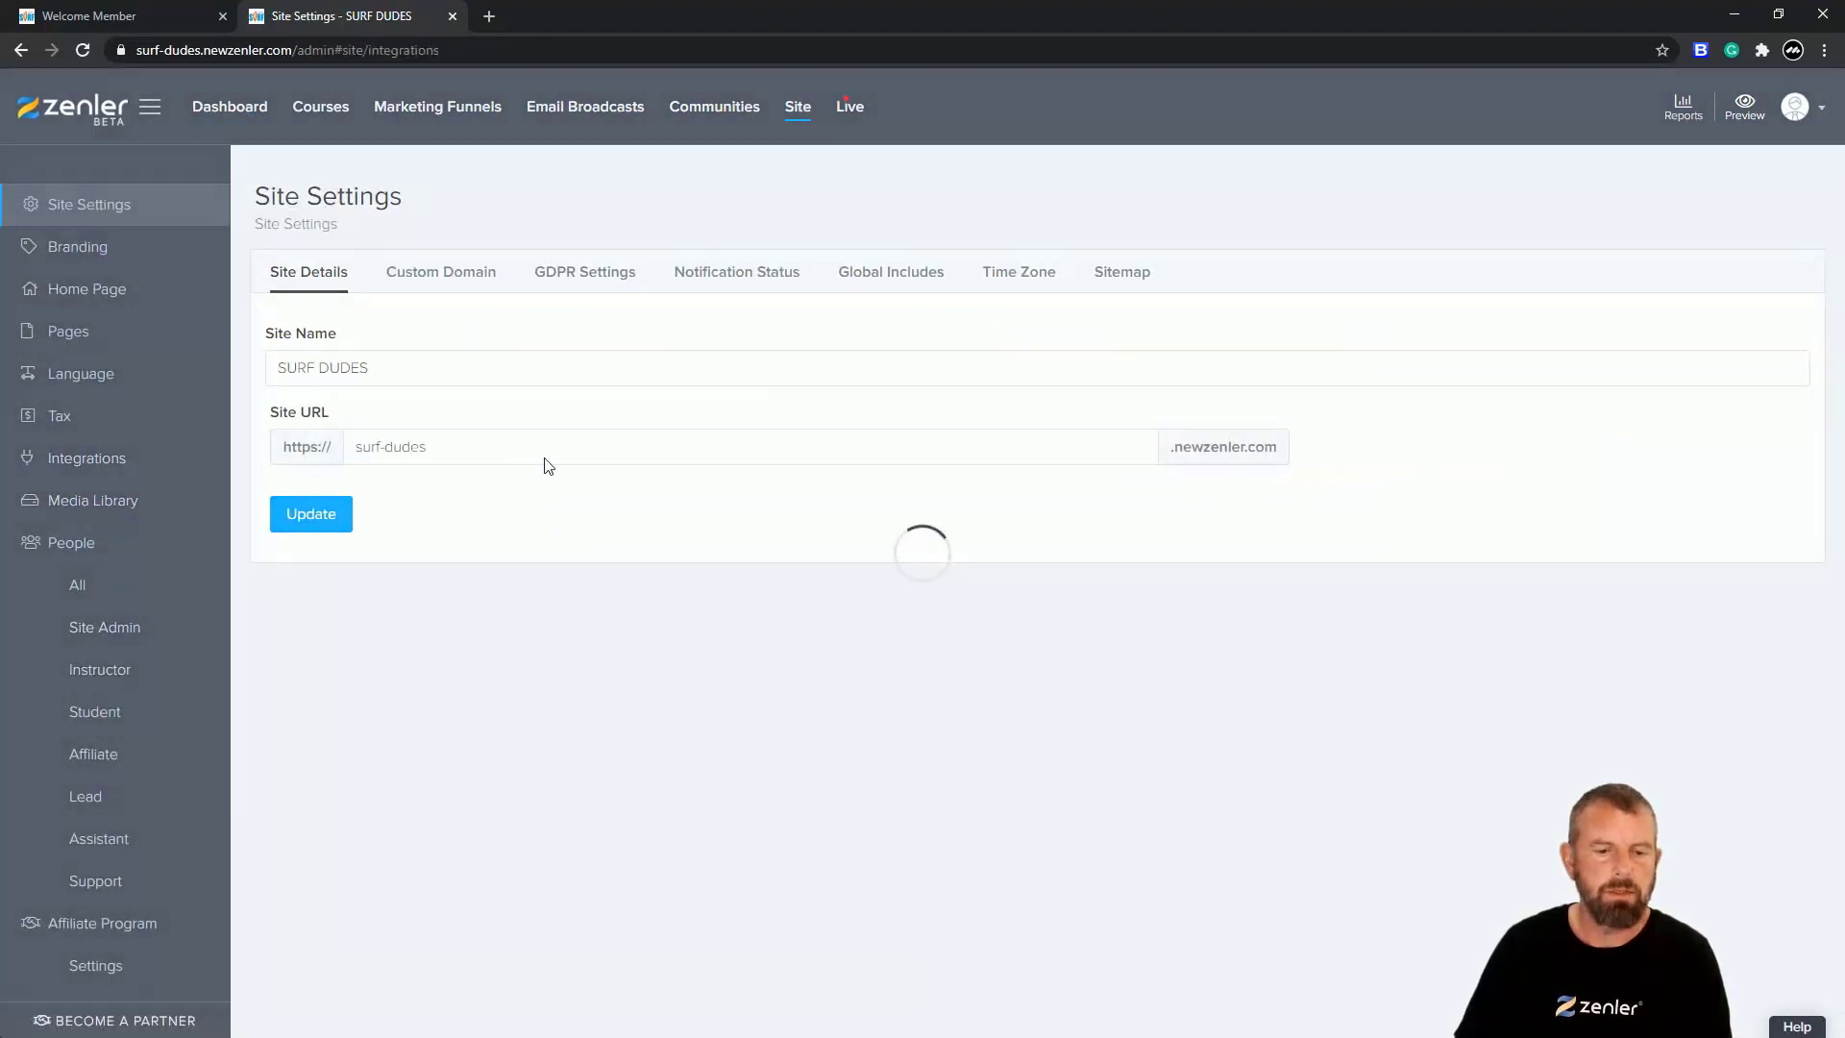
# - Load the Integrations page showing Stripe active and PayPal not yet connected
pyautogui.click(85, 458)
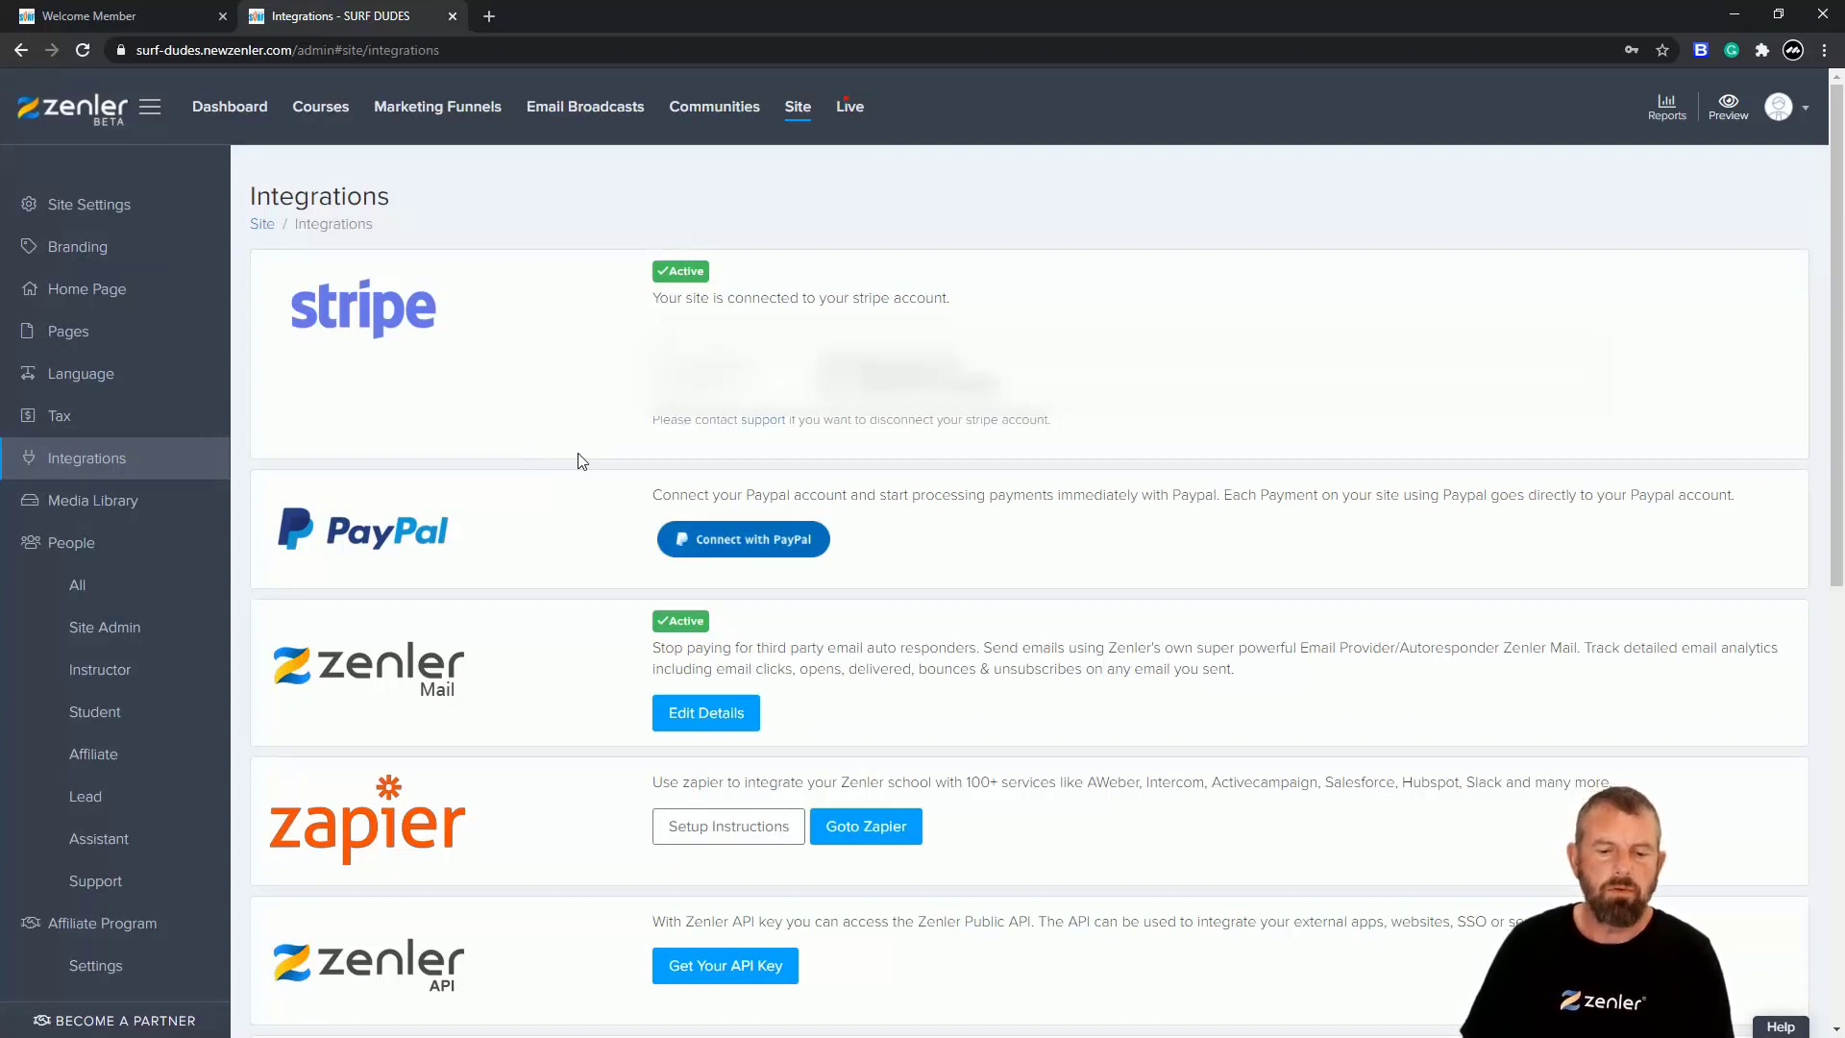
pyautogui.moveTo(727, 498)
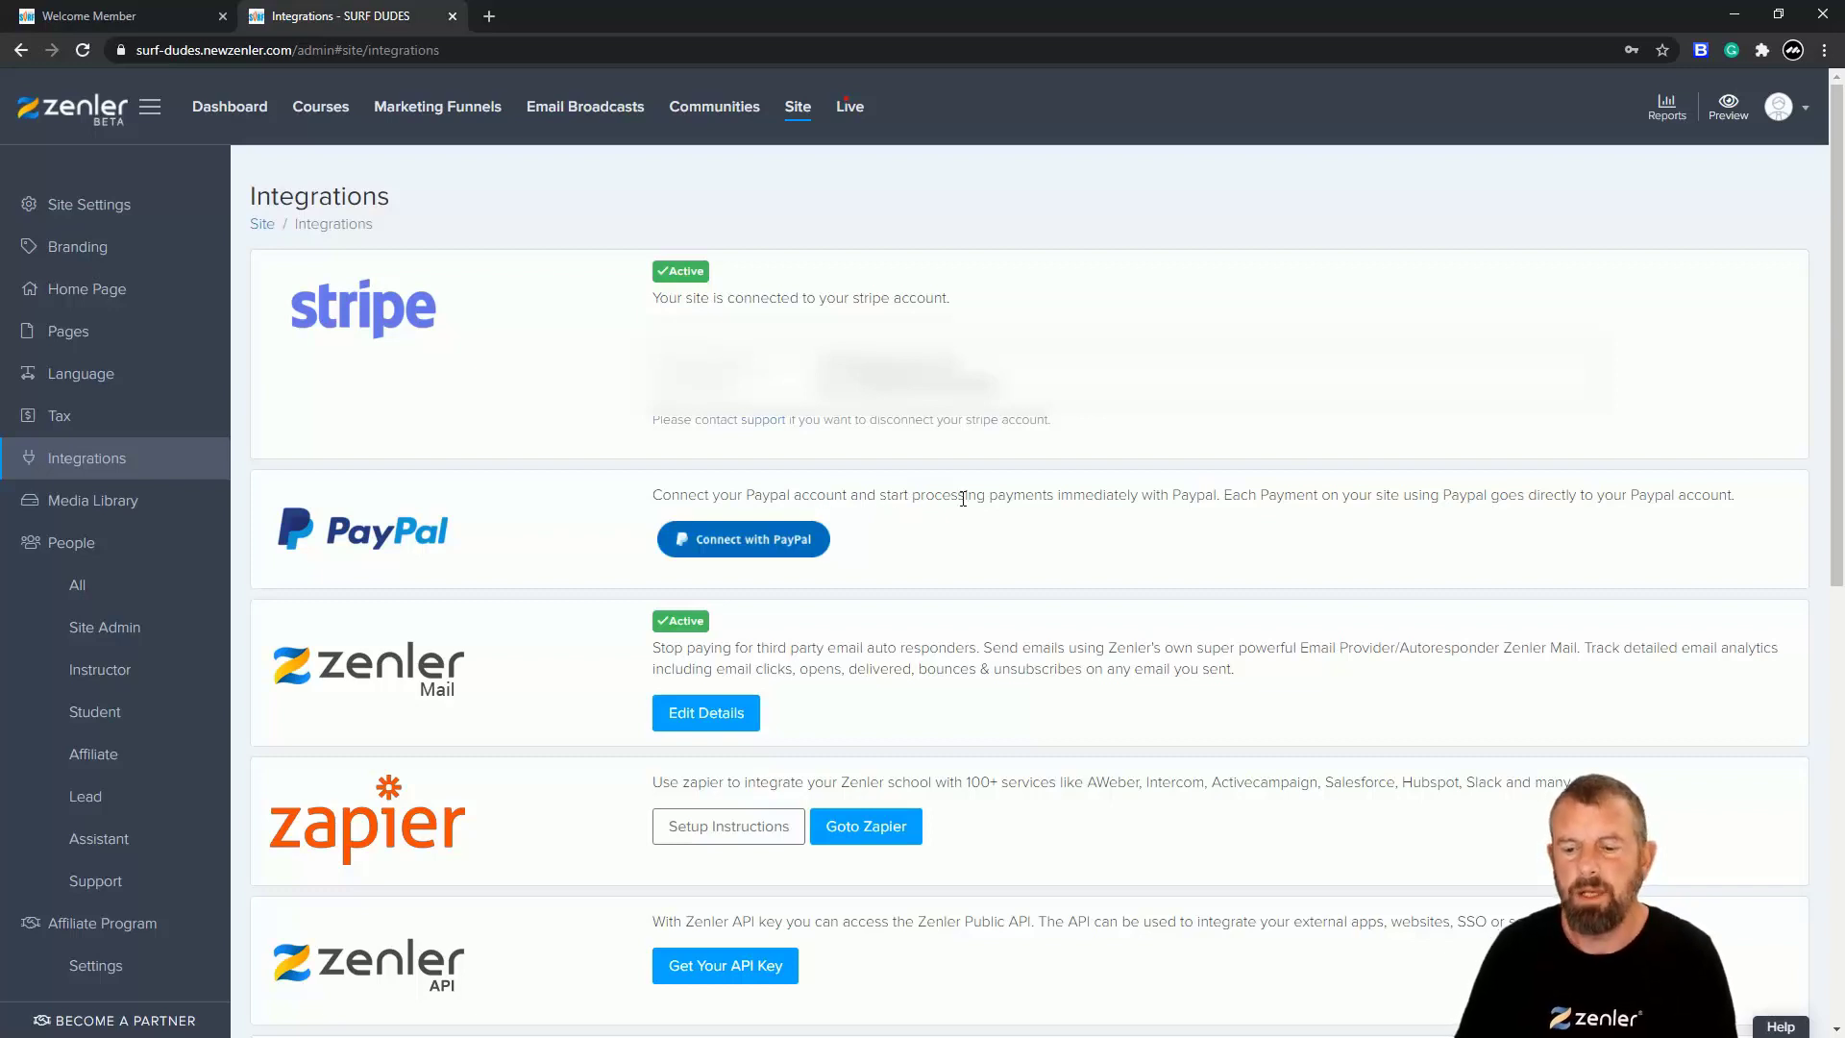
pyautogui.moveTo(1053, 548)
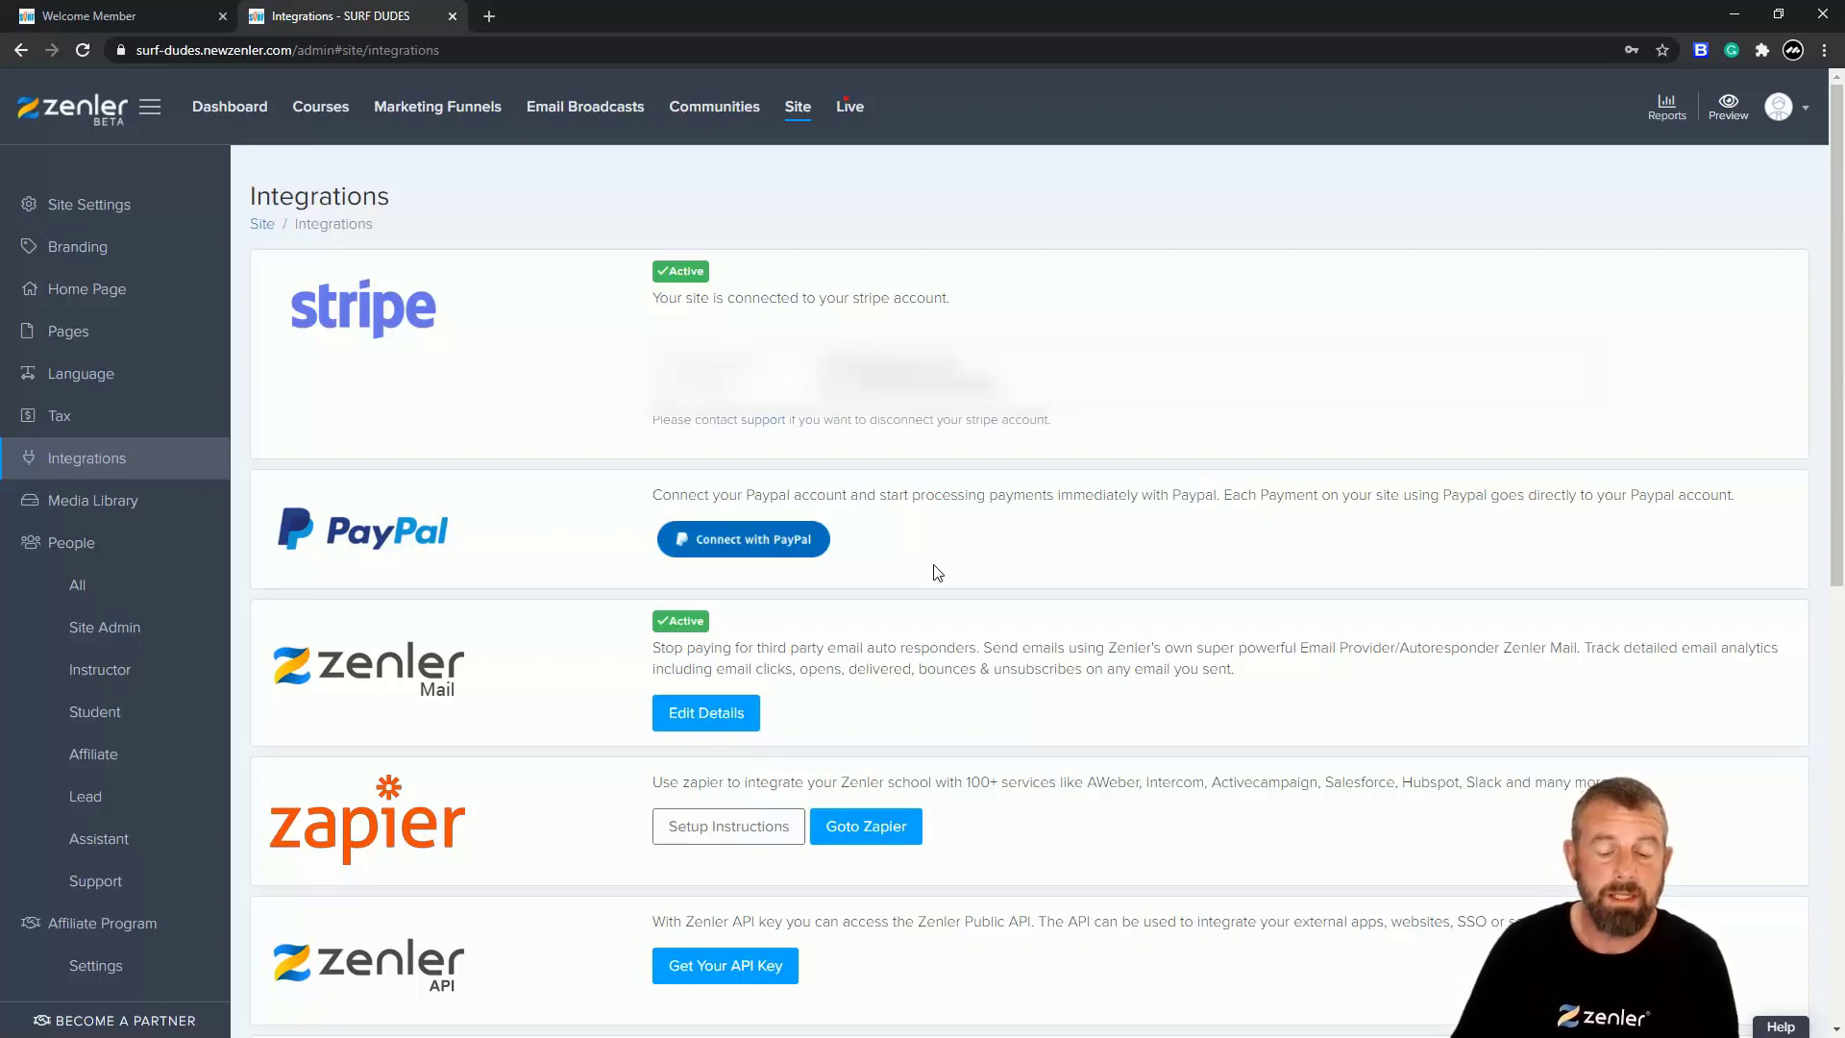
pyautogui.moveTo(889, 563)
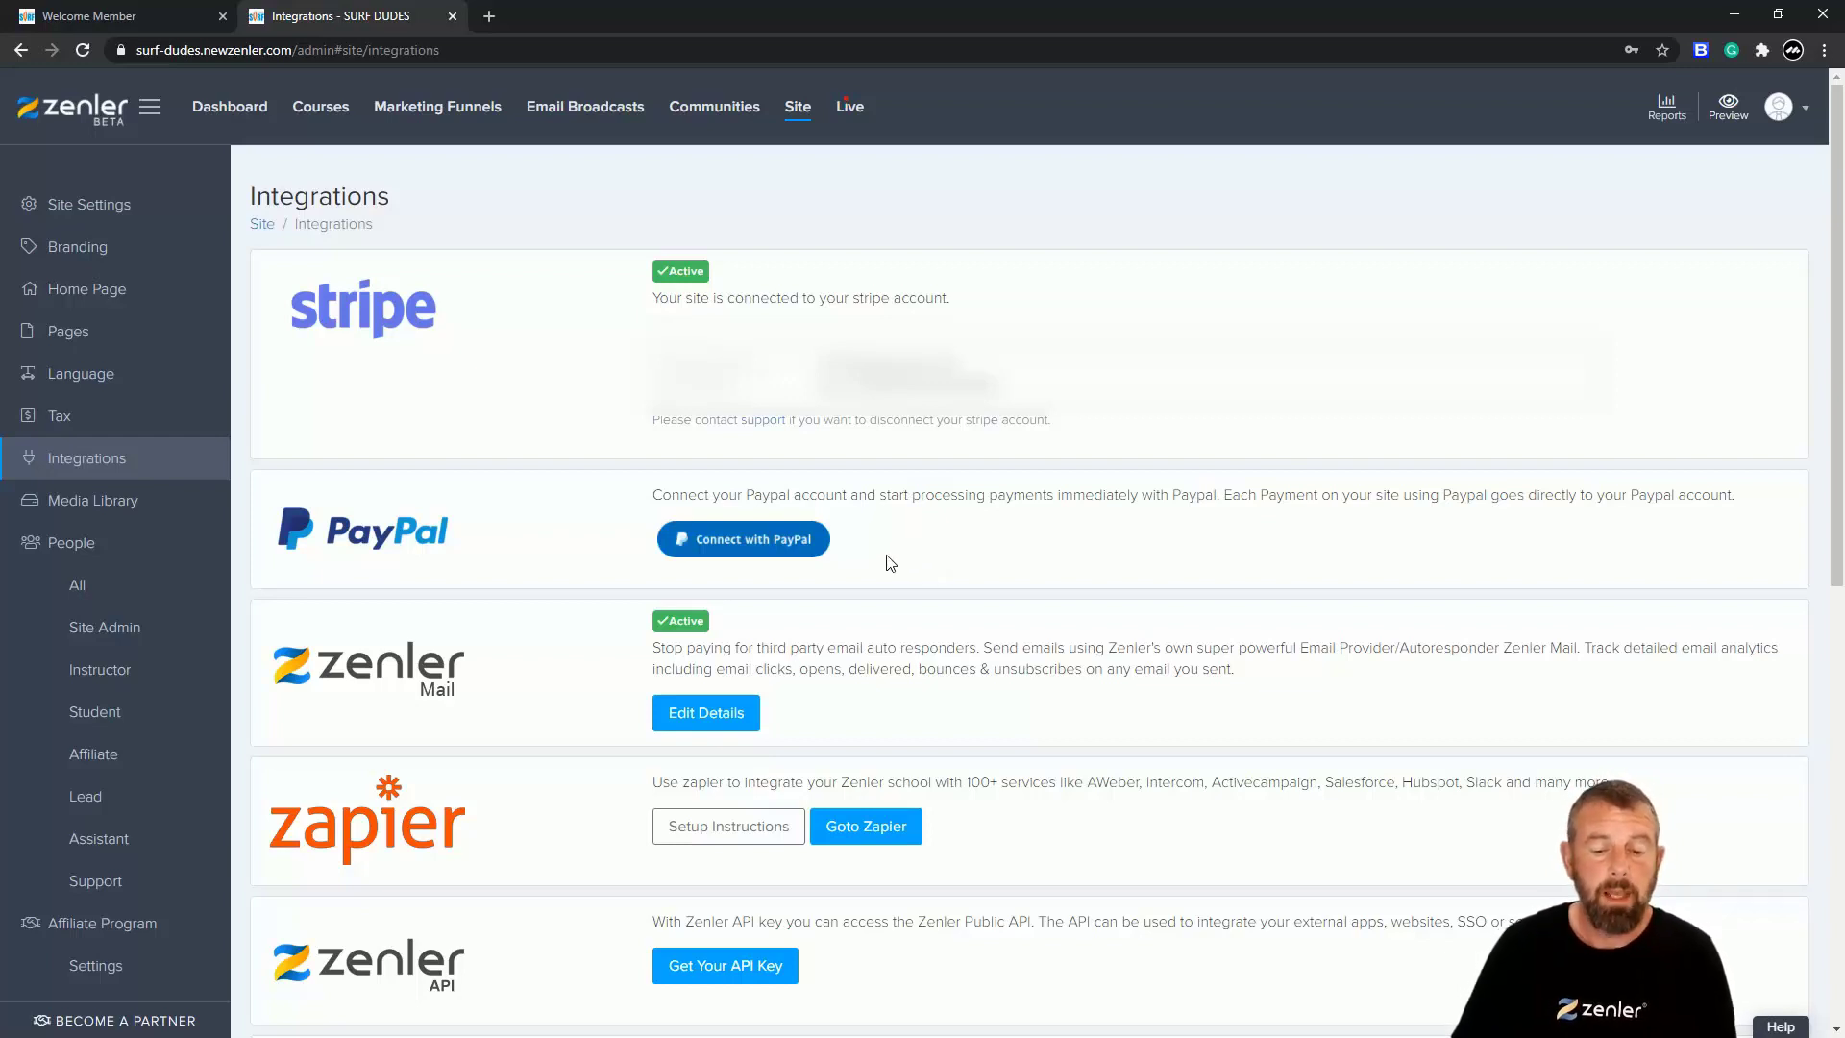
pyautogui.moveTo(904, 569)
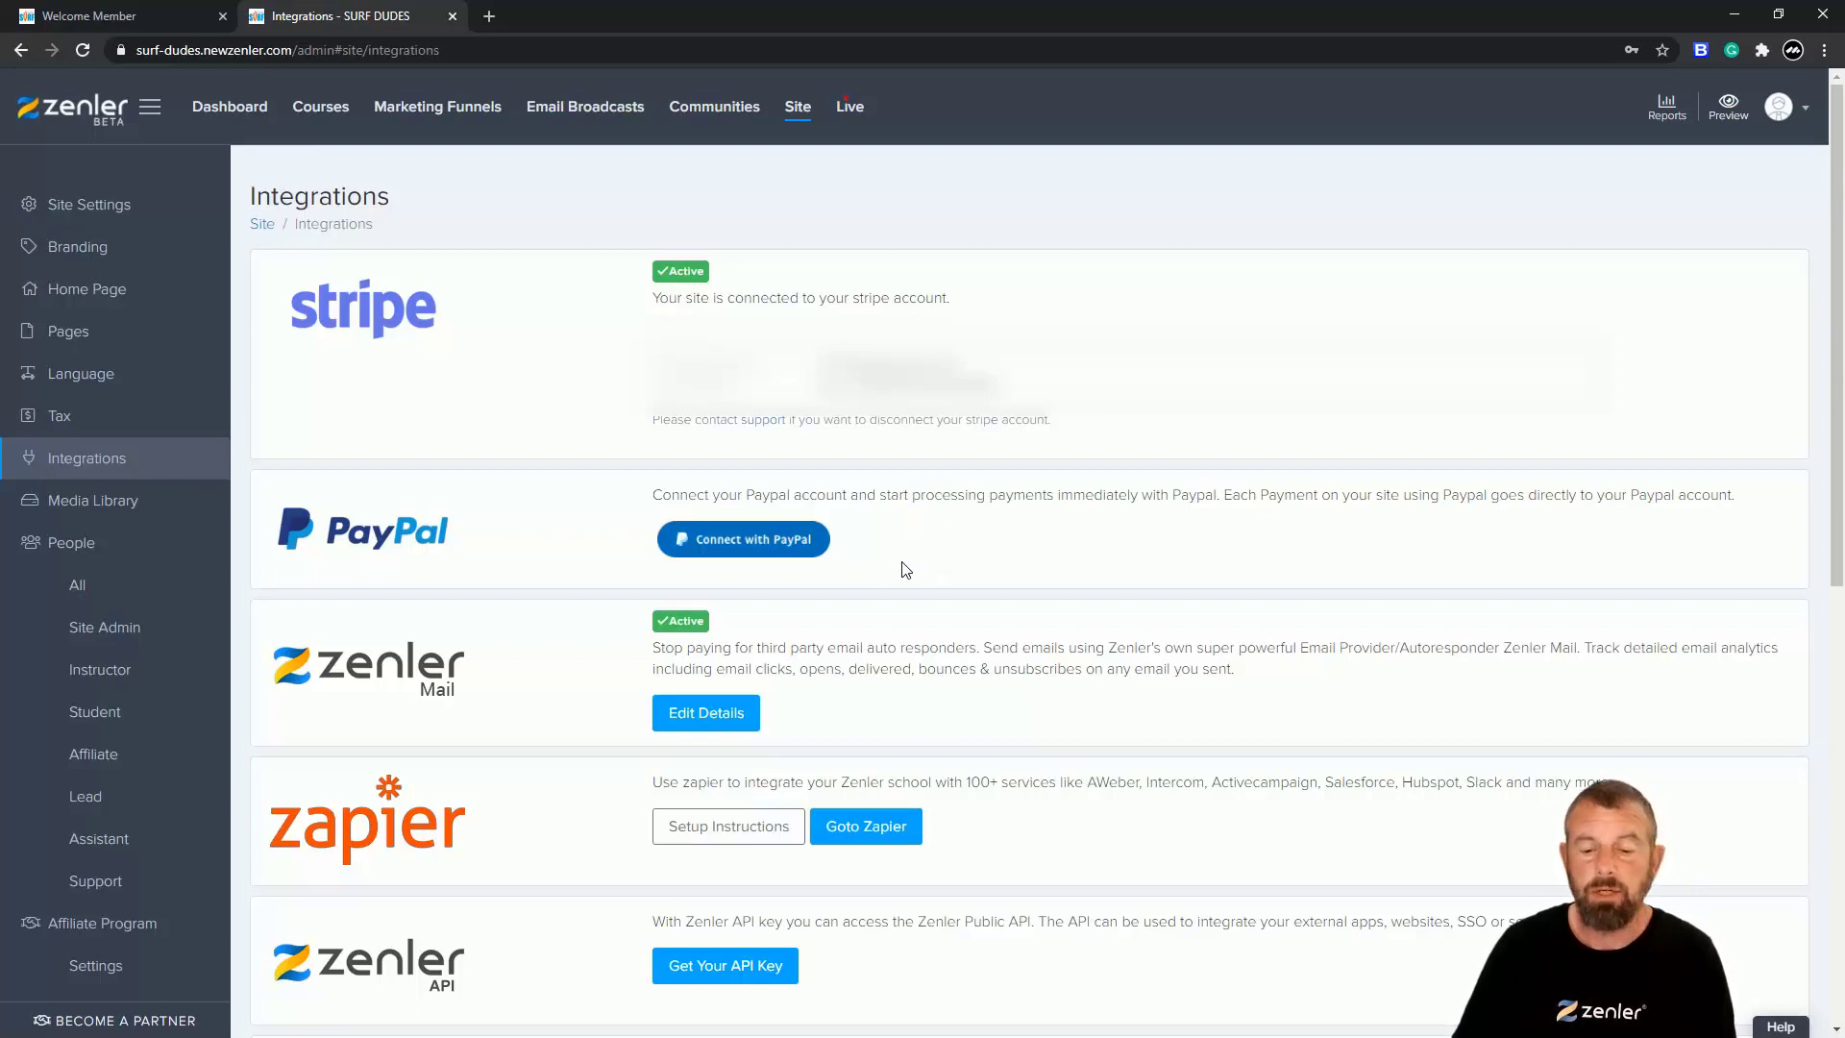
pyautogui.moveTo(921, 568)
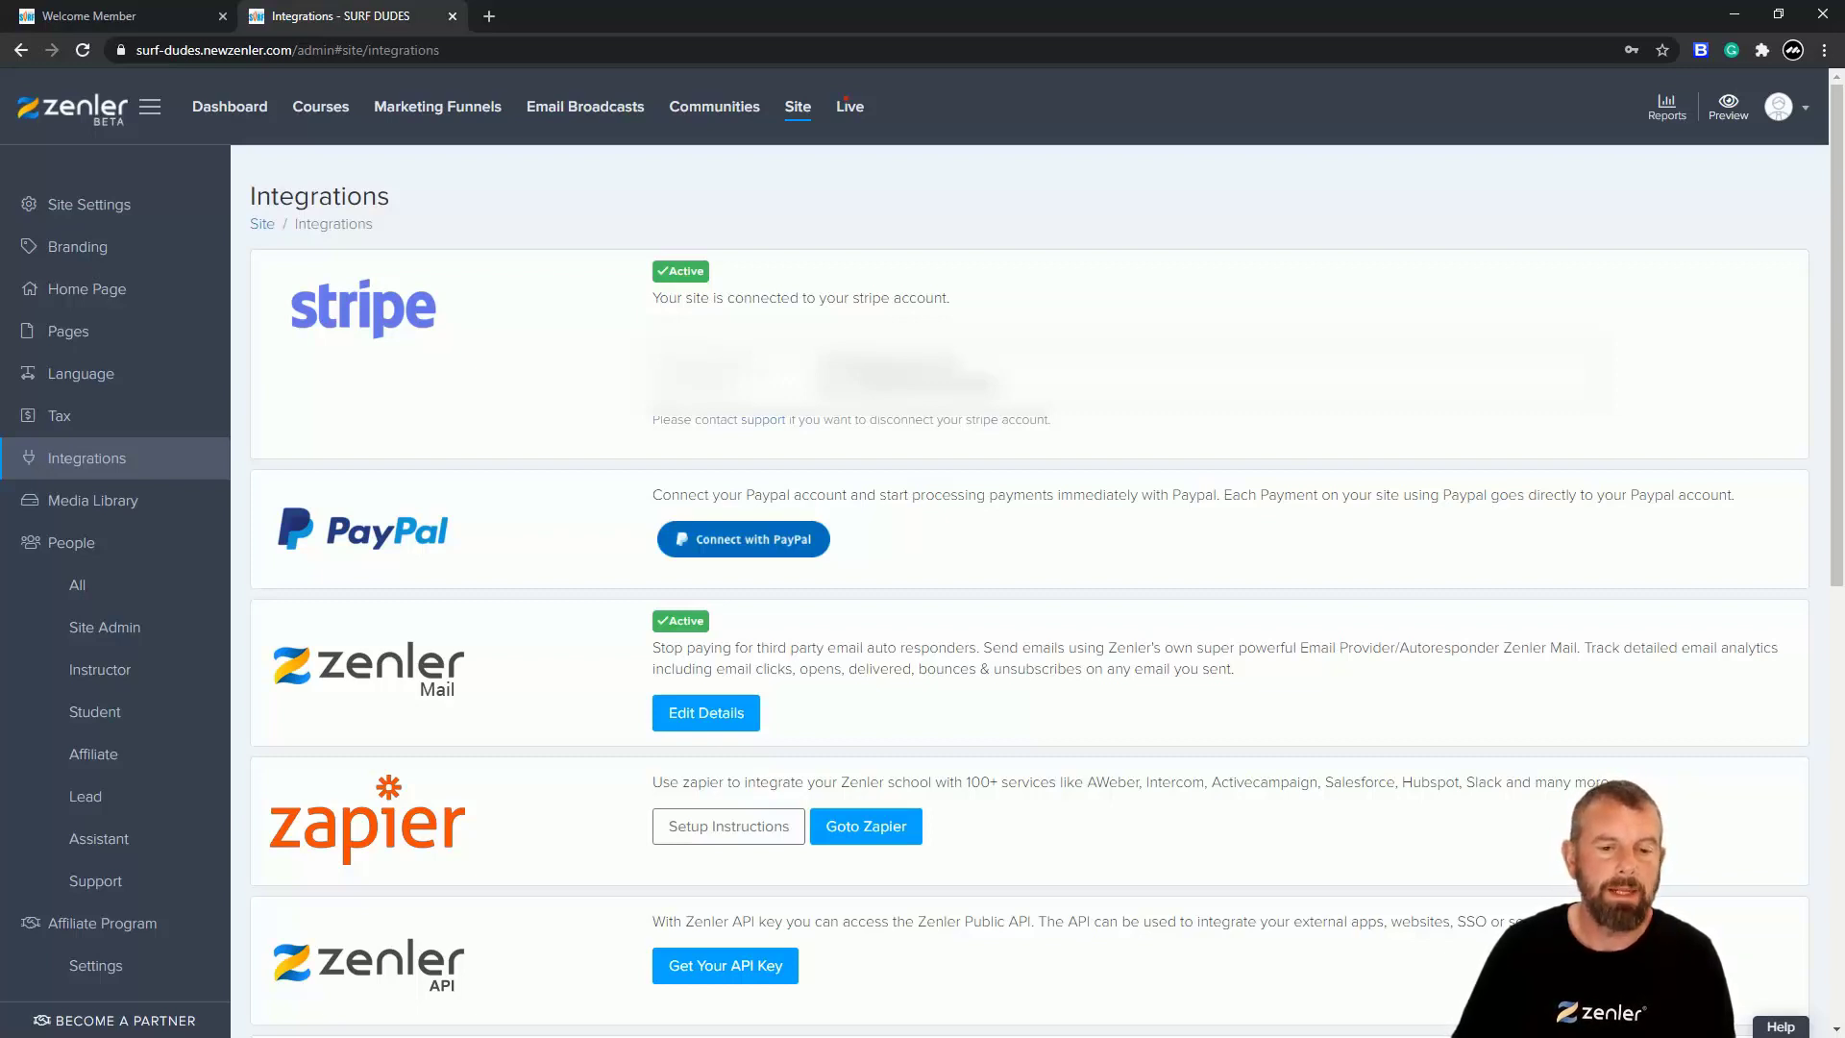
# - On paypal.com business, start a sign-up and choose a Business Account
pyautogui.click(742, 538)
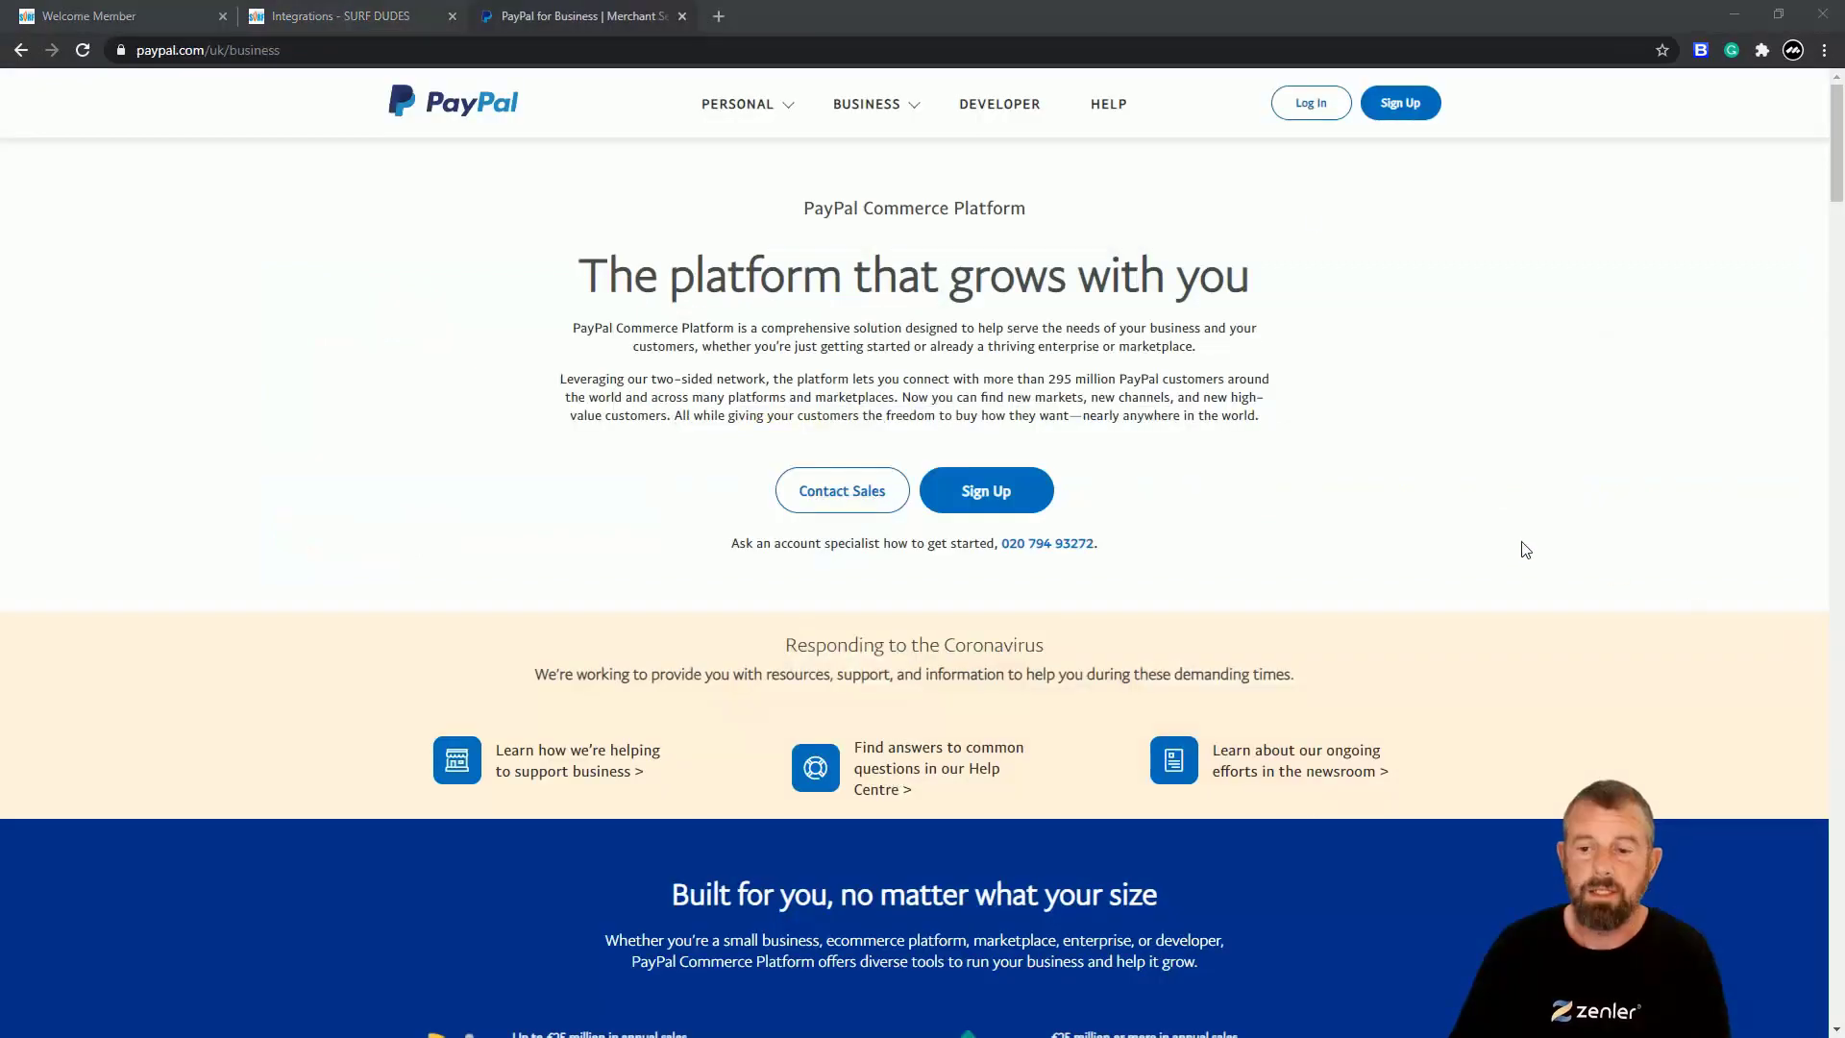
pyautogui.moveTo(1399, 102)
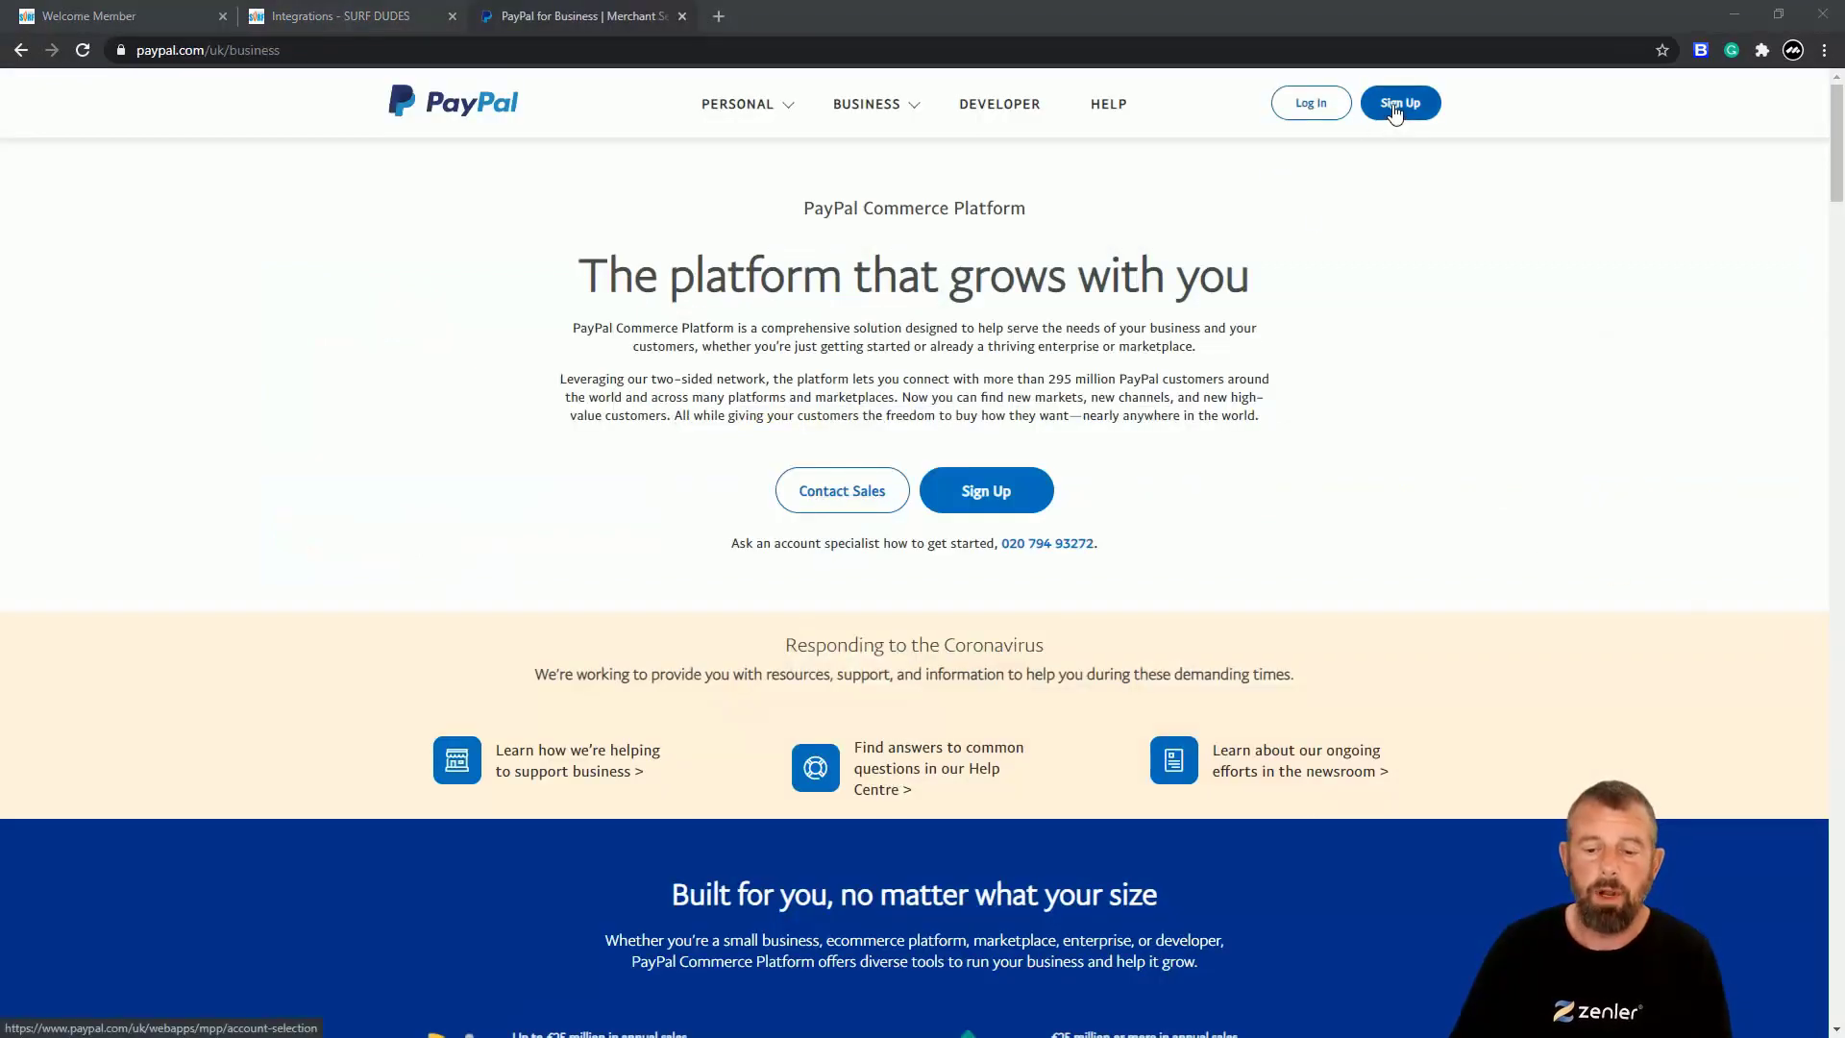
pyautogui.click(1399, 102)
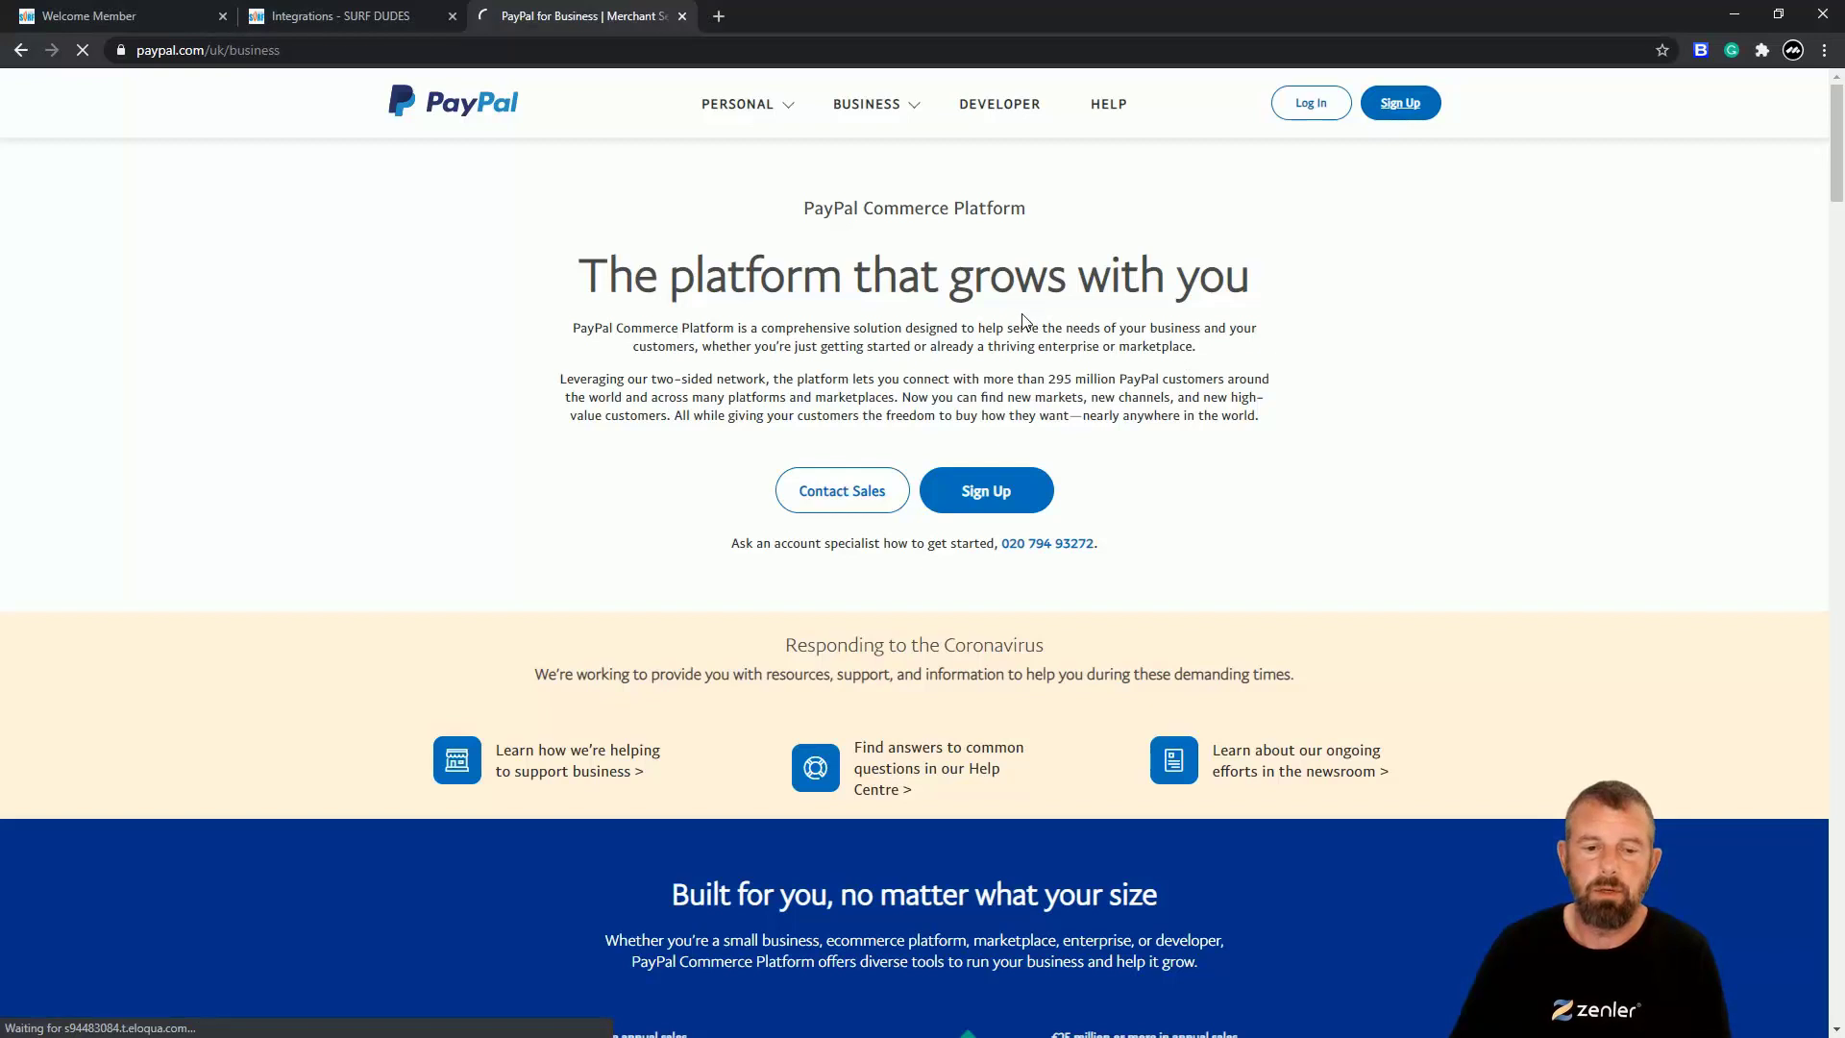
pyautogui.click(1399, 101)
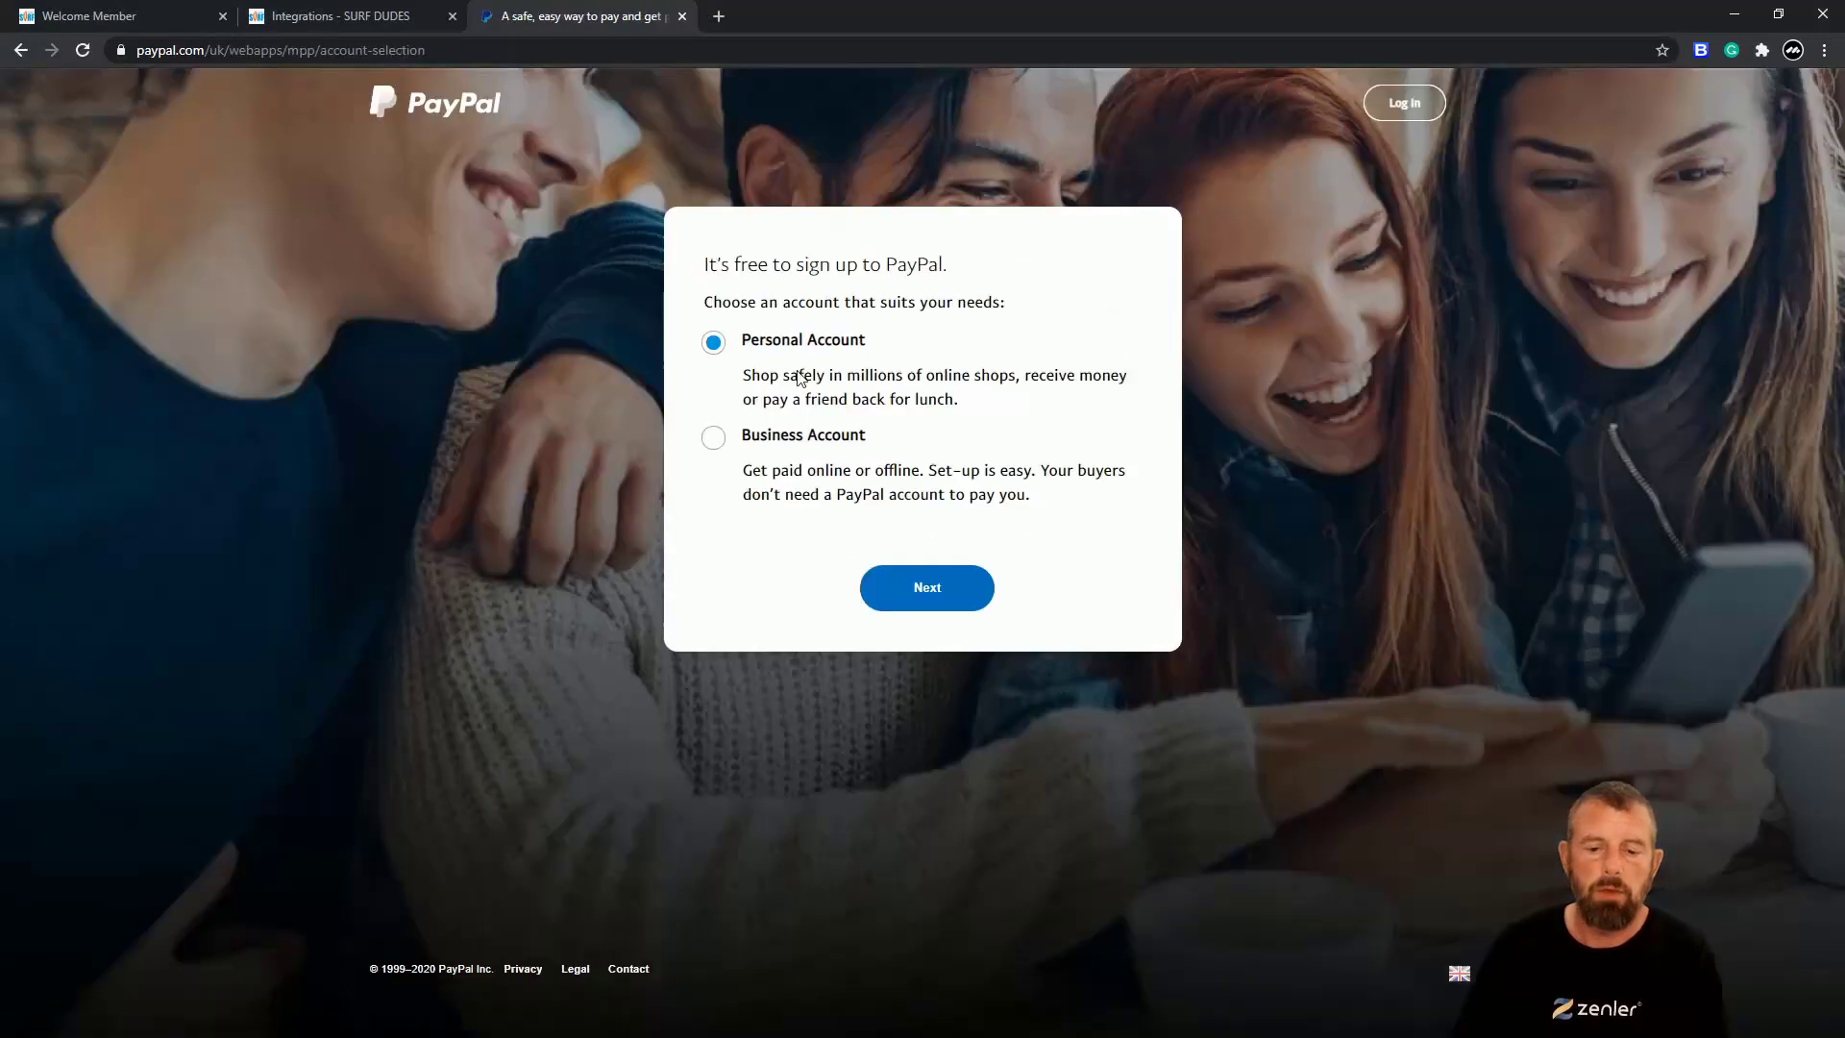
pyautogui.click(713, 439)
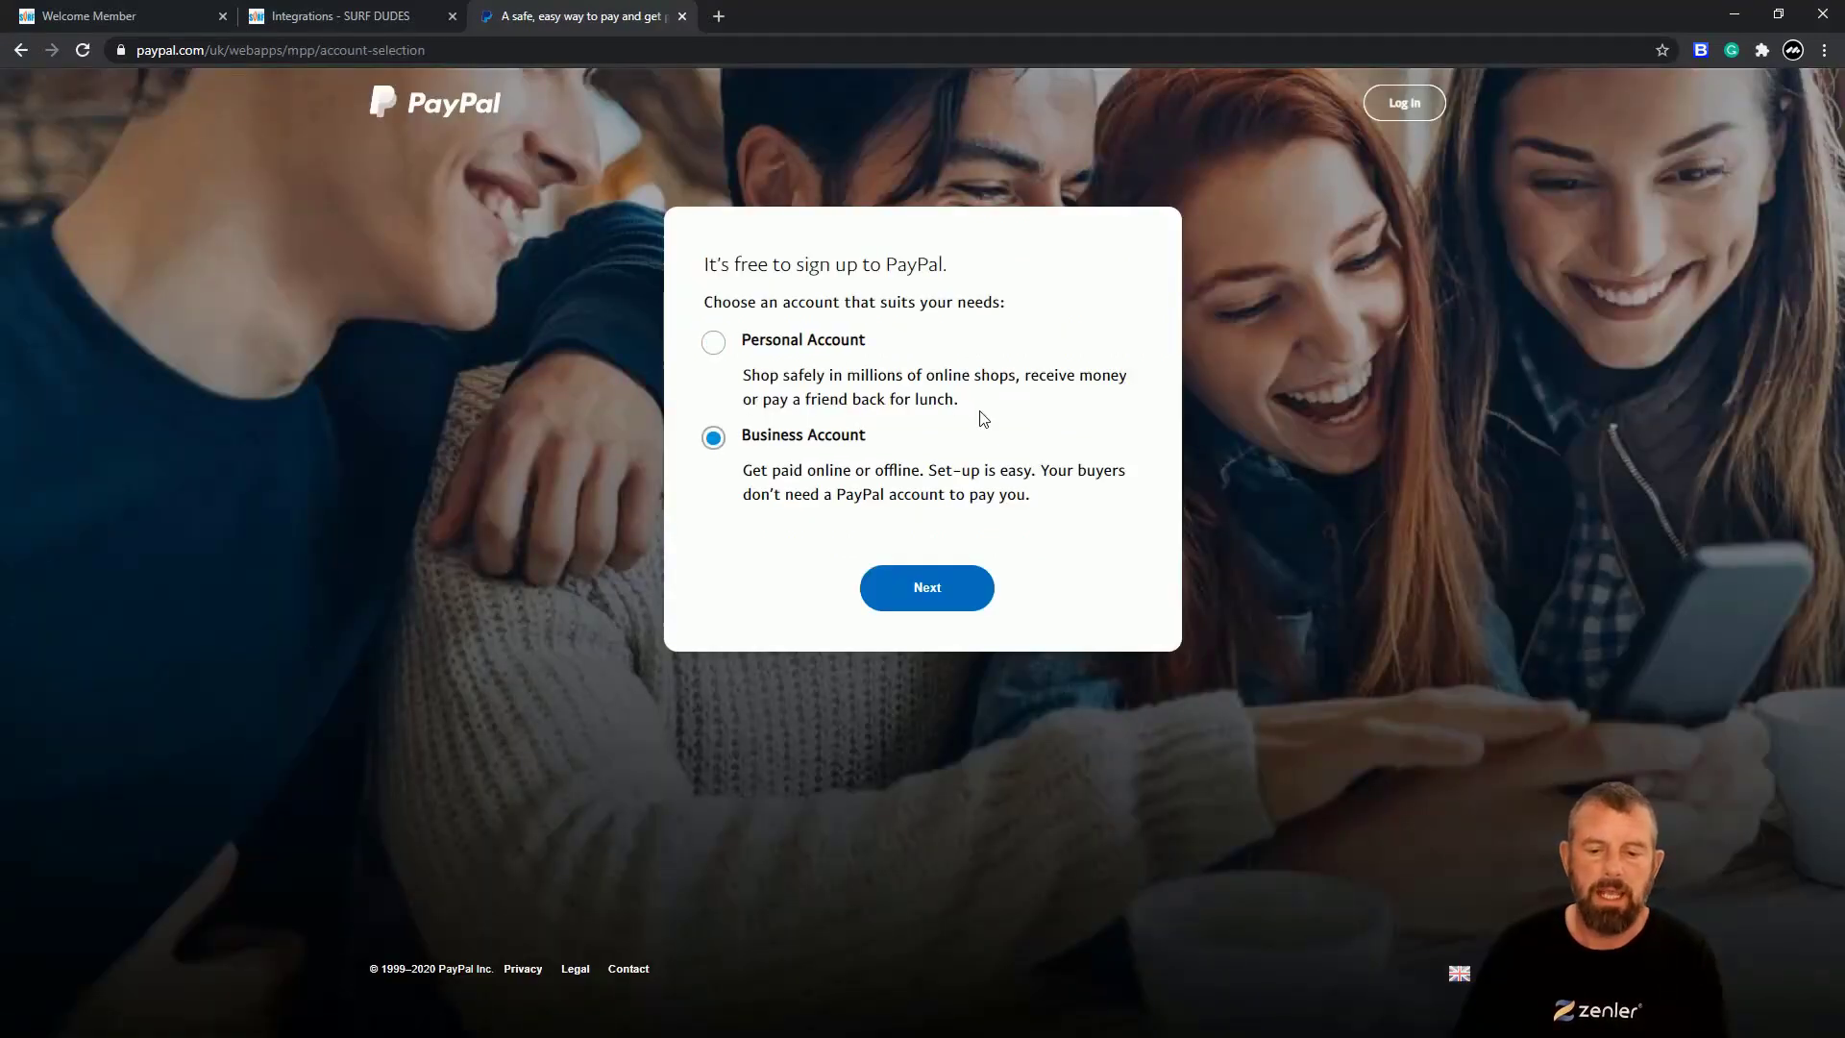
pyautogui.click(927, 588)
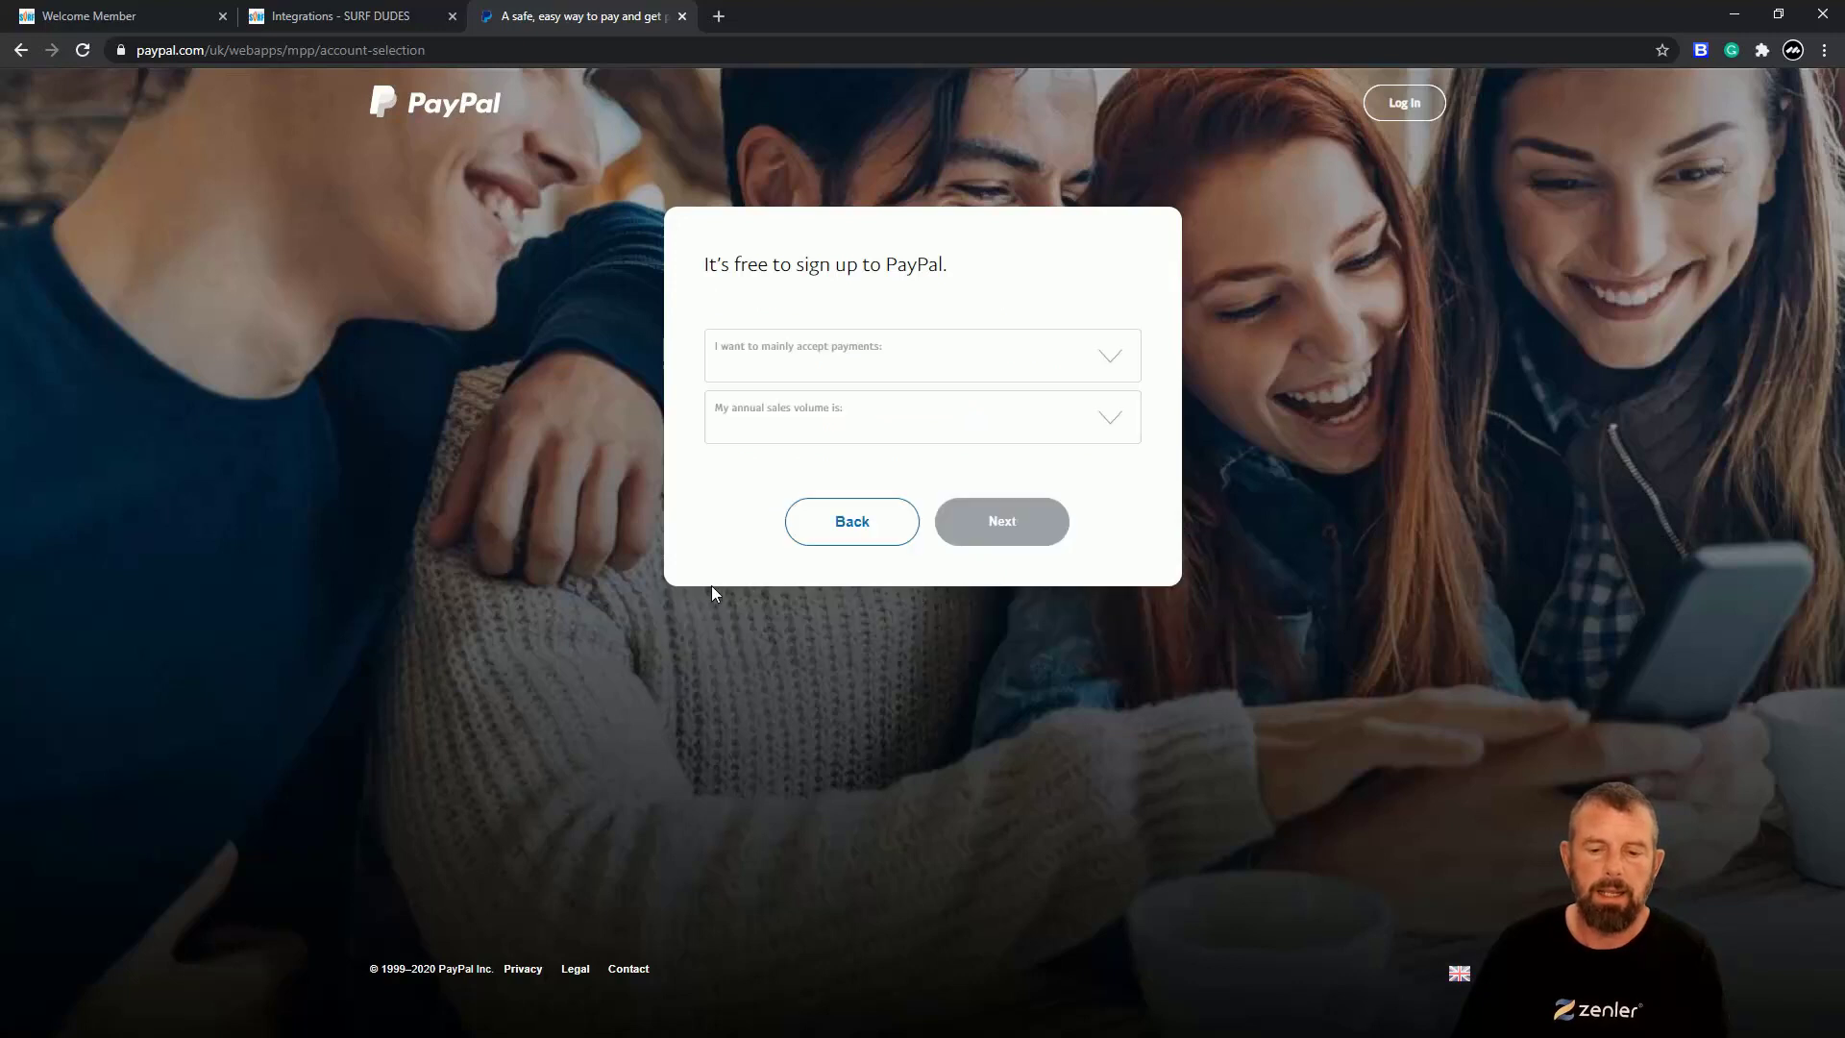
pyautogui.moveTo(1049, 363)
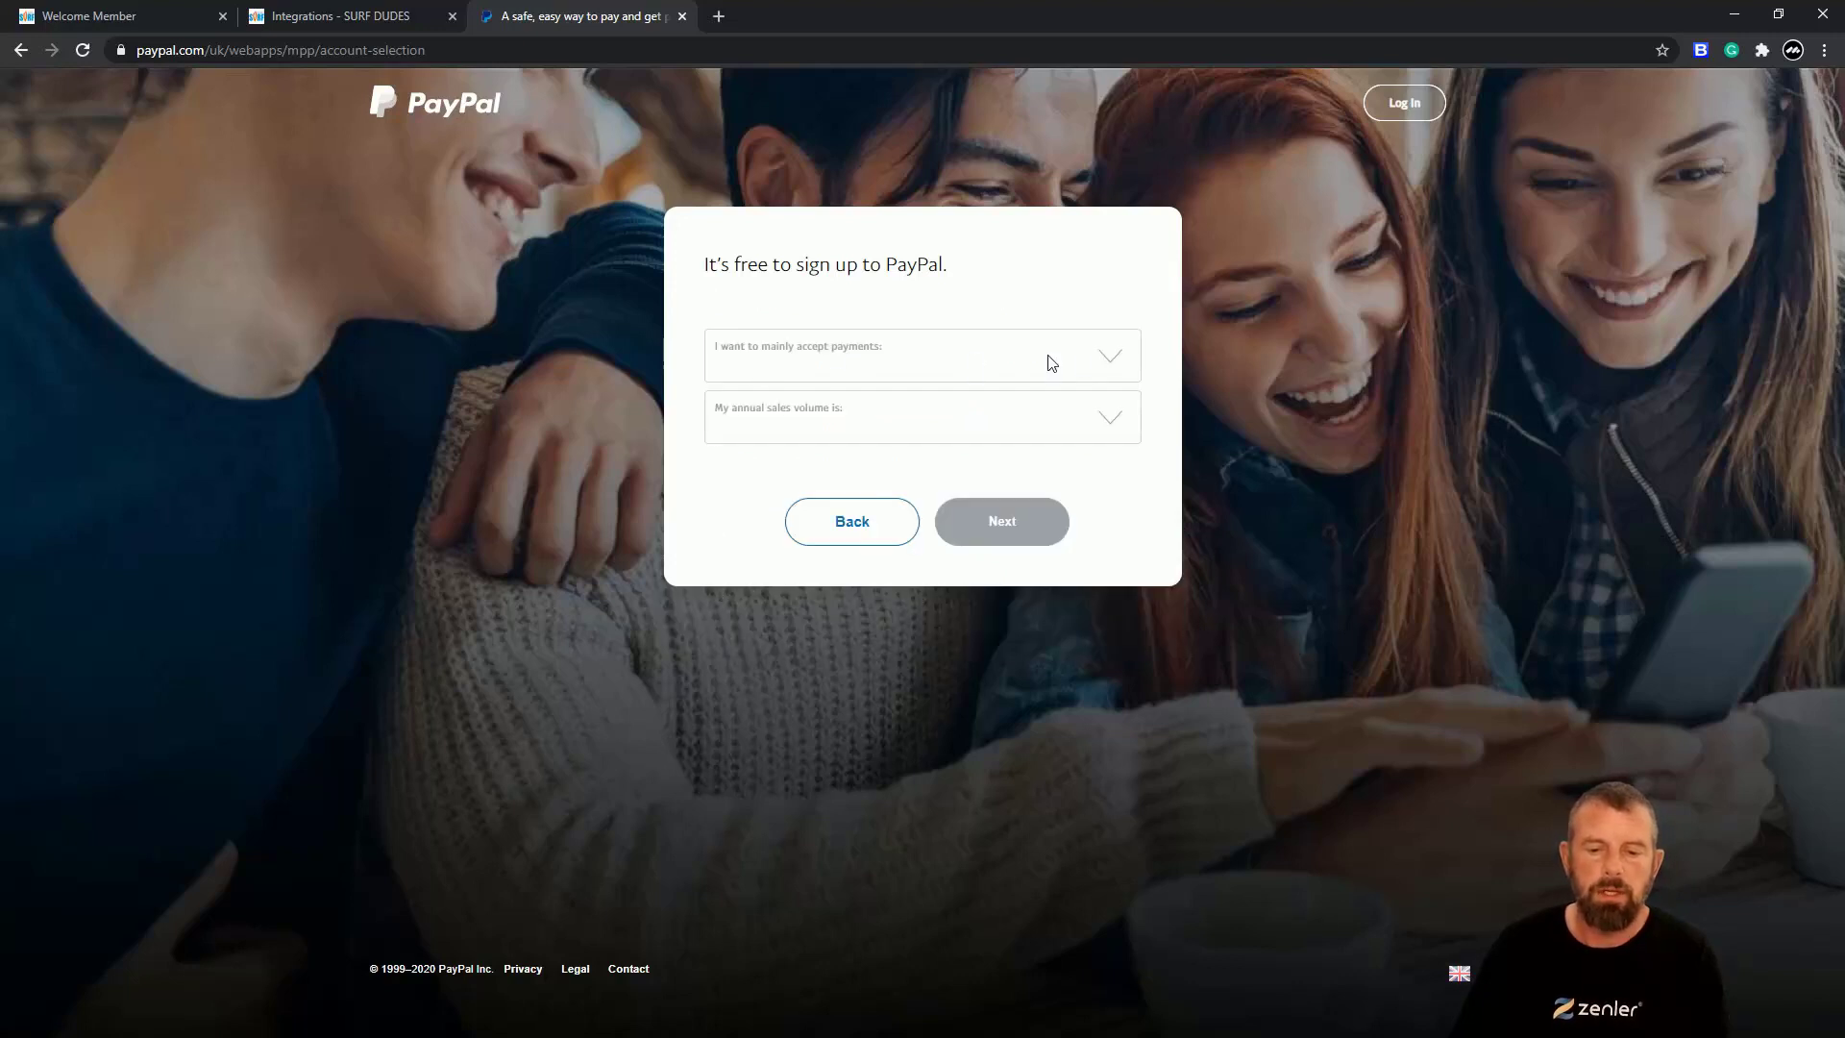
# - Choose payments 'On my website' with £5,001–£25,000 annual sales and continue
pyautogui.click(920, 353)
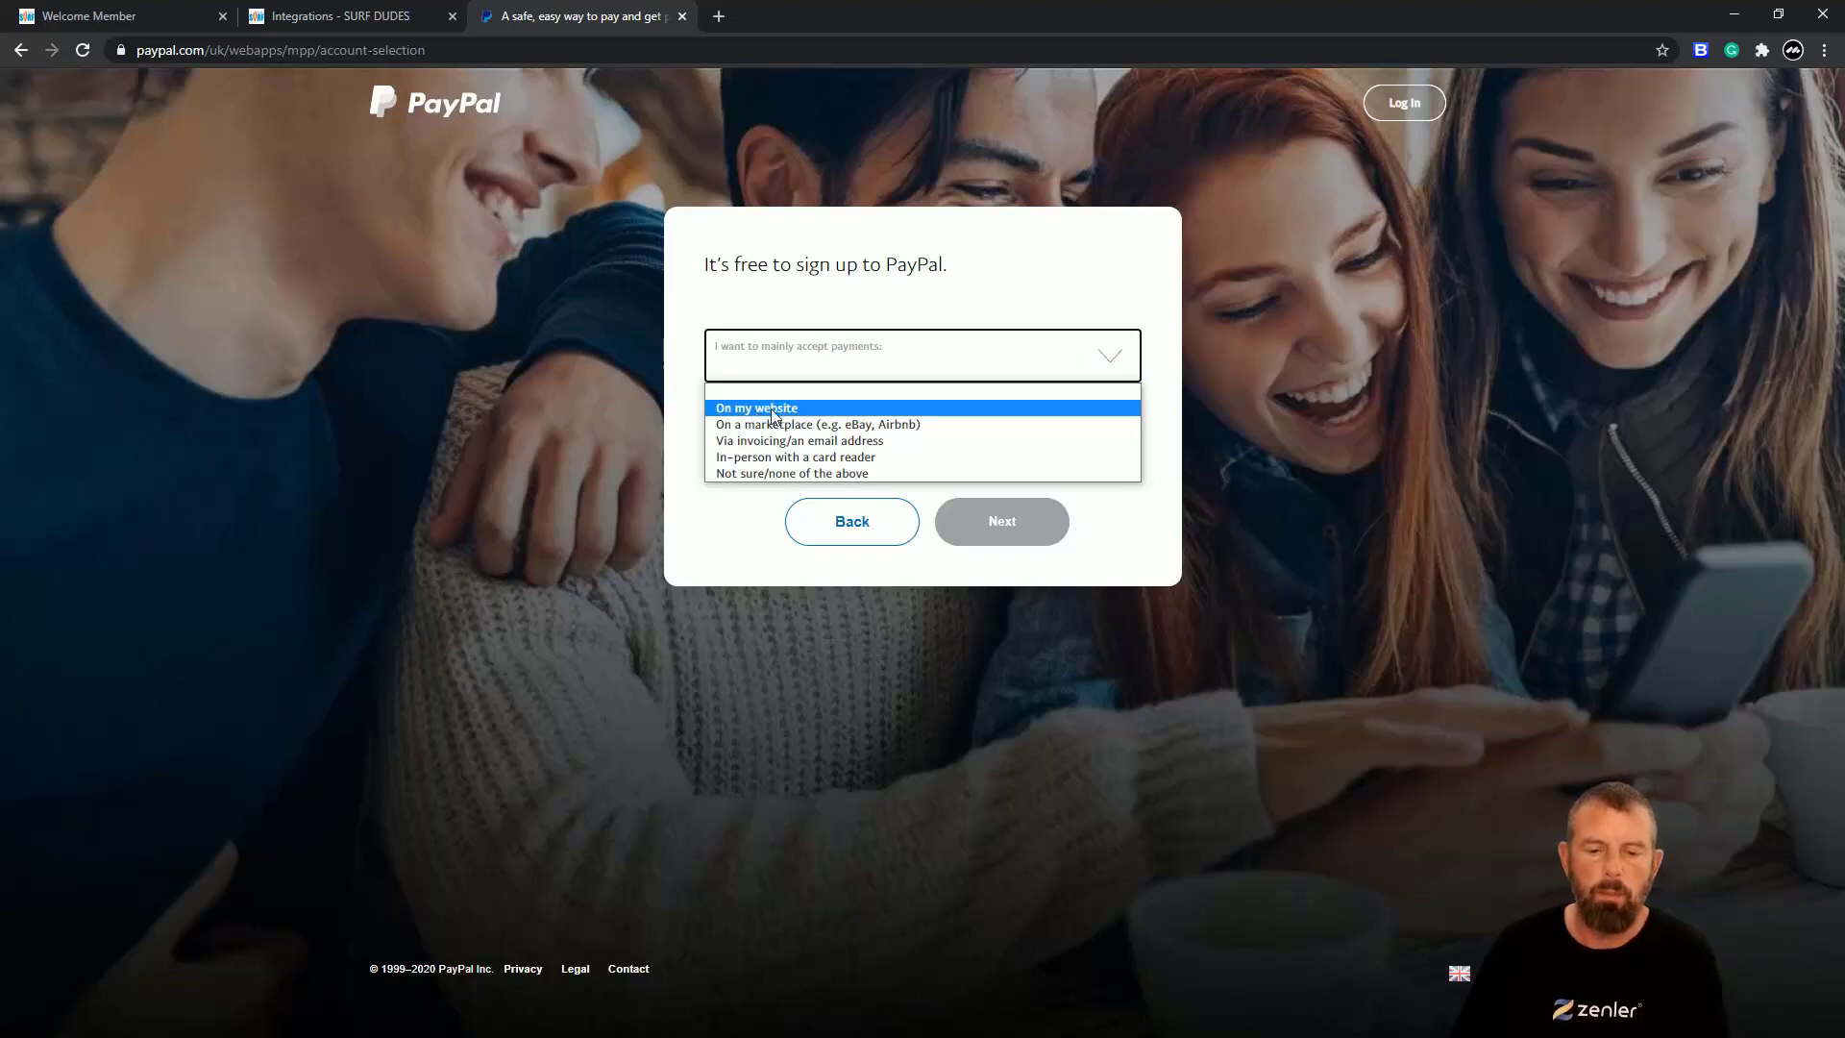
pyautogui.click(758, 408)
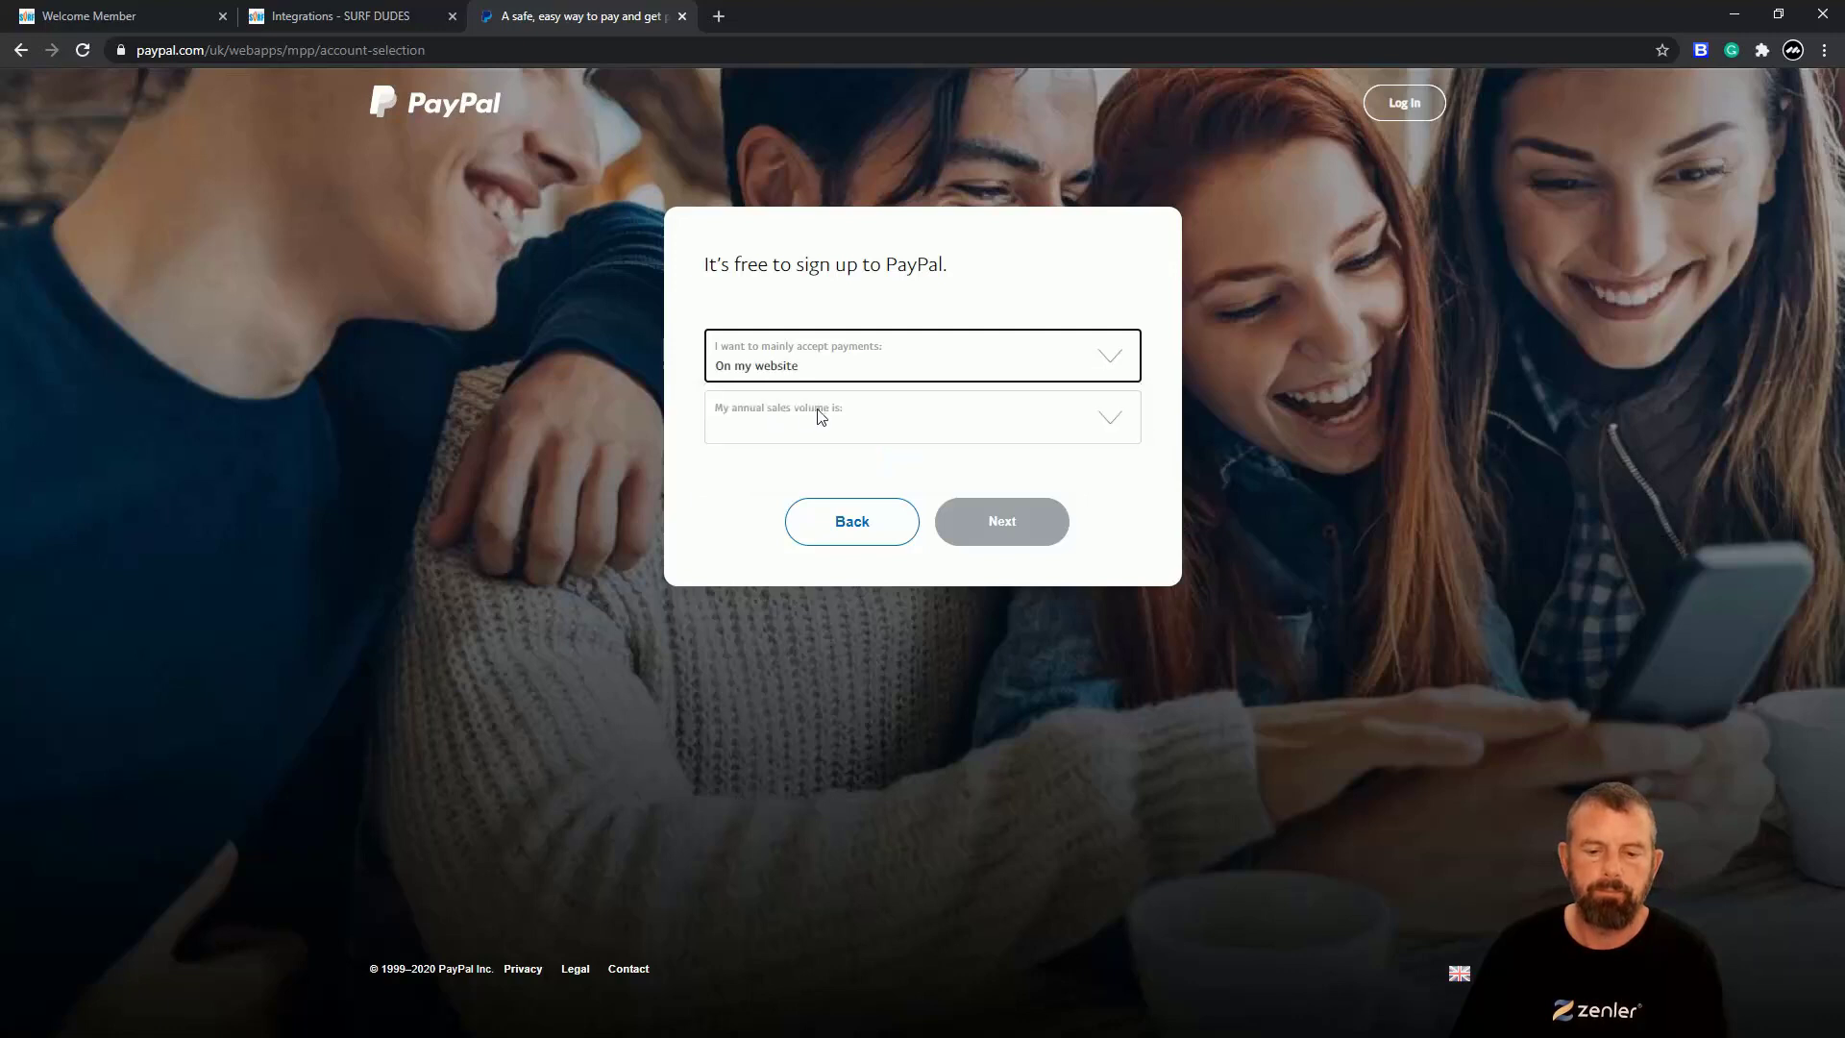
pyautogui.moveTo(1093, 425)
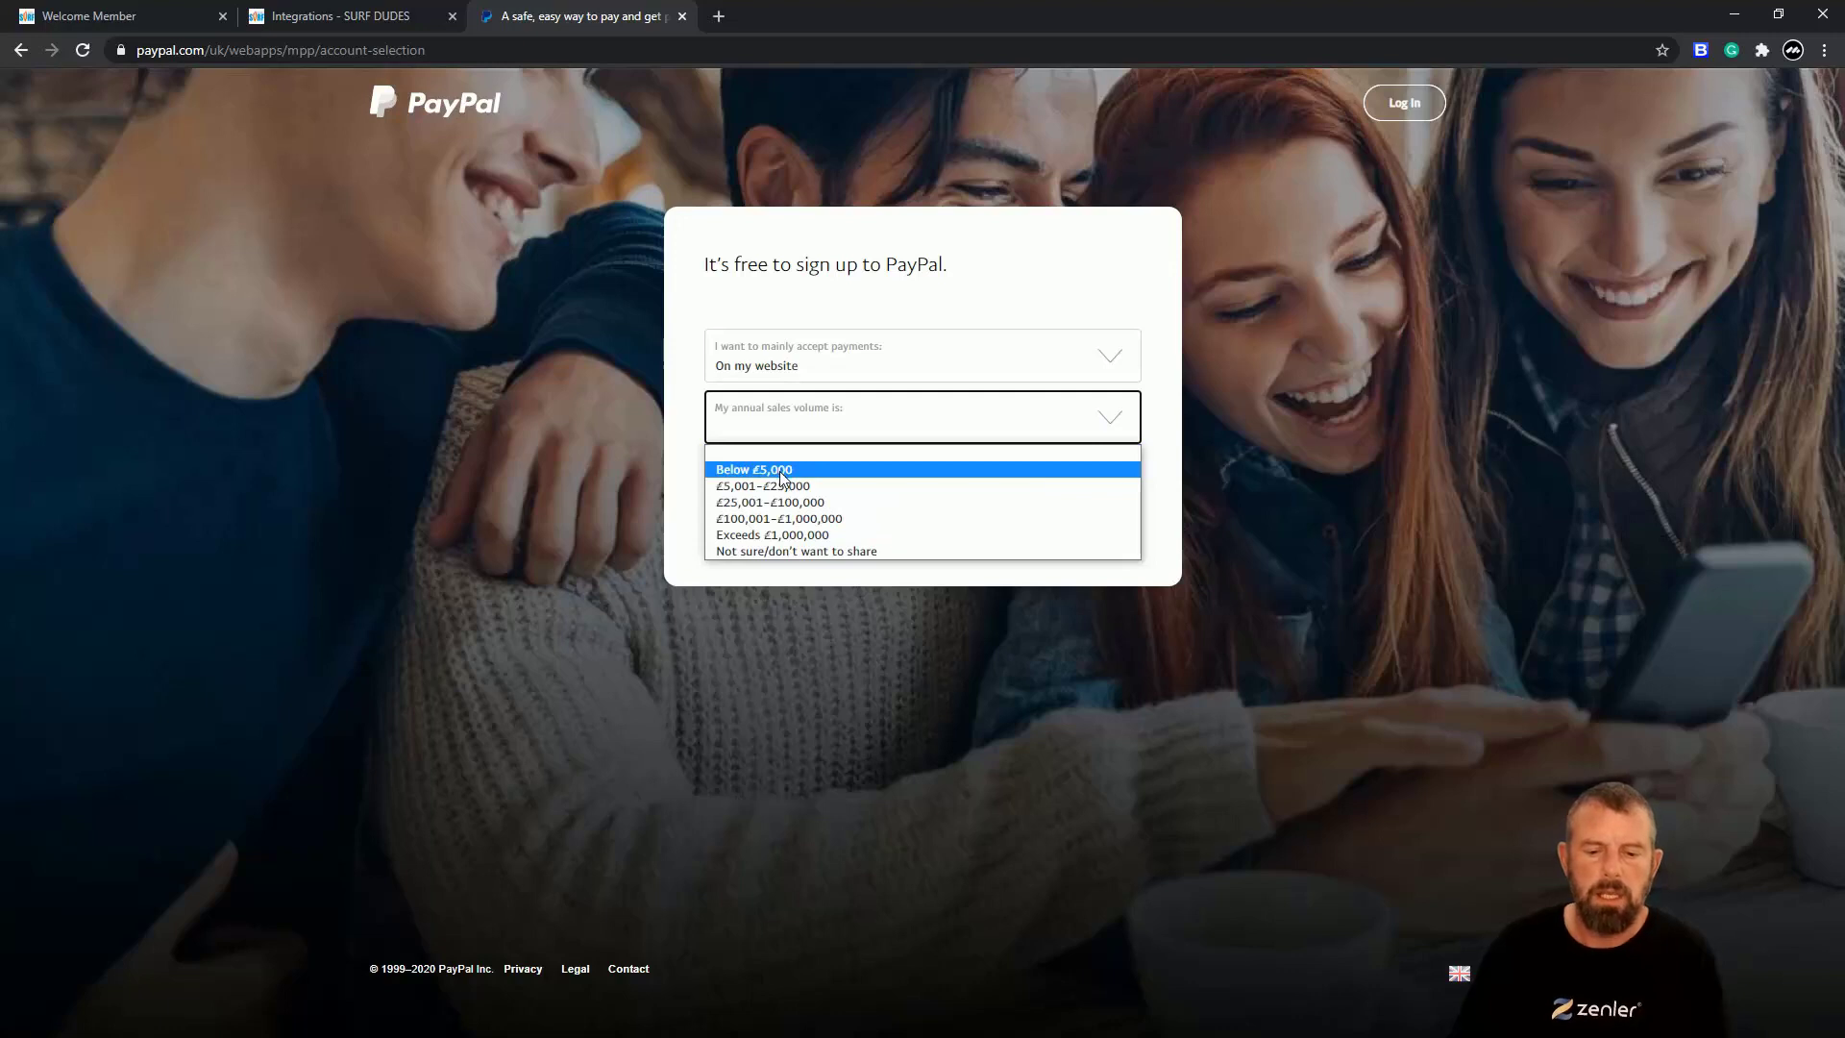
pyautogui.click(763, 484)
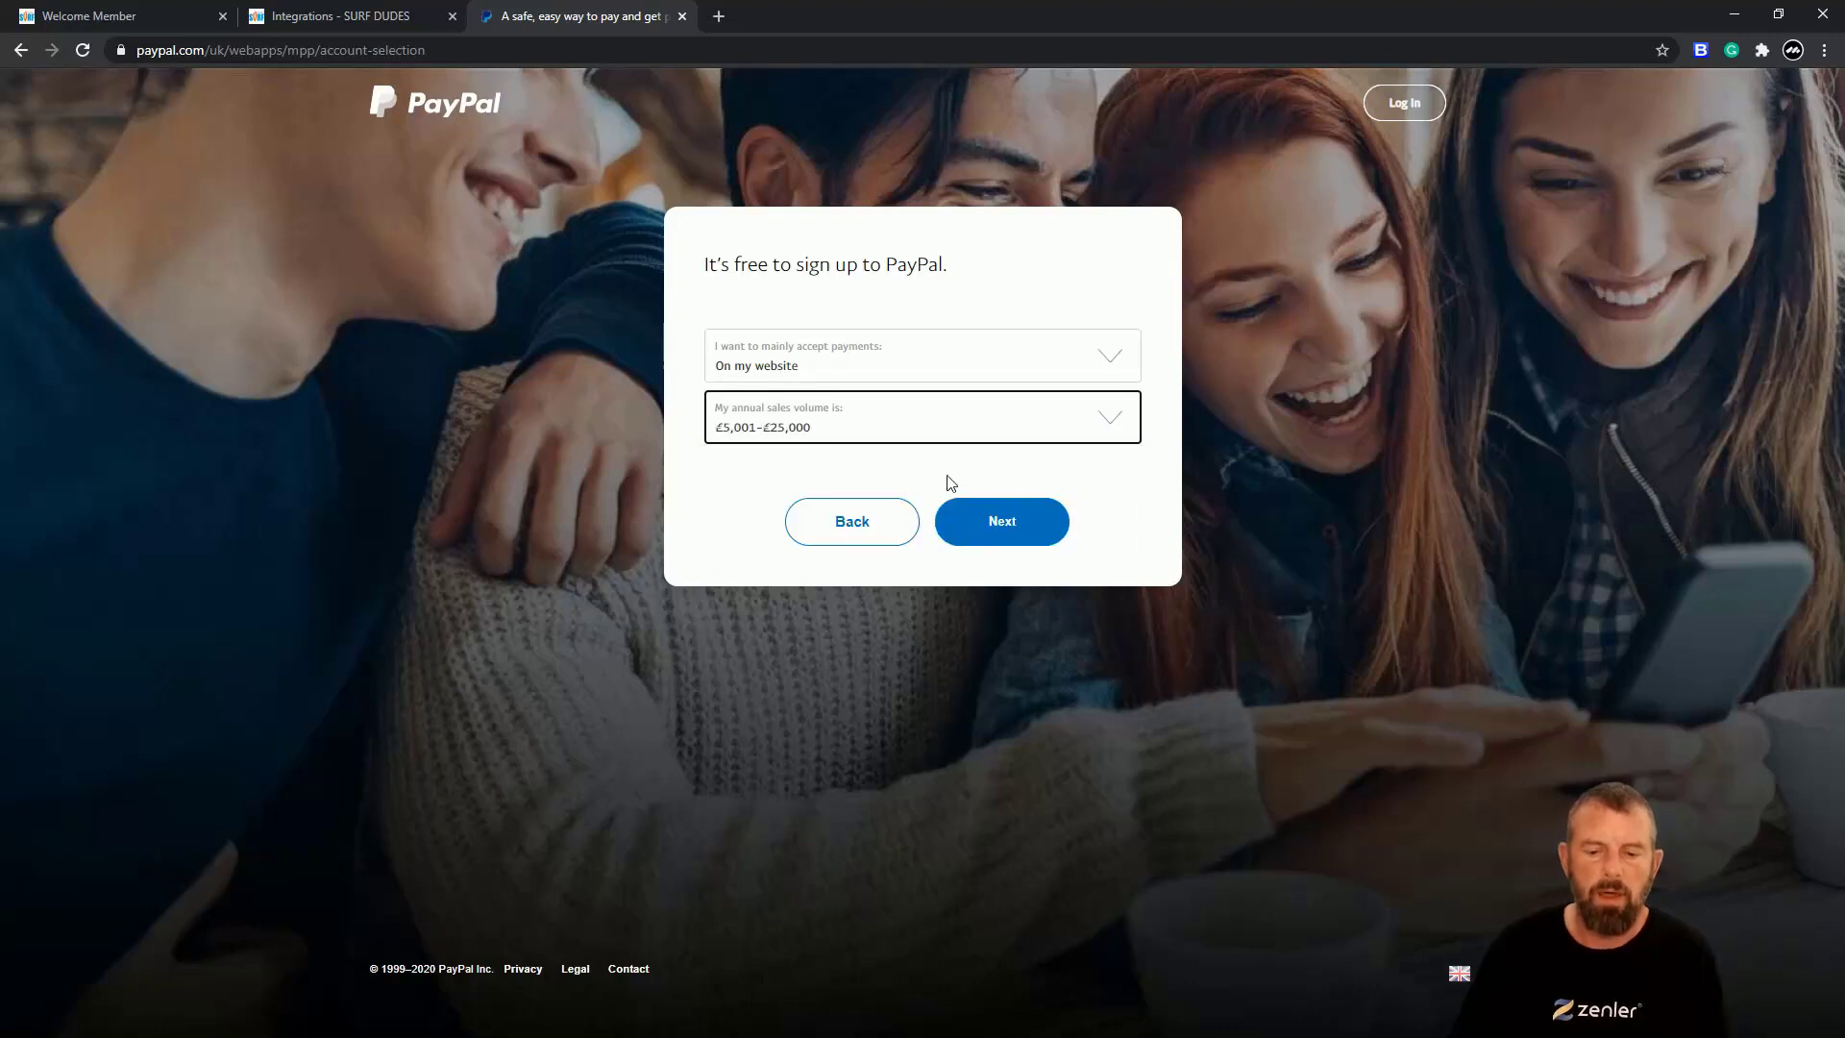
pyautogui.click(1000, 521)
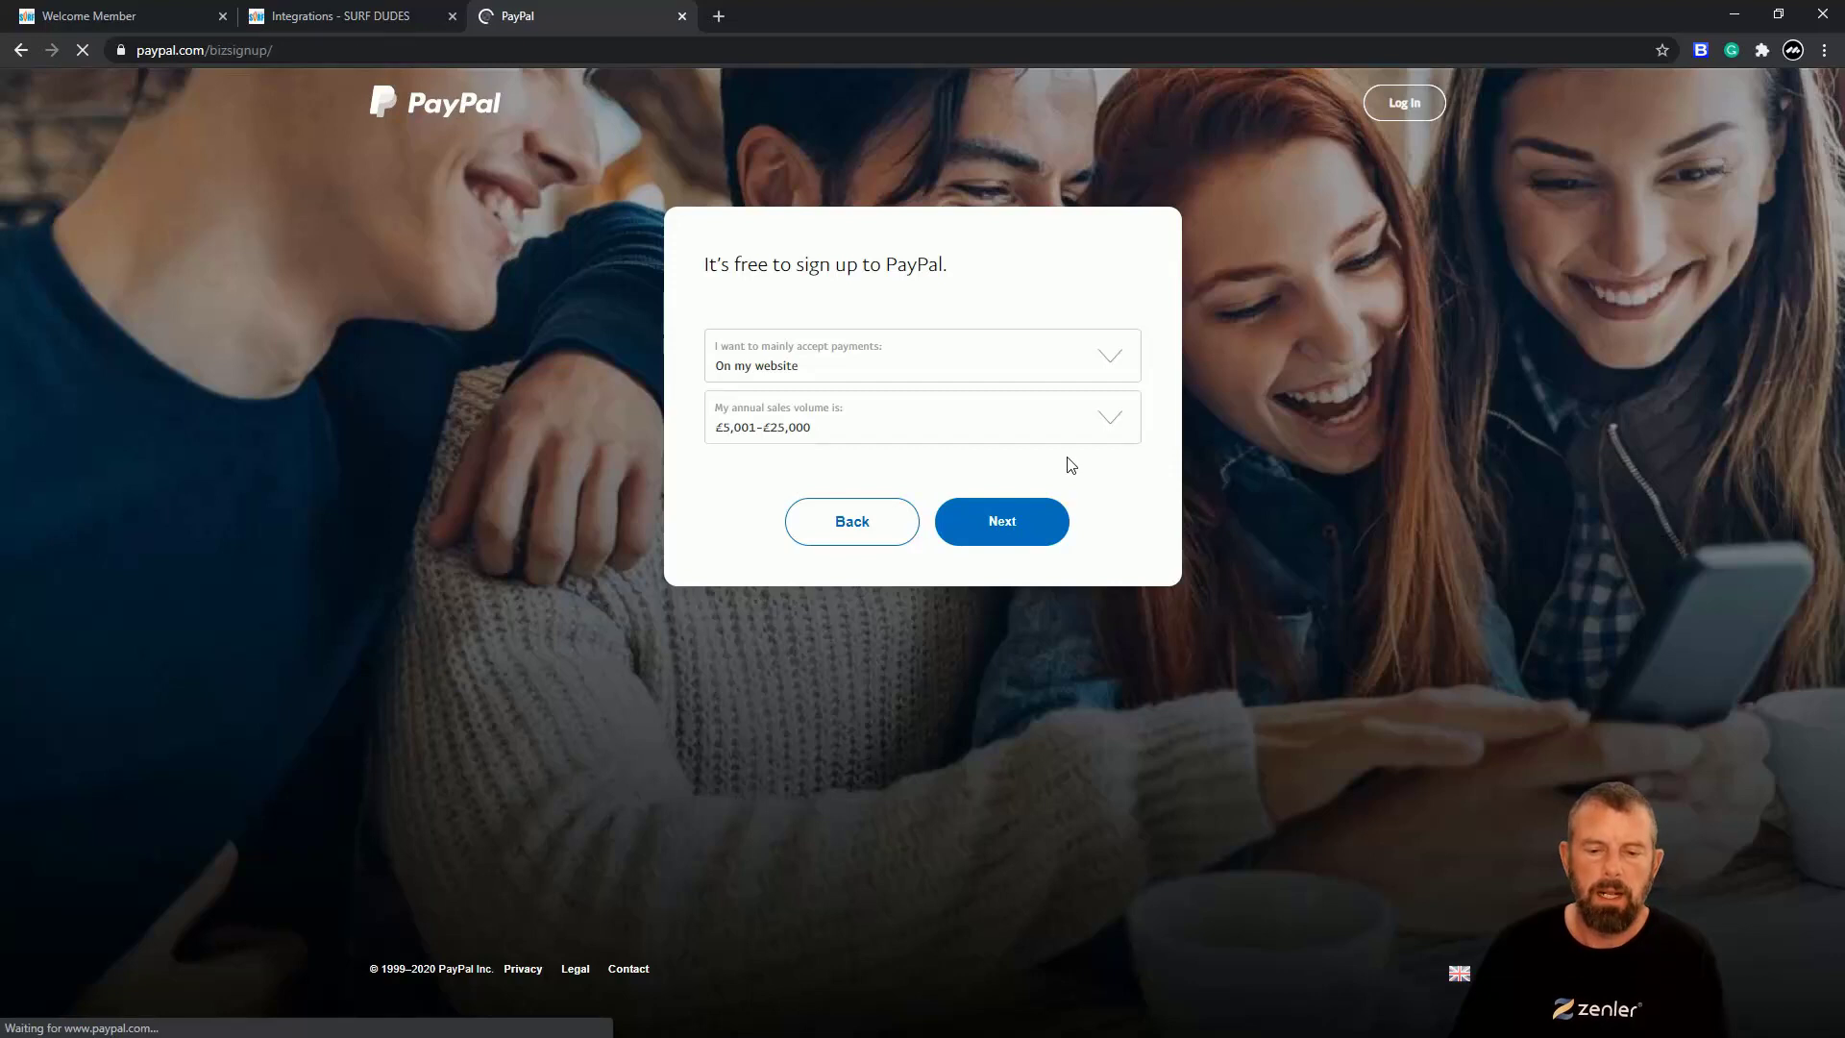
pyautogui.click(1000, 521)
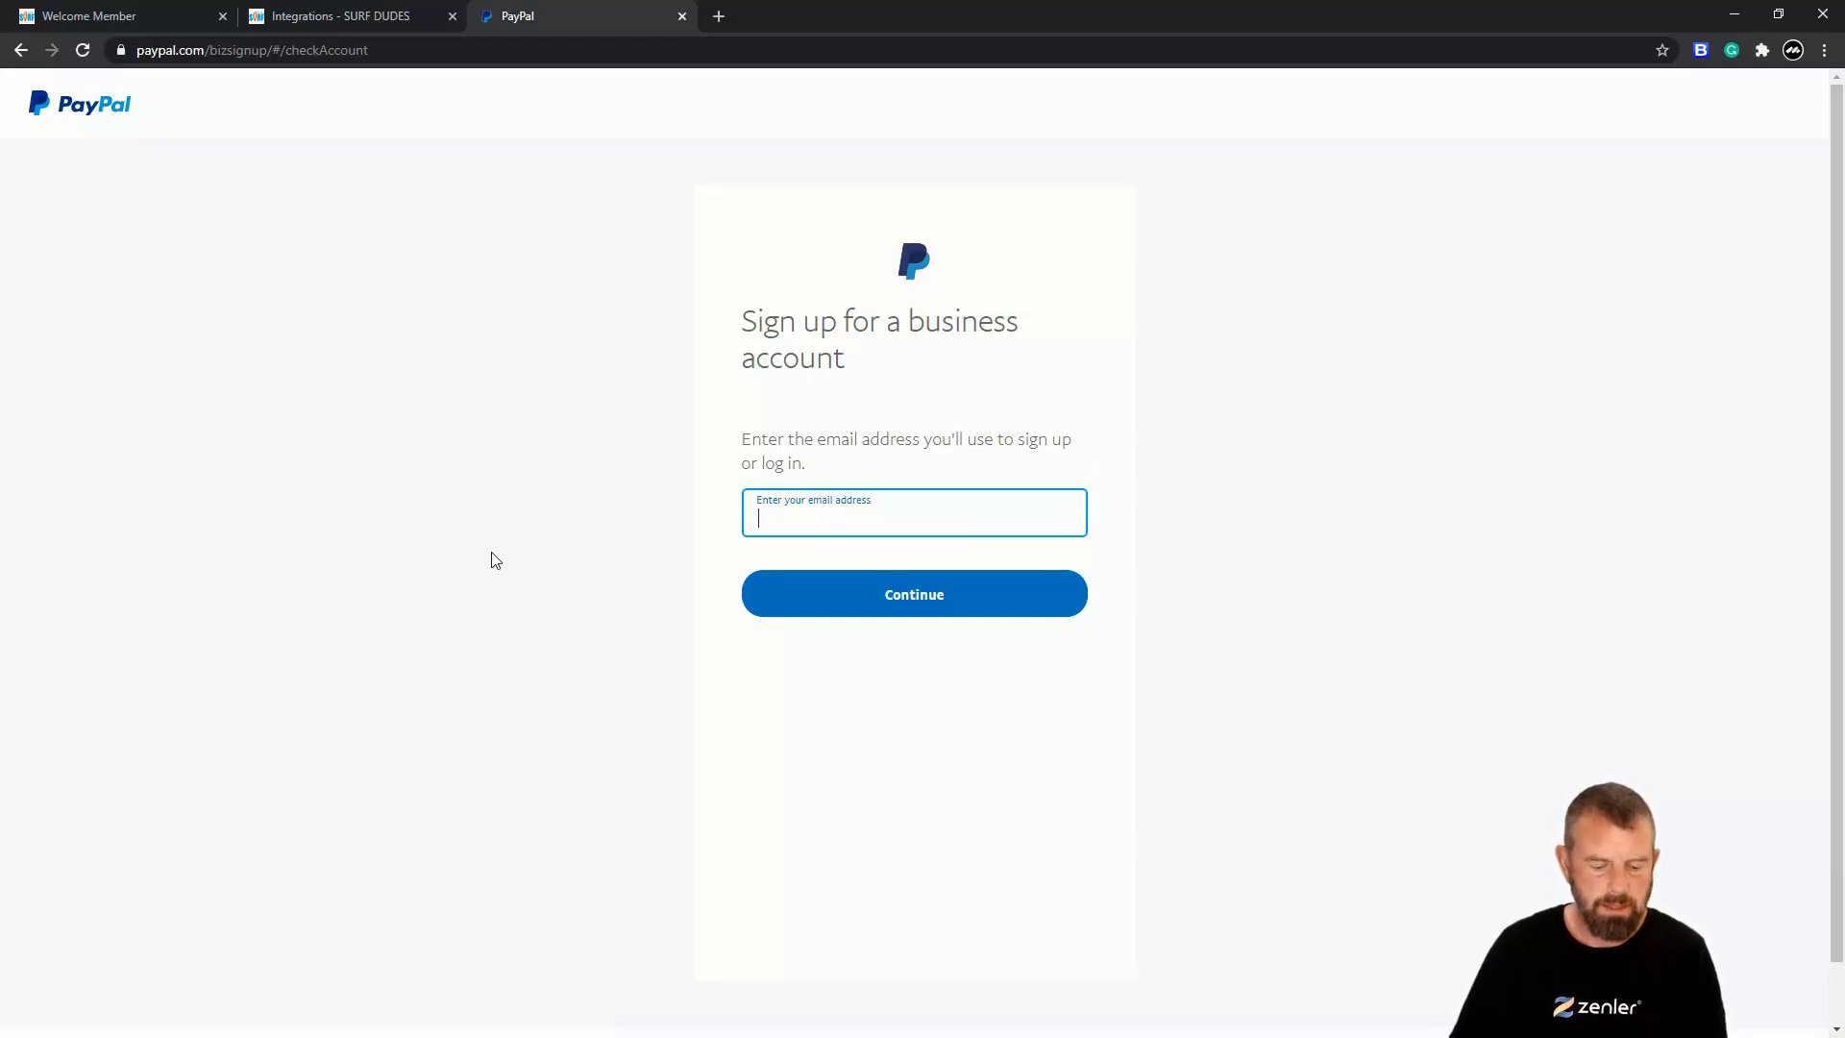
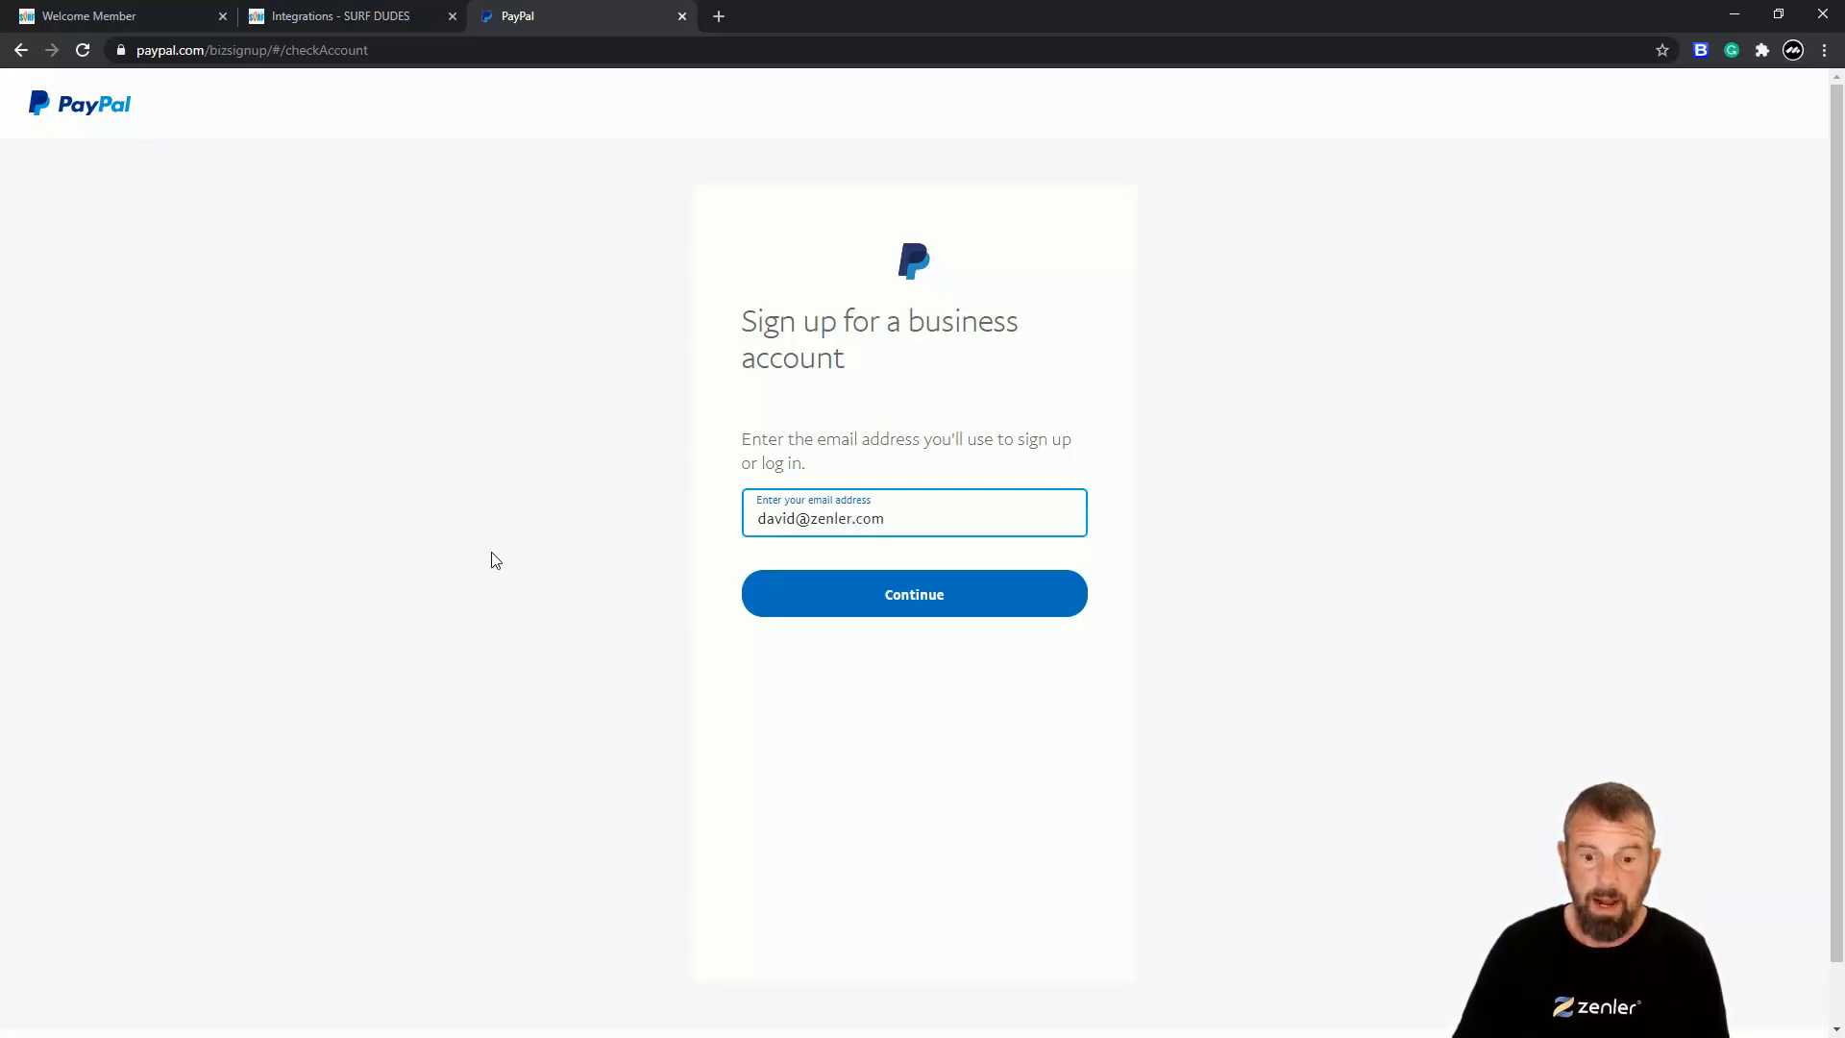
pyautogui.click(915, 594)
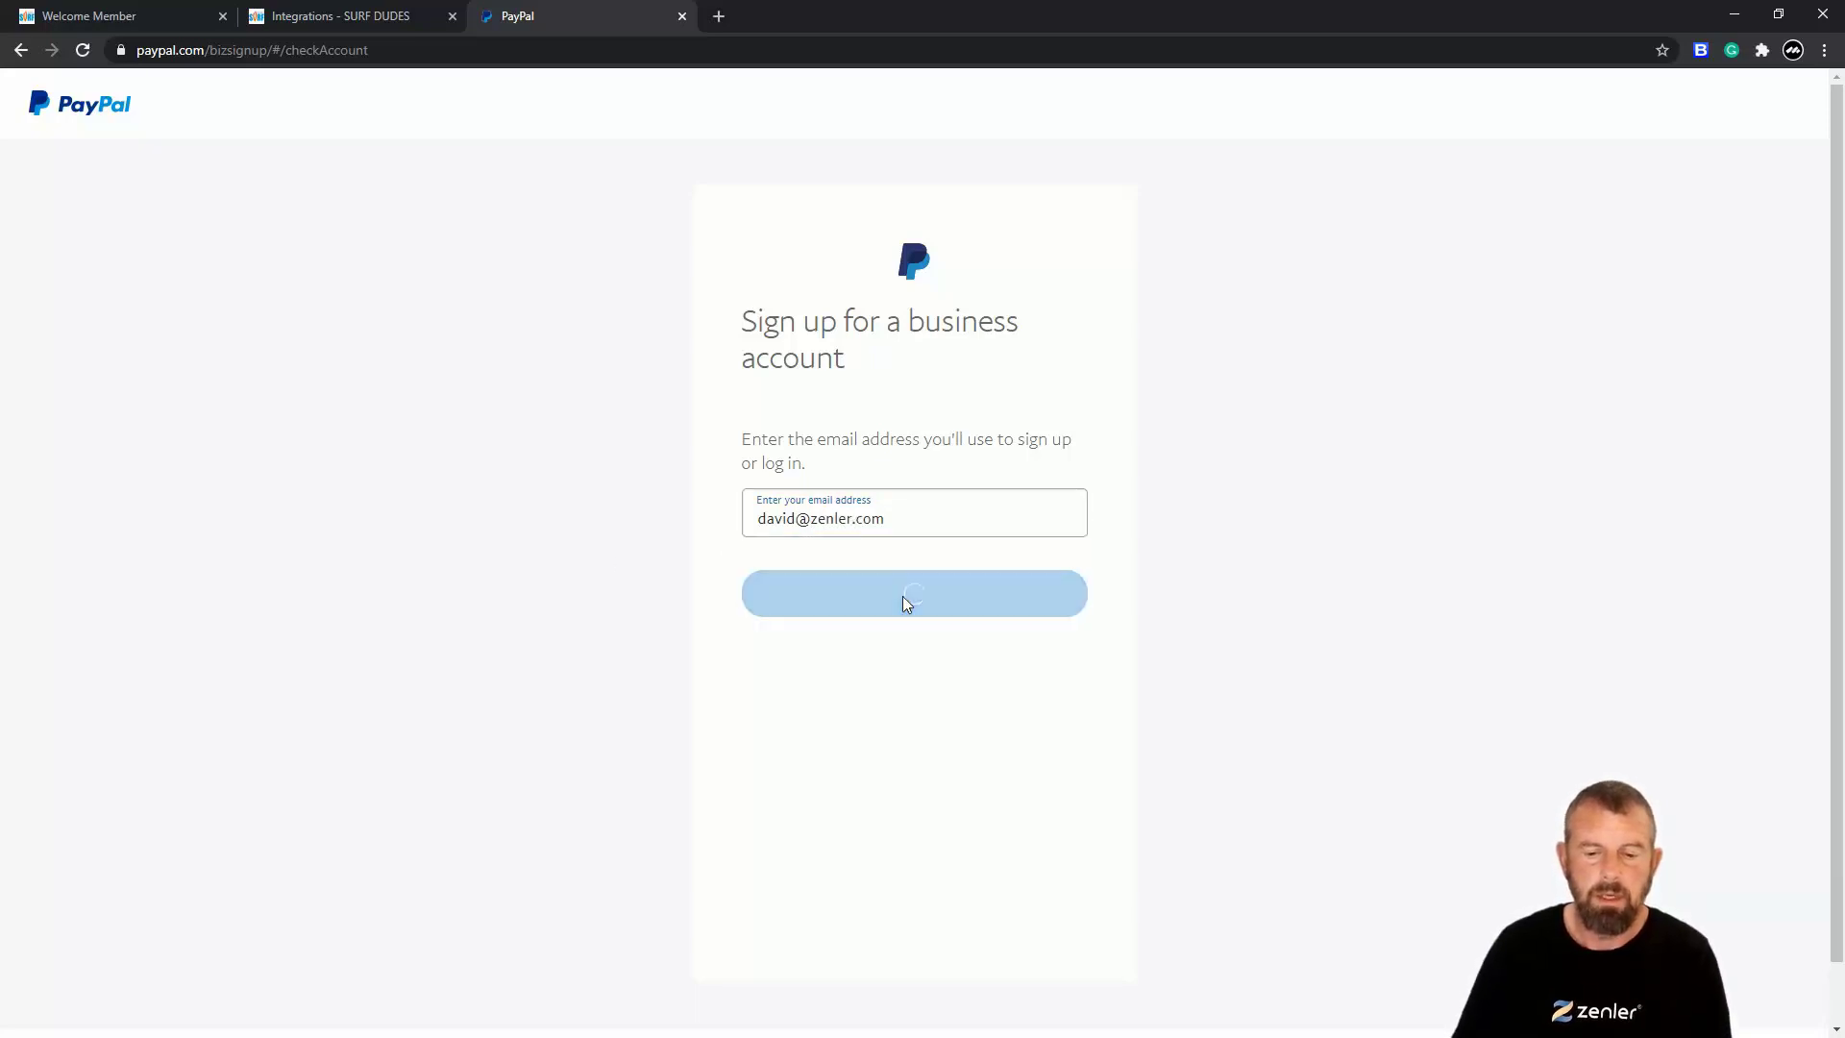
# - Enter a password and continue to the business details form
pyautogui.click(913, 594)
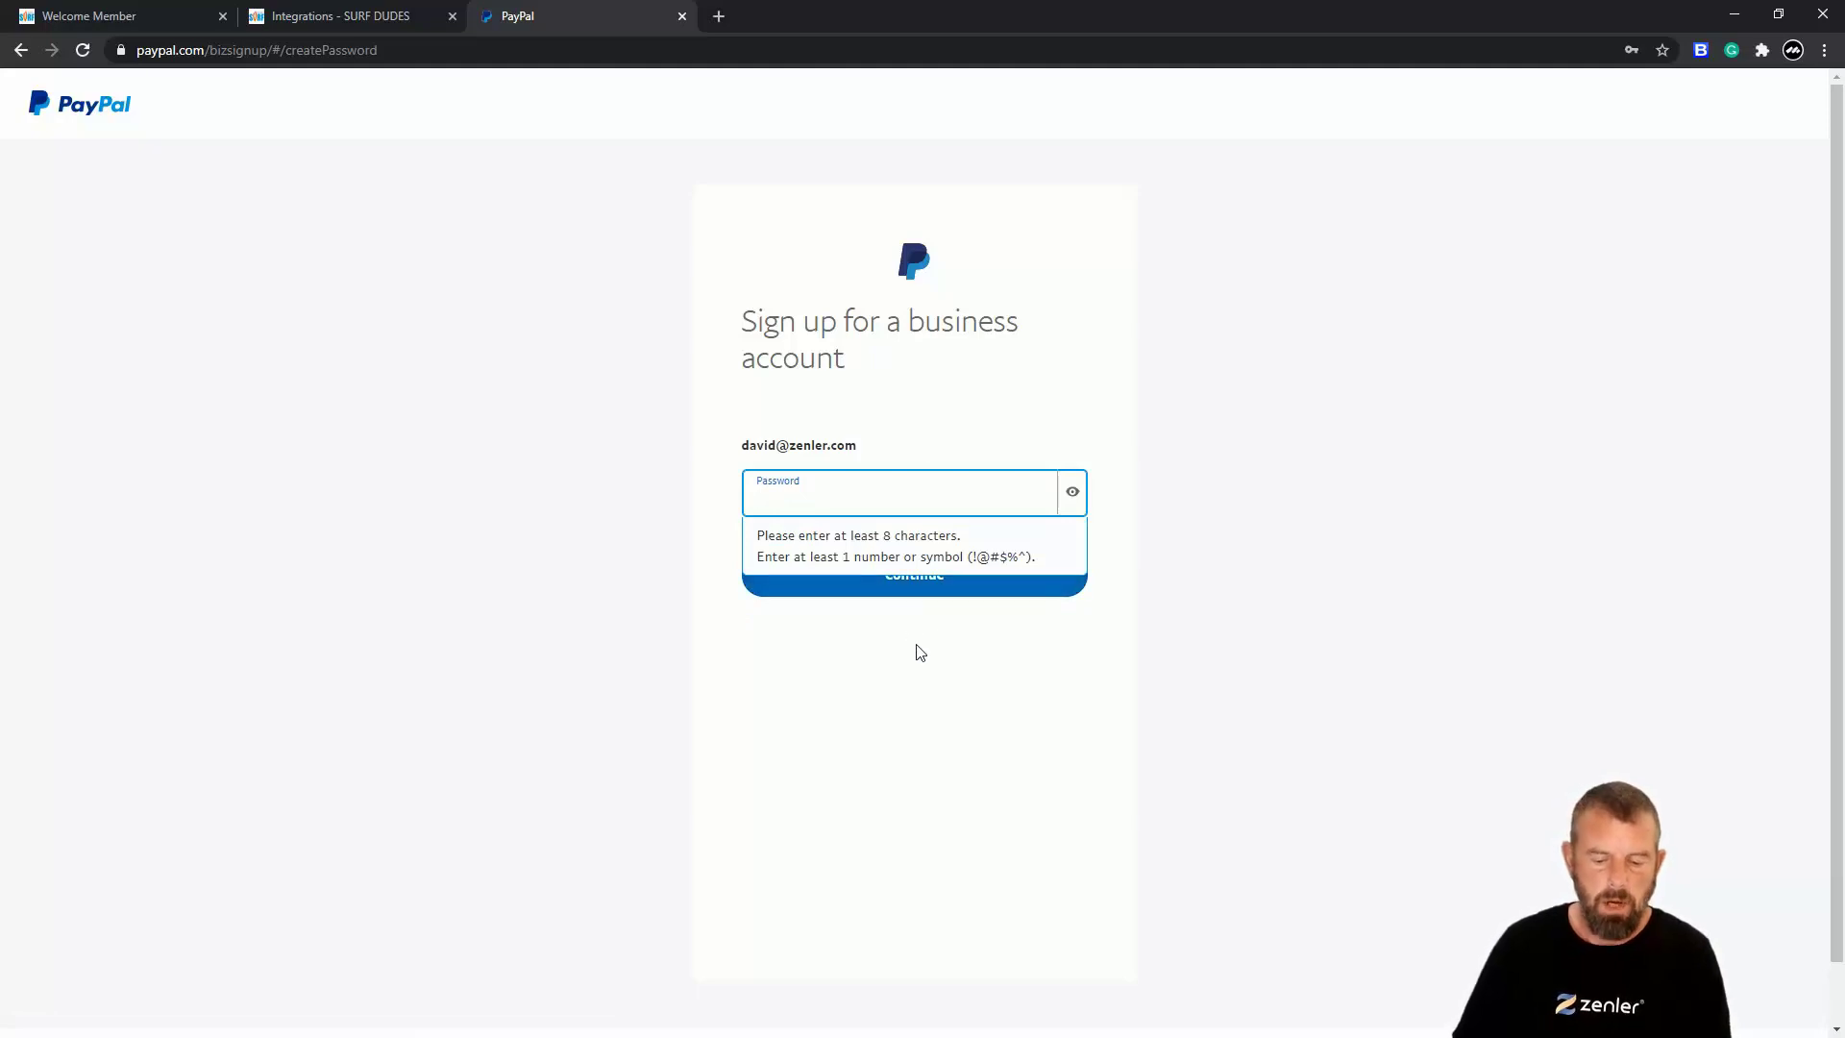
pyautogui.write('•')
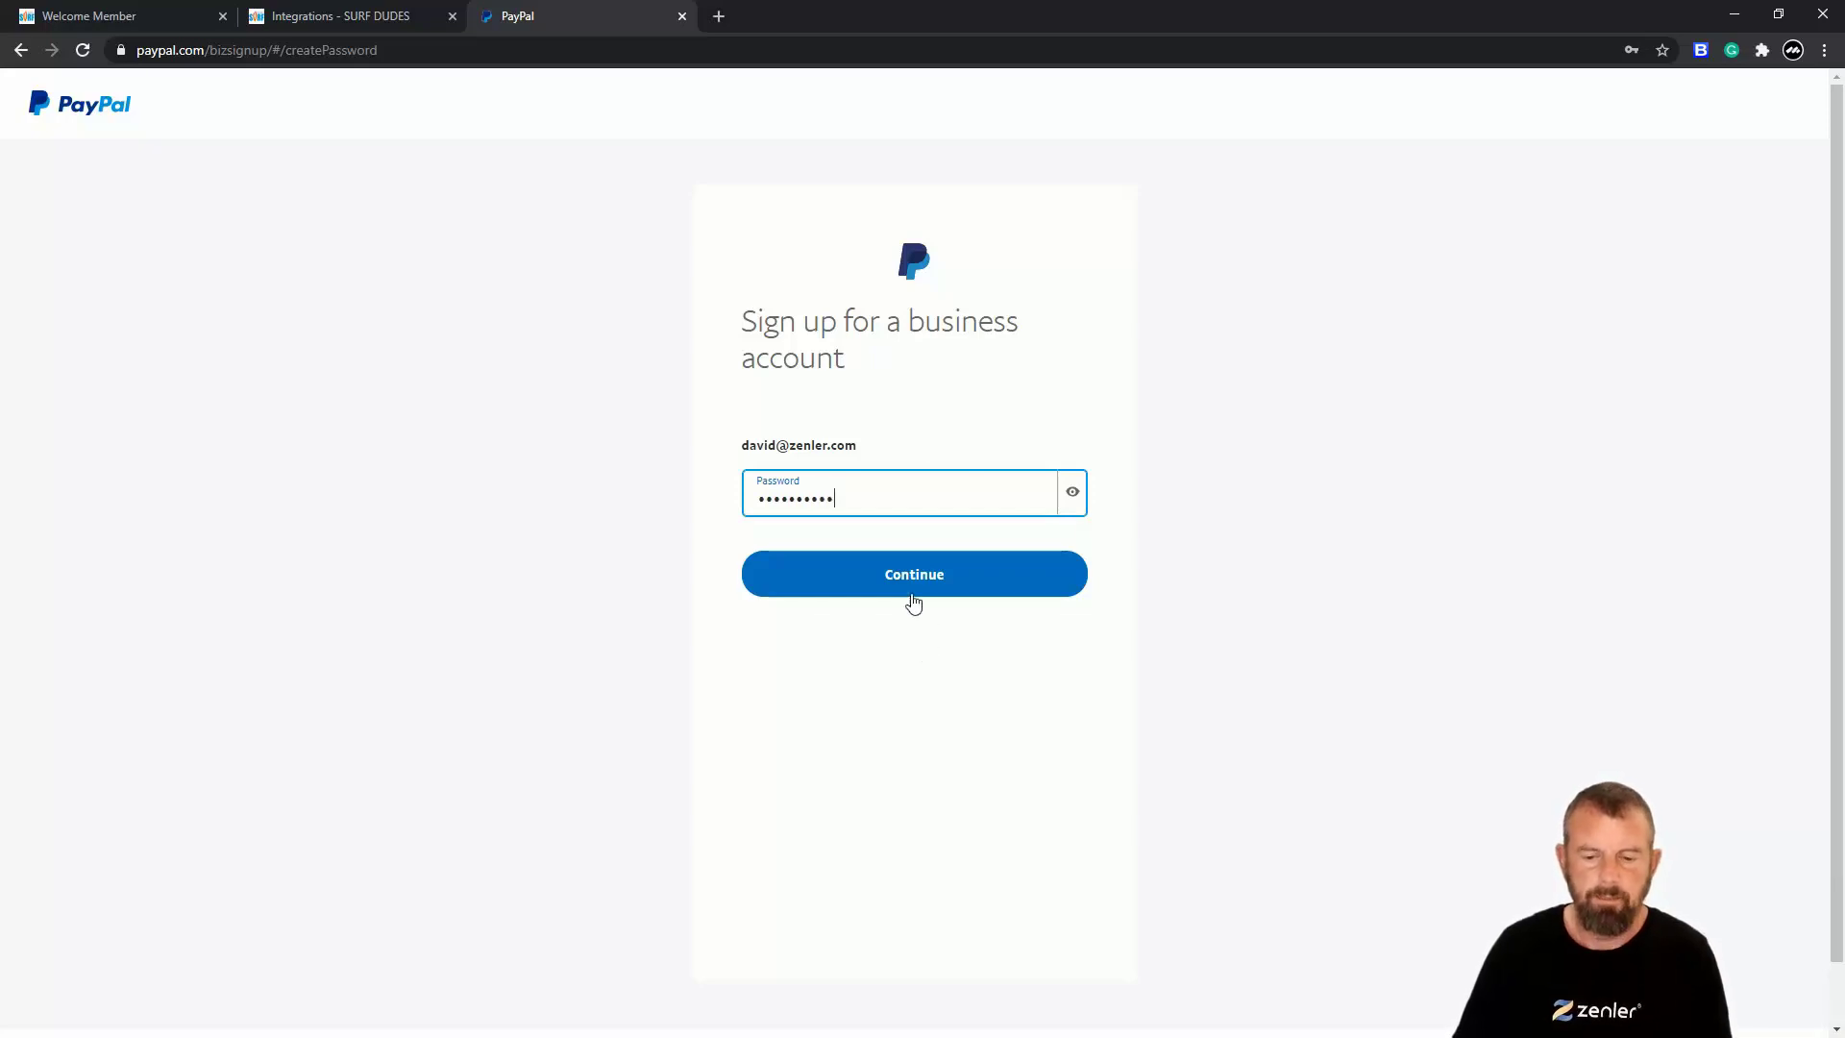
pyautogui.click(915, 575)
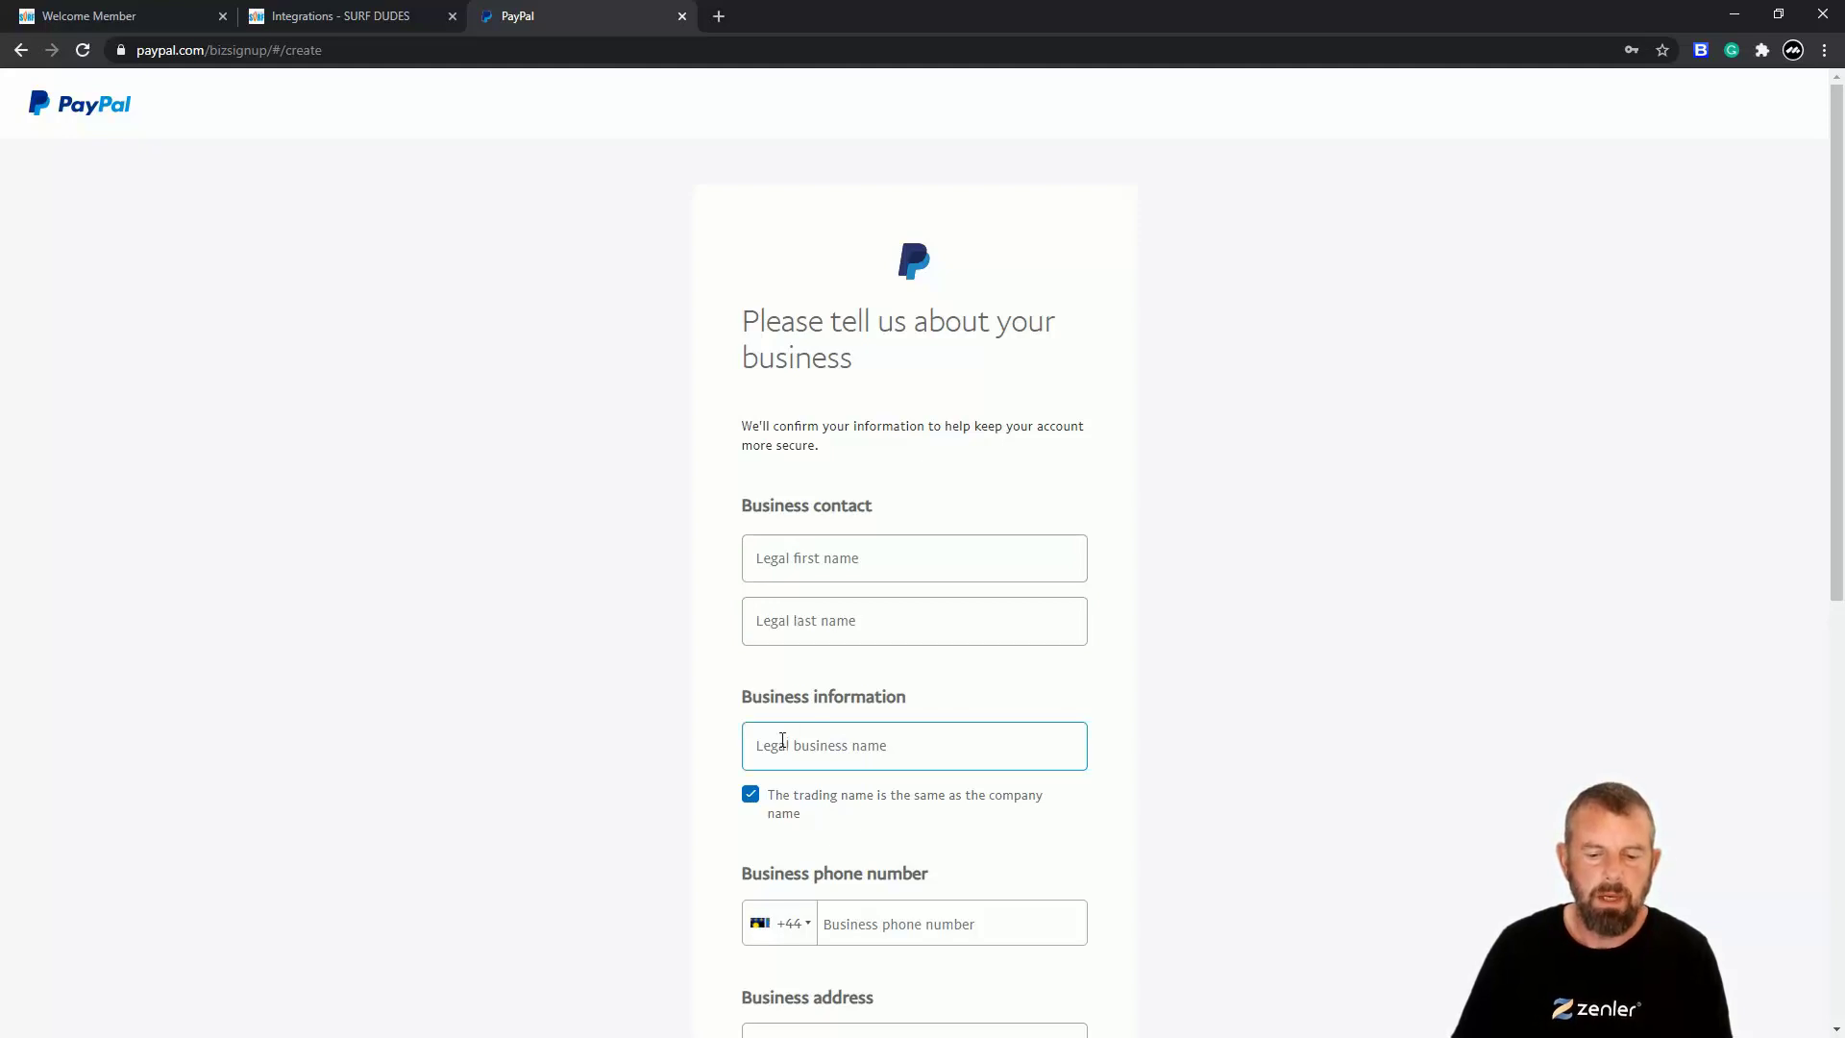
pyautogui.scroll(-3)
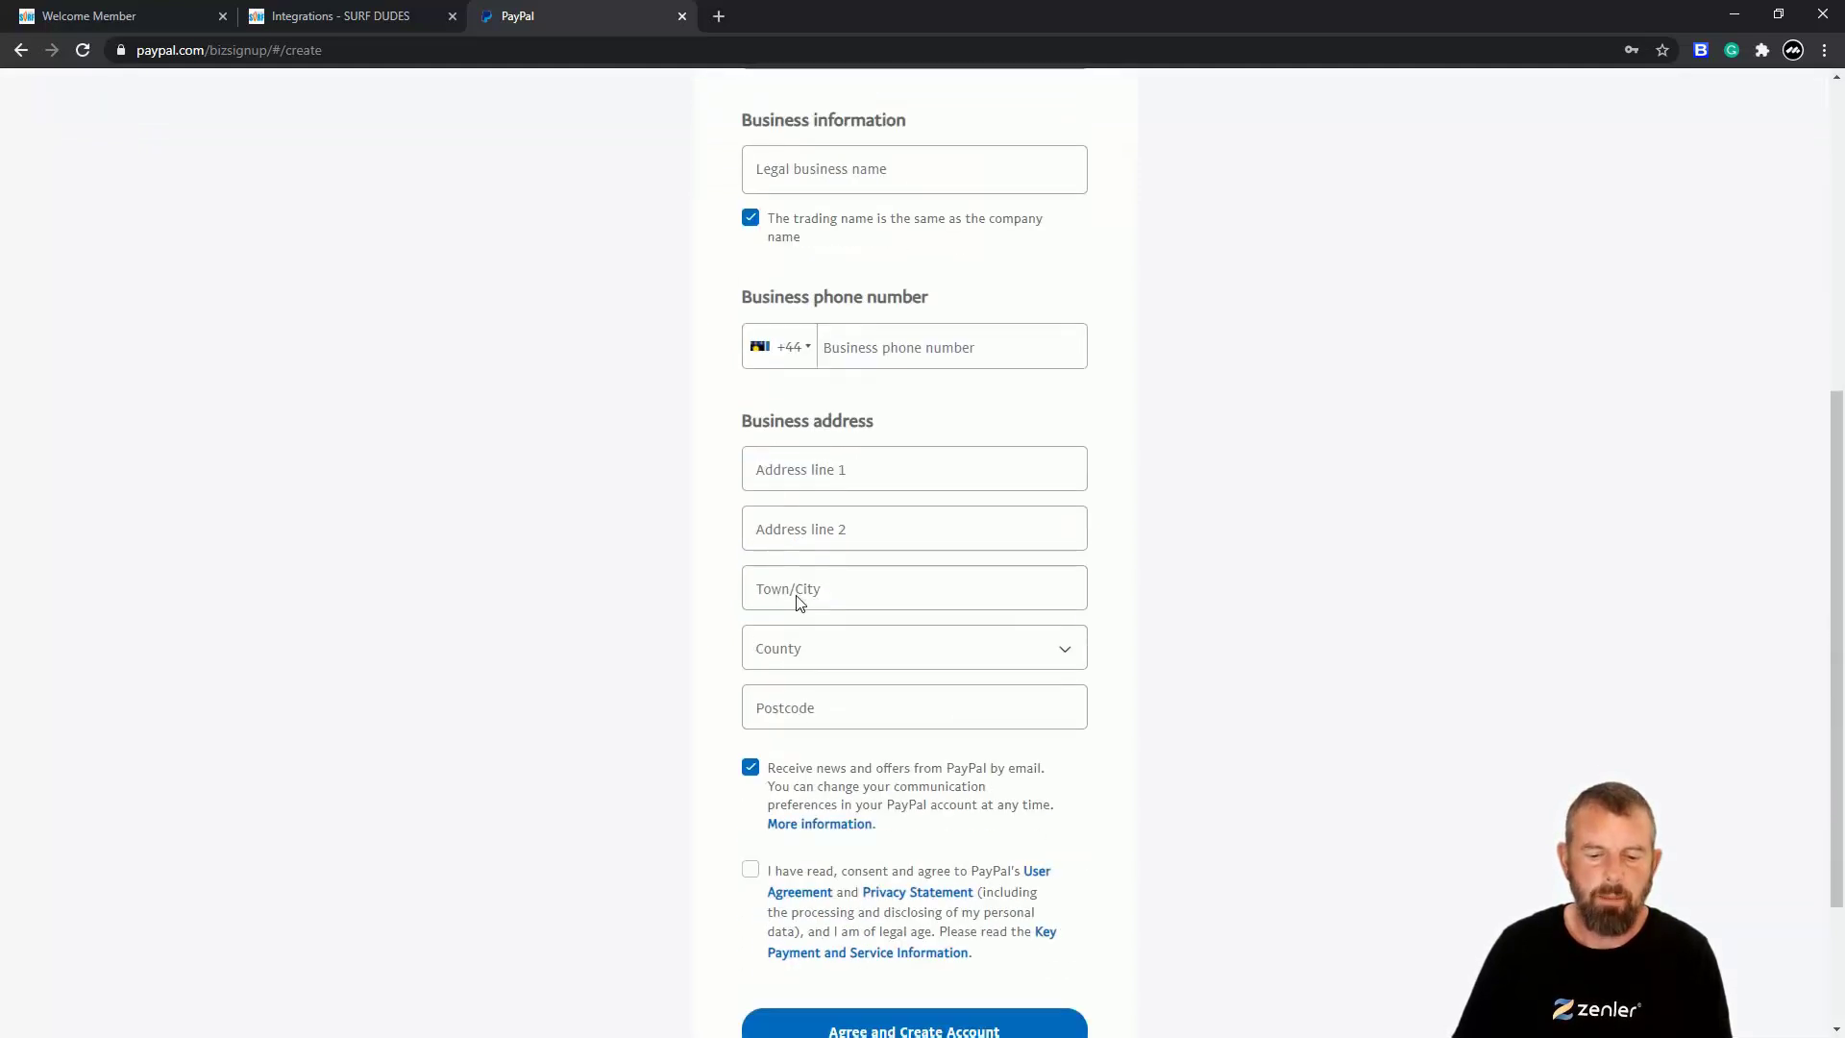
pyautogui.scroll(3)
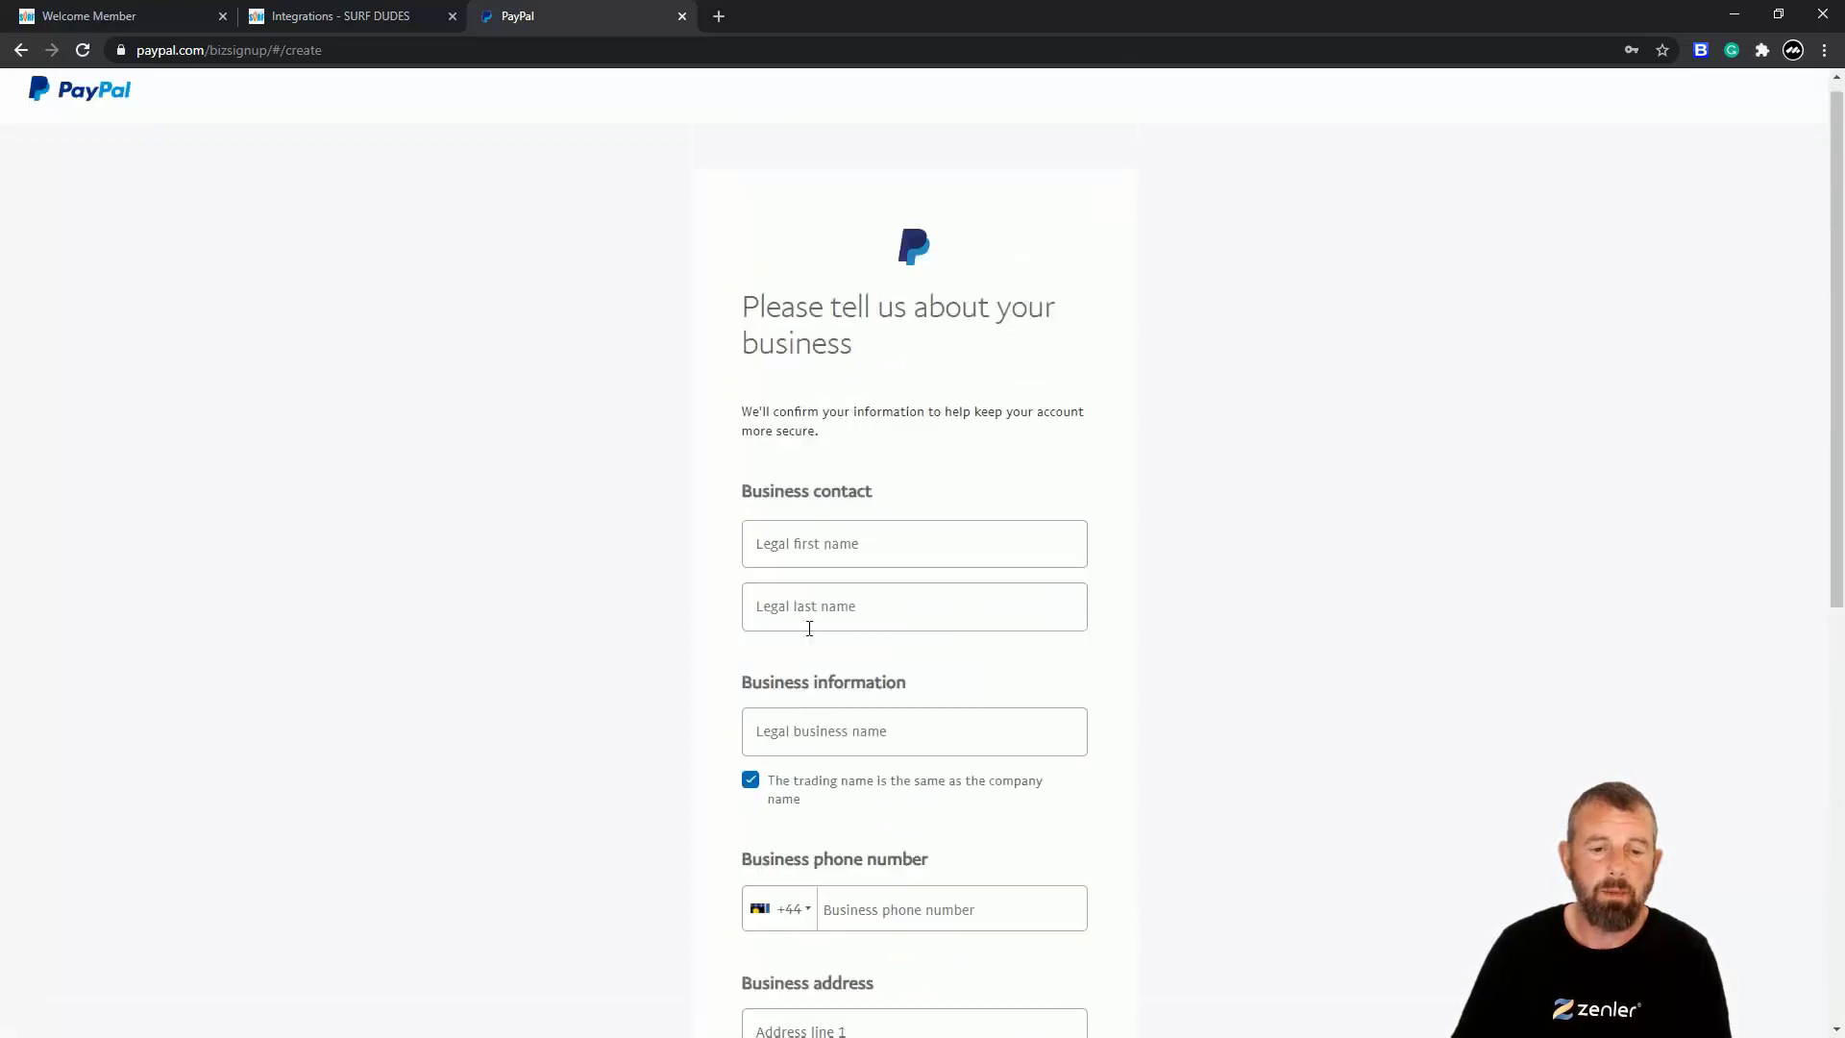
pyautogui.scroll(-3)
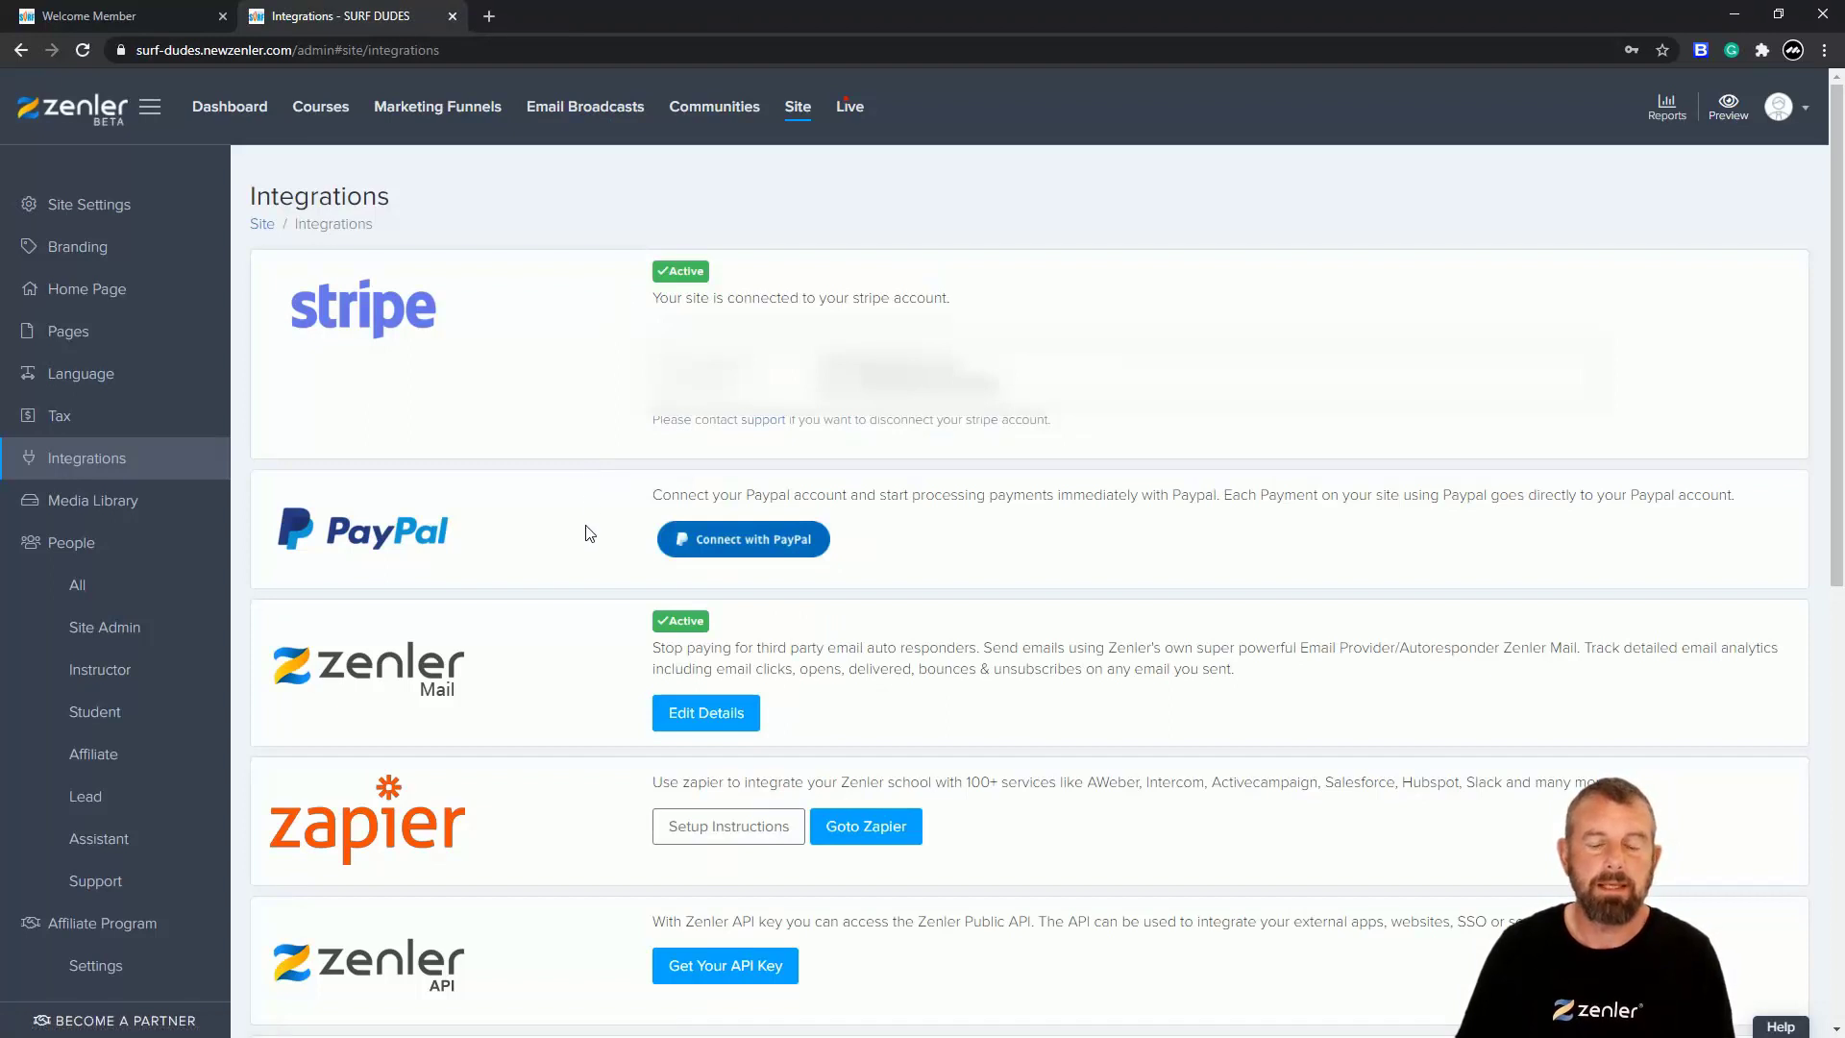
pyautogui.moveTo(819, 488)
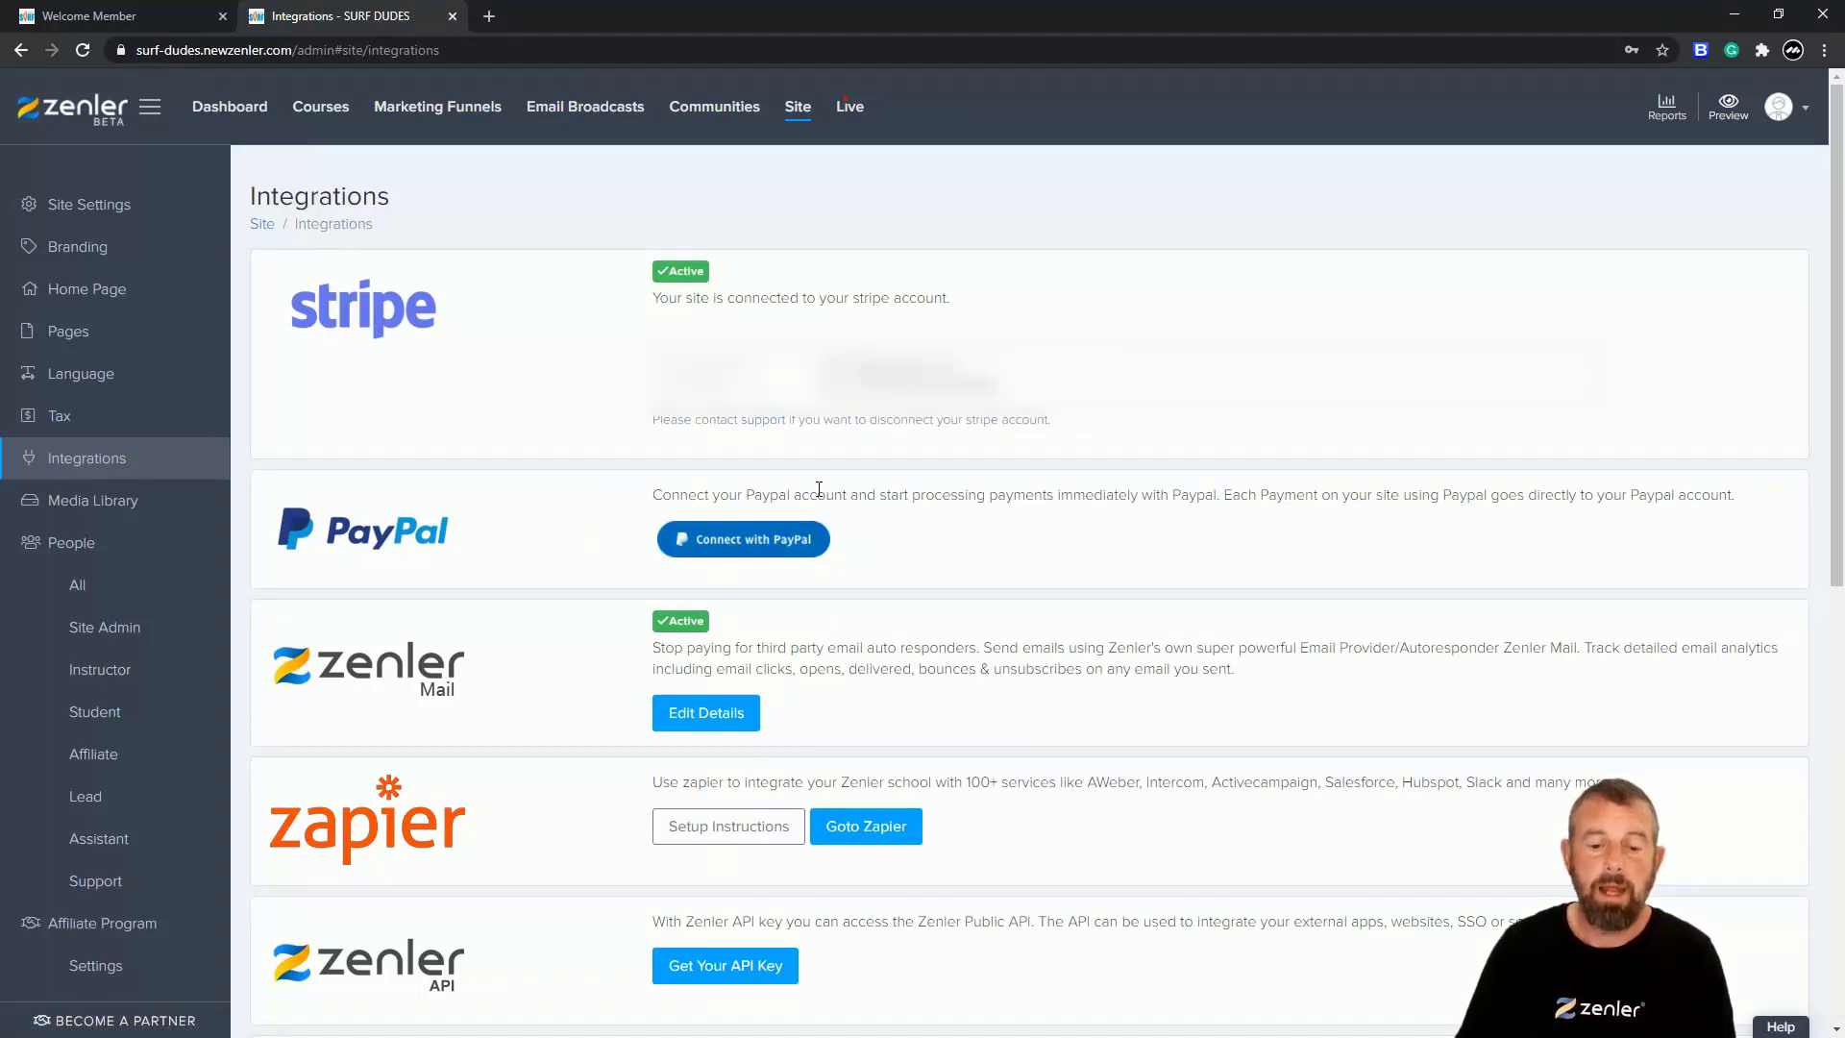
pyautogui.moveTo(742, 538)
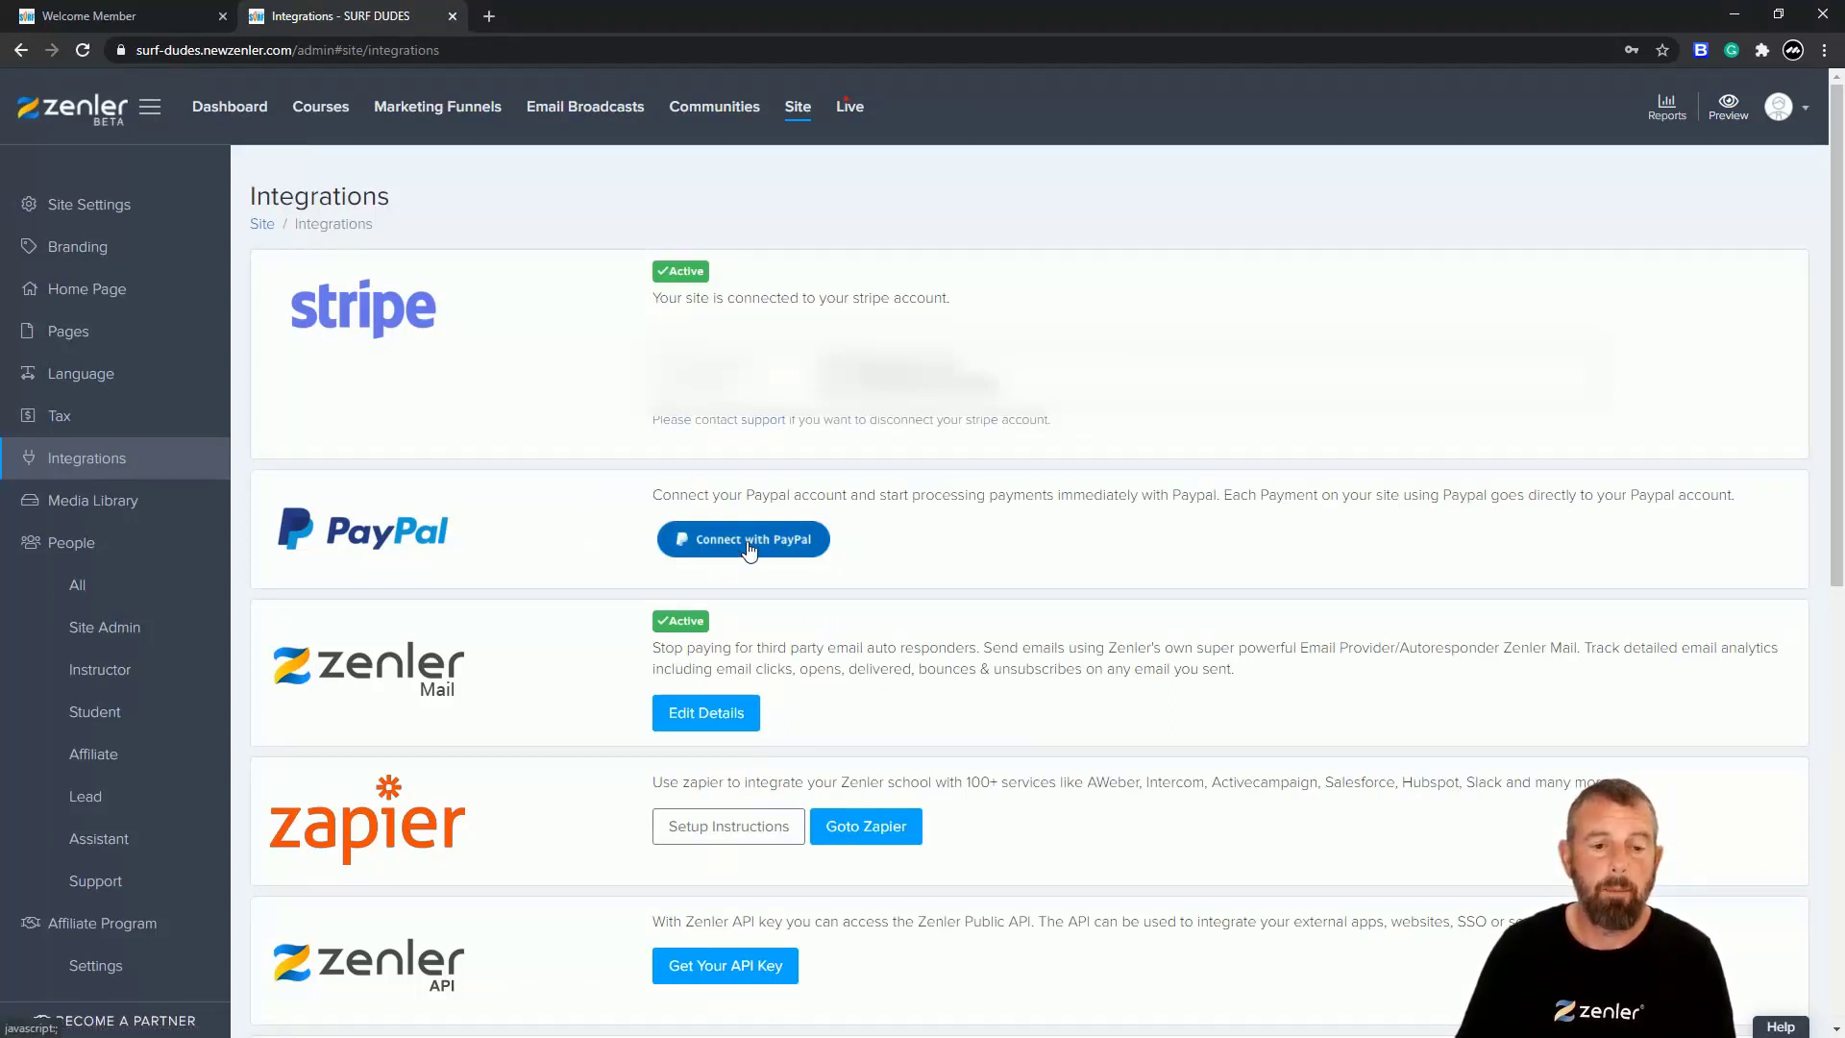
# - Choose 'Connect with PayPal' to reveal the email, client ID and secret key fields
pyautogui.click(742, 538)
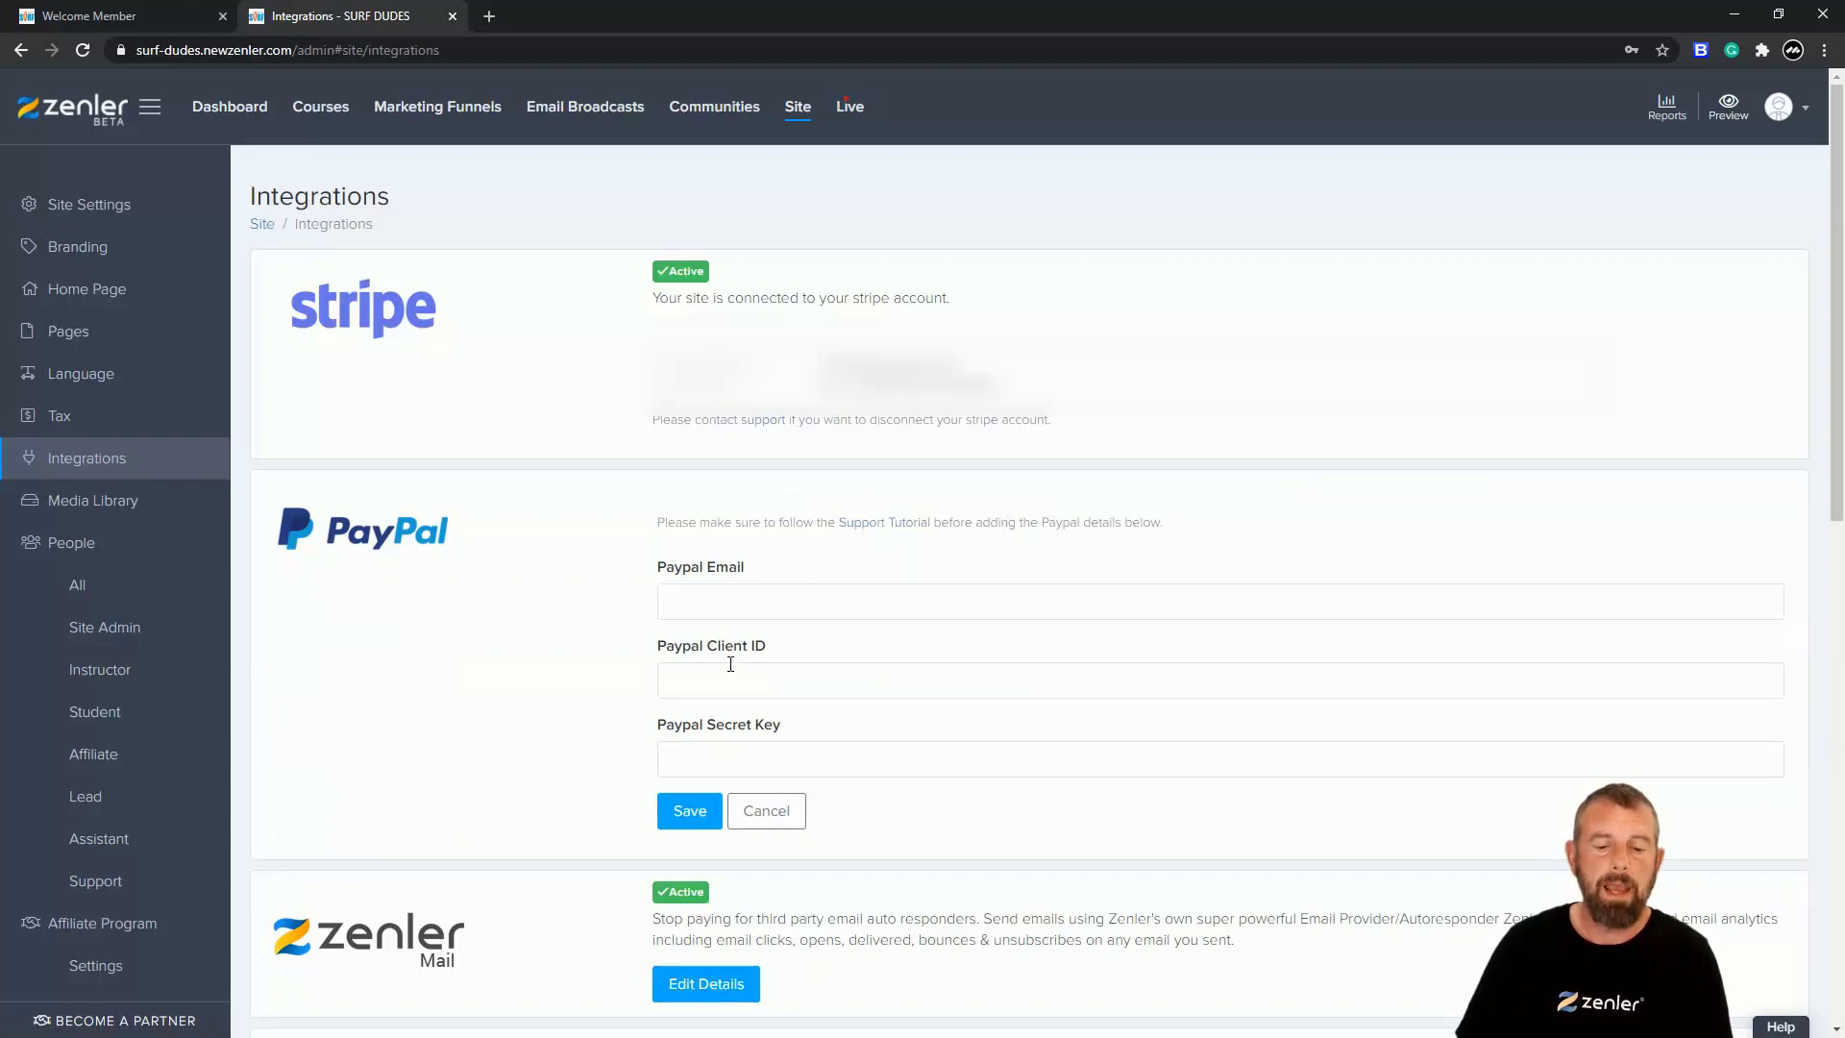
pyautogui.moveTo(698, 727)
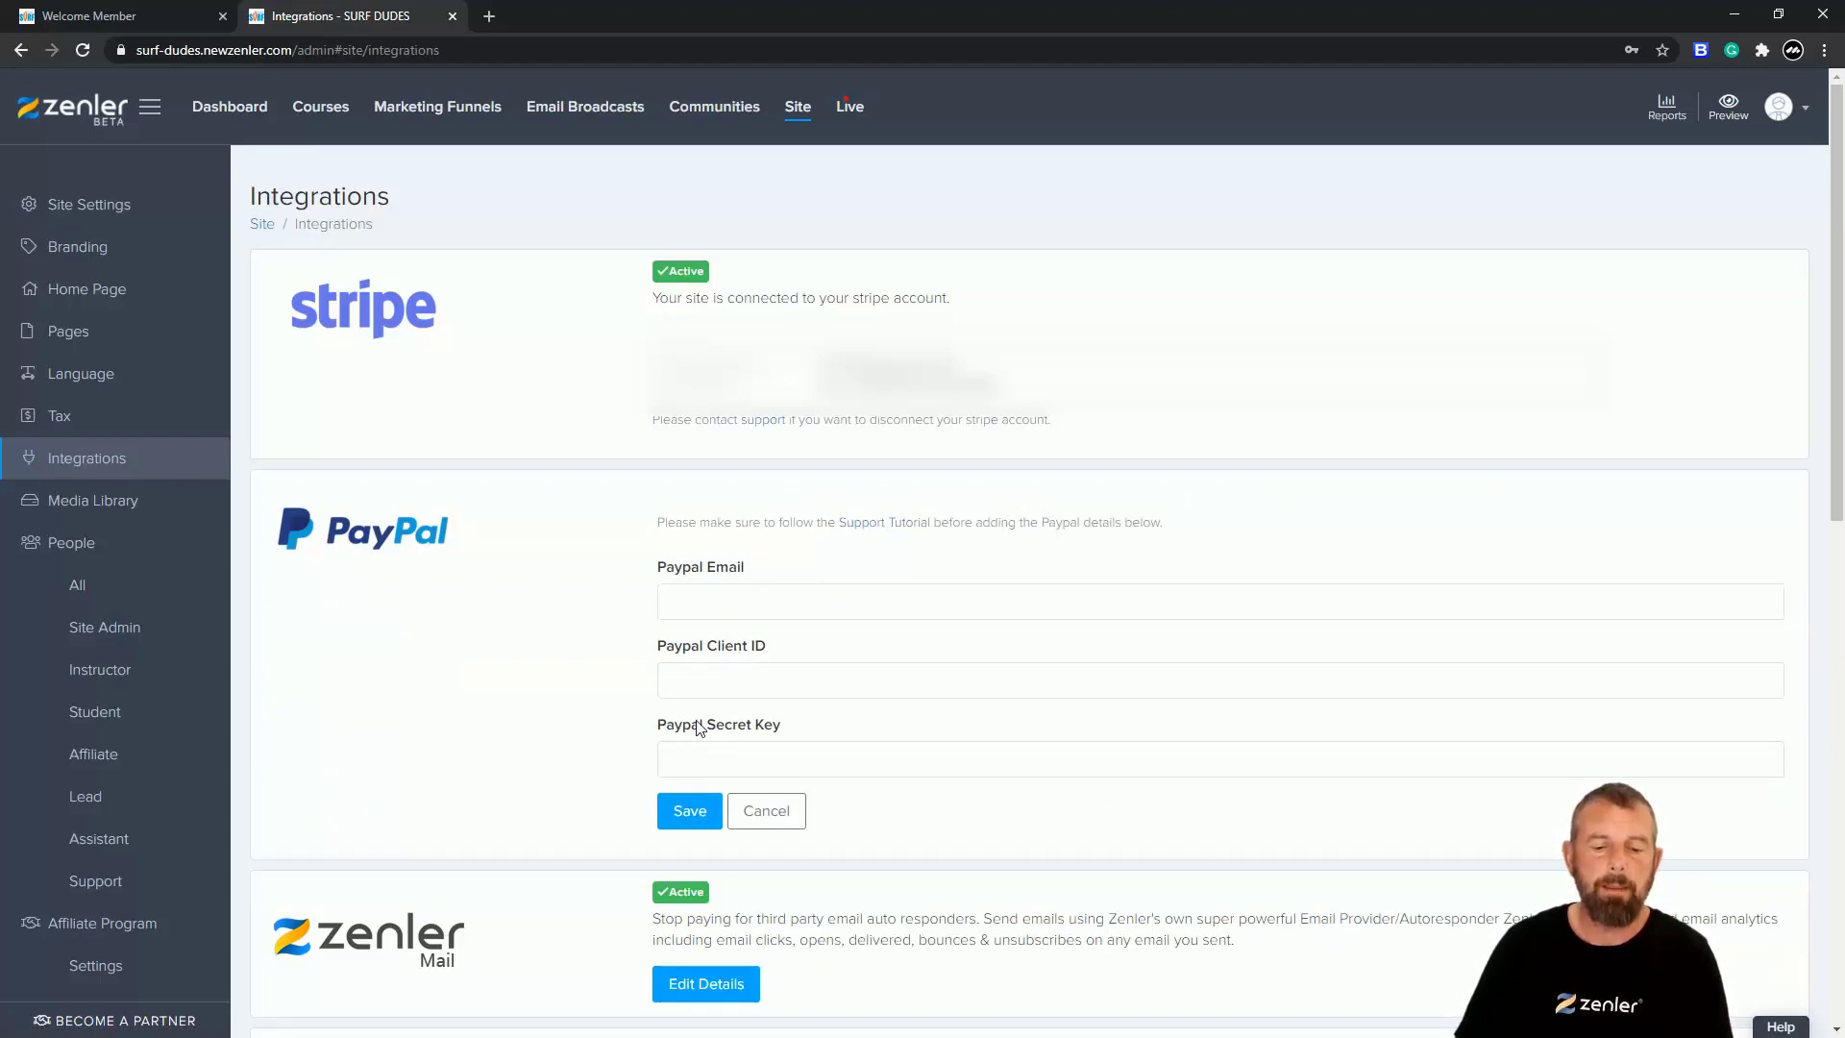
pyautogui.moveTo(782, 730)
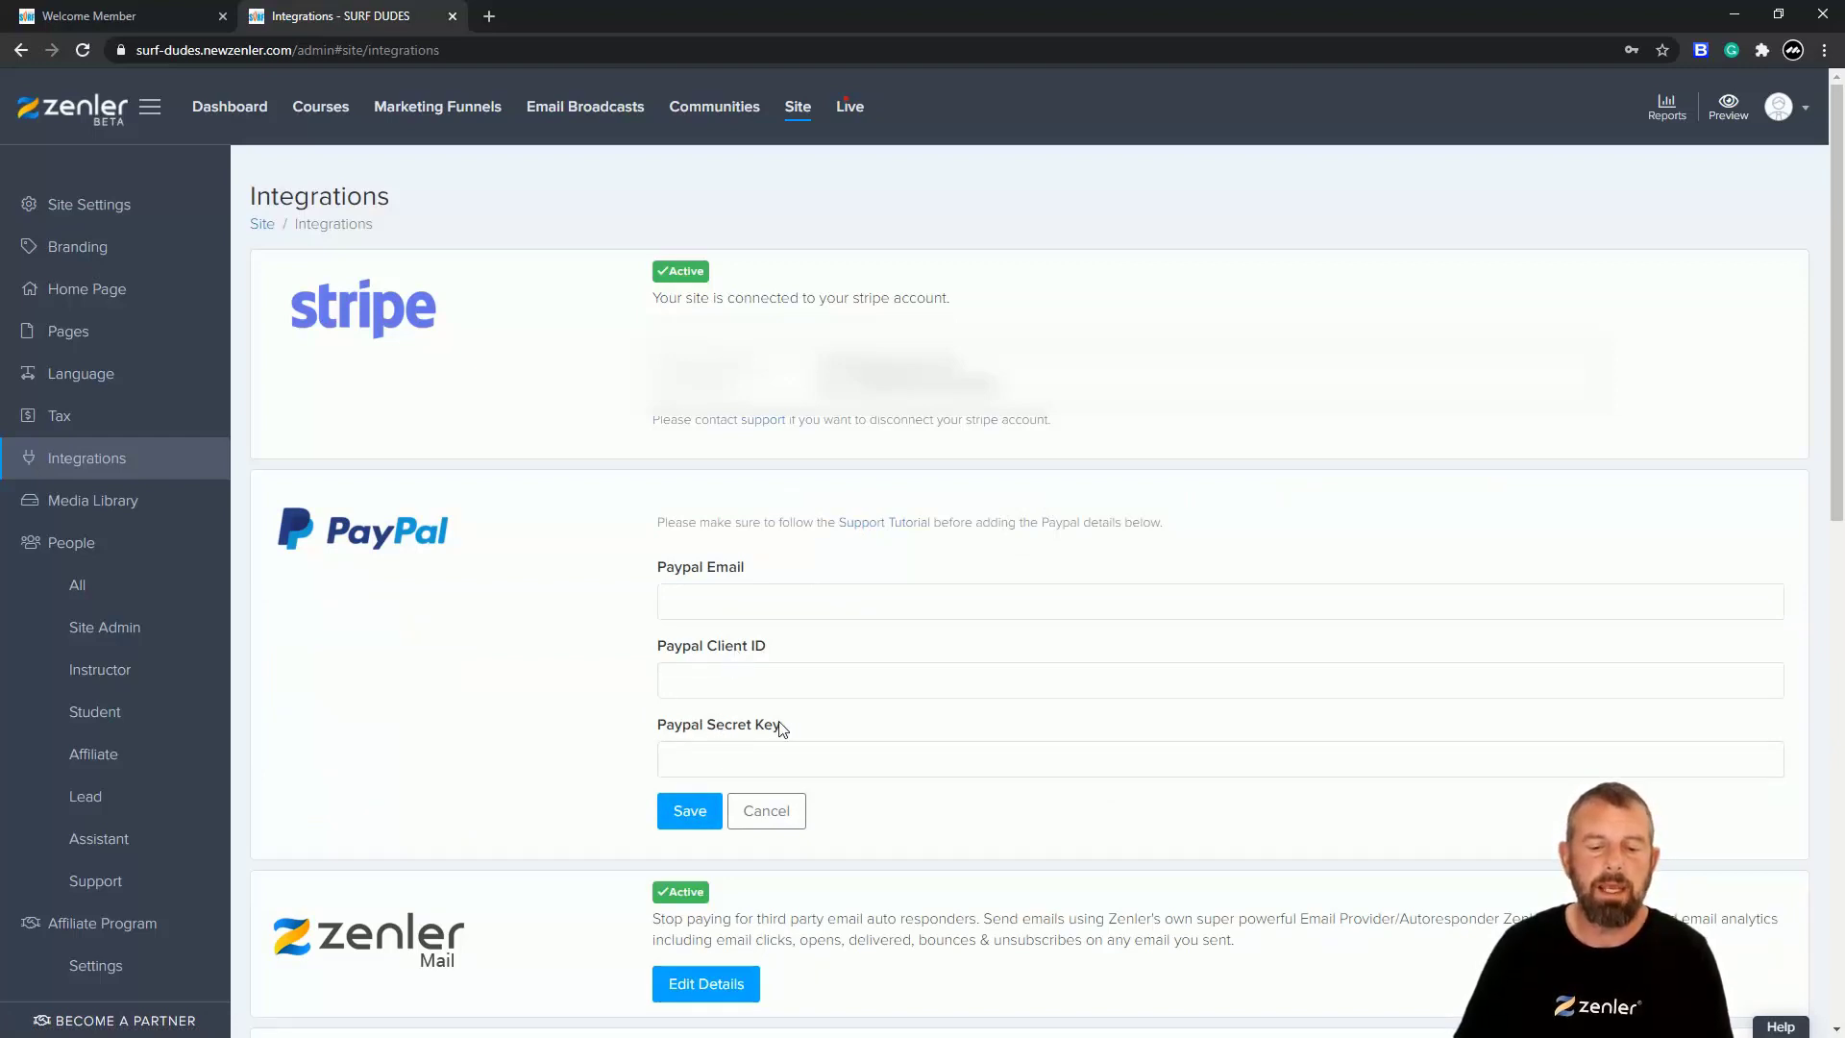
pyautogui.moveTo(730, 574)
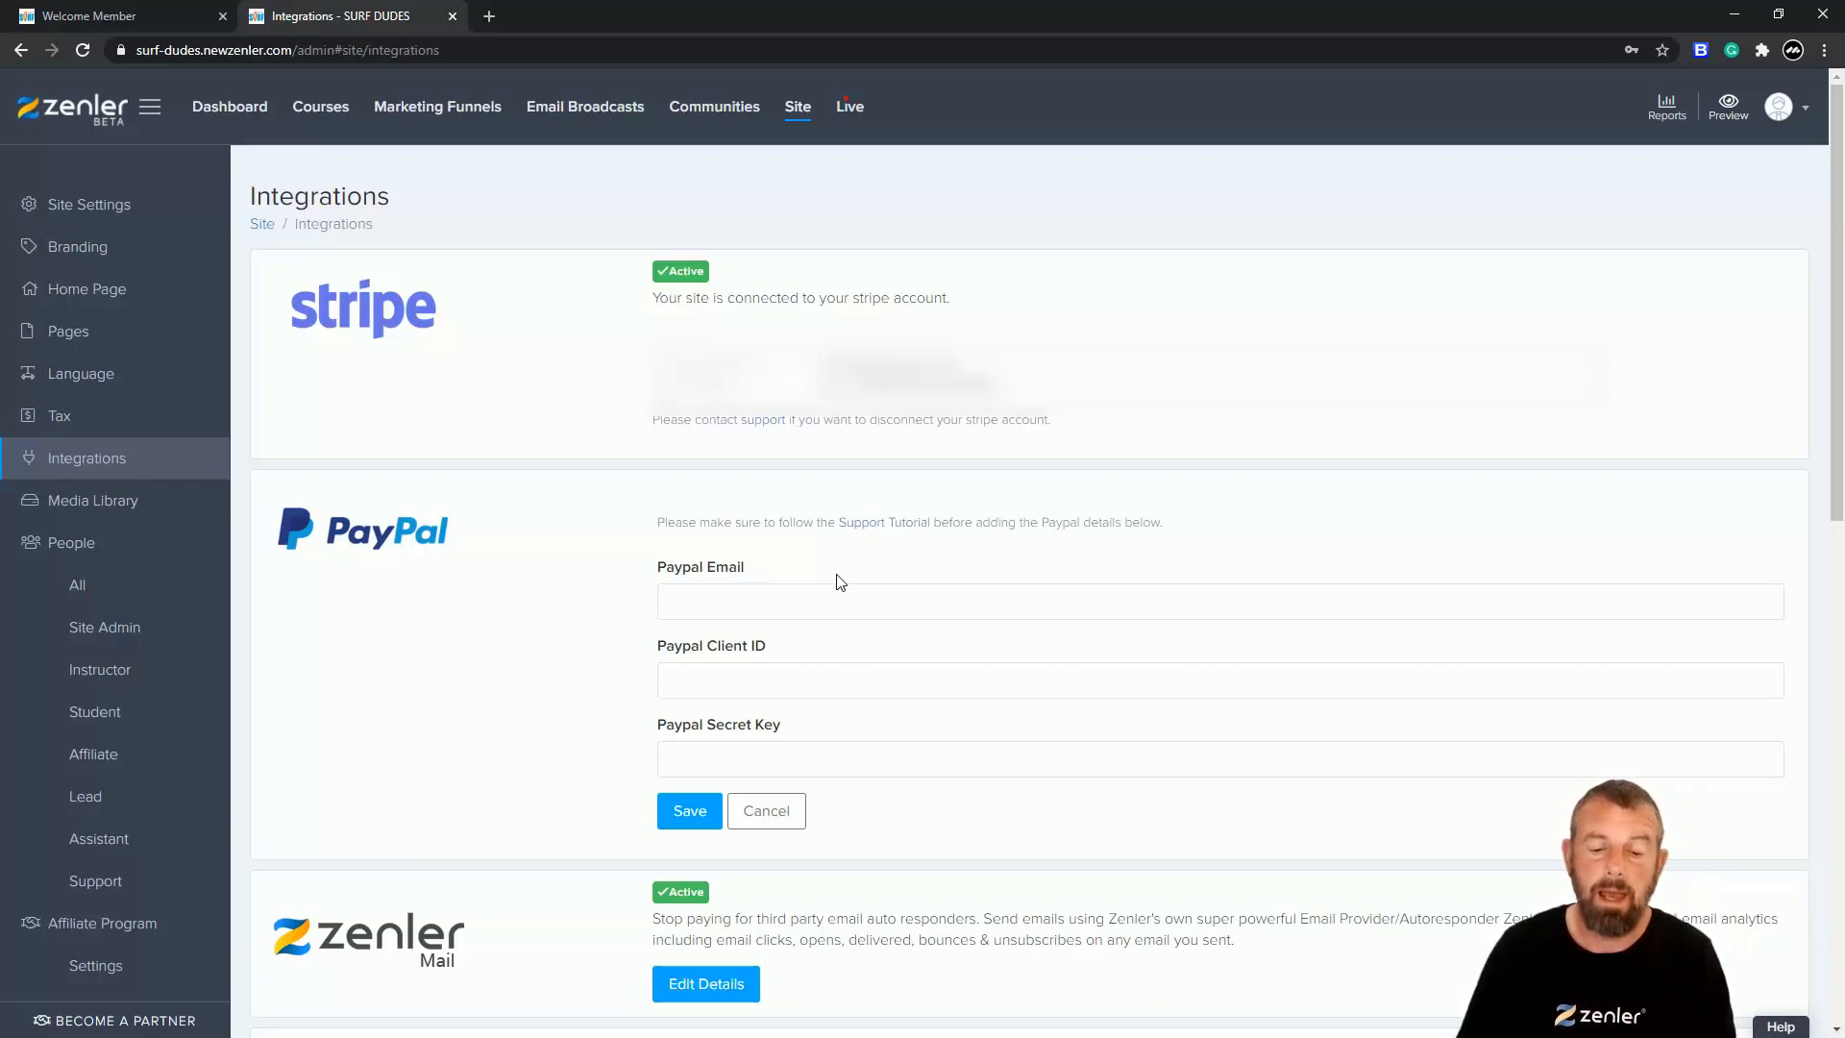
# - Log in to the existing mojomojo.design PayPal business account and reach its dashboard
pyautogui.click(887, 521)
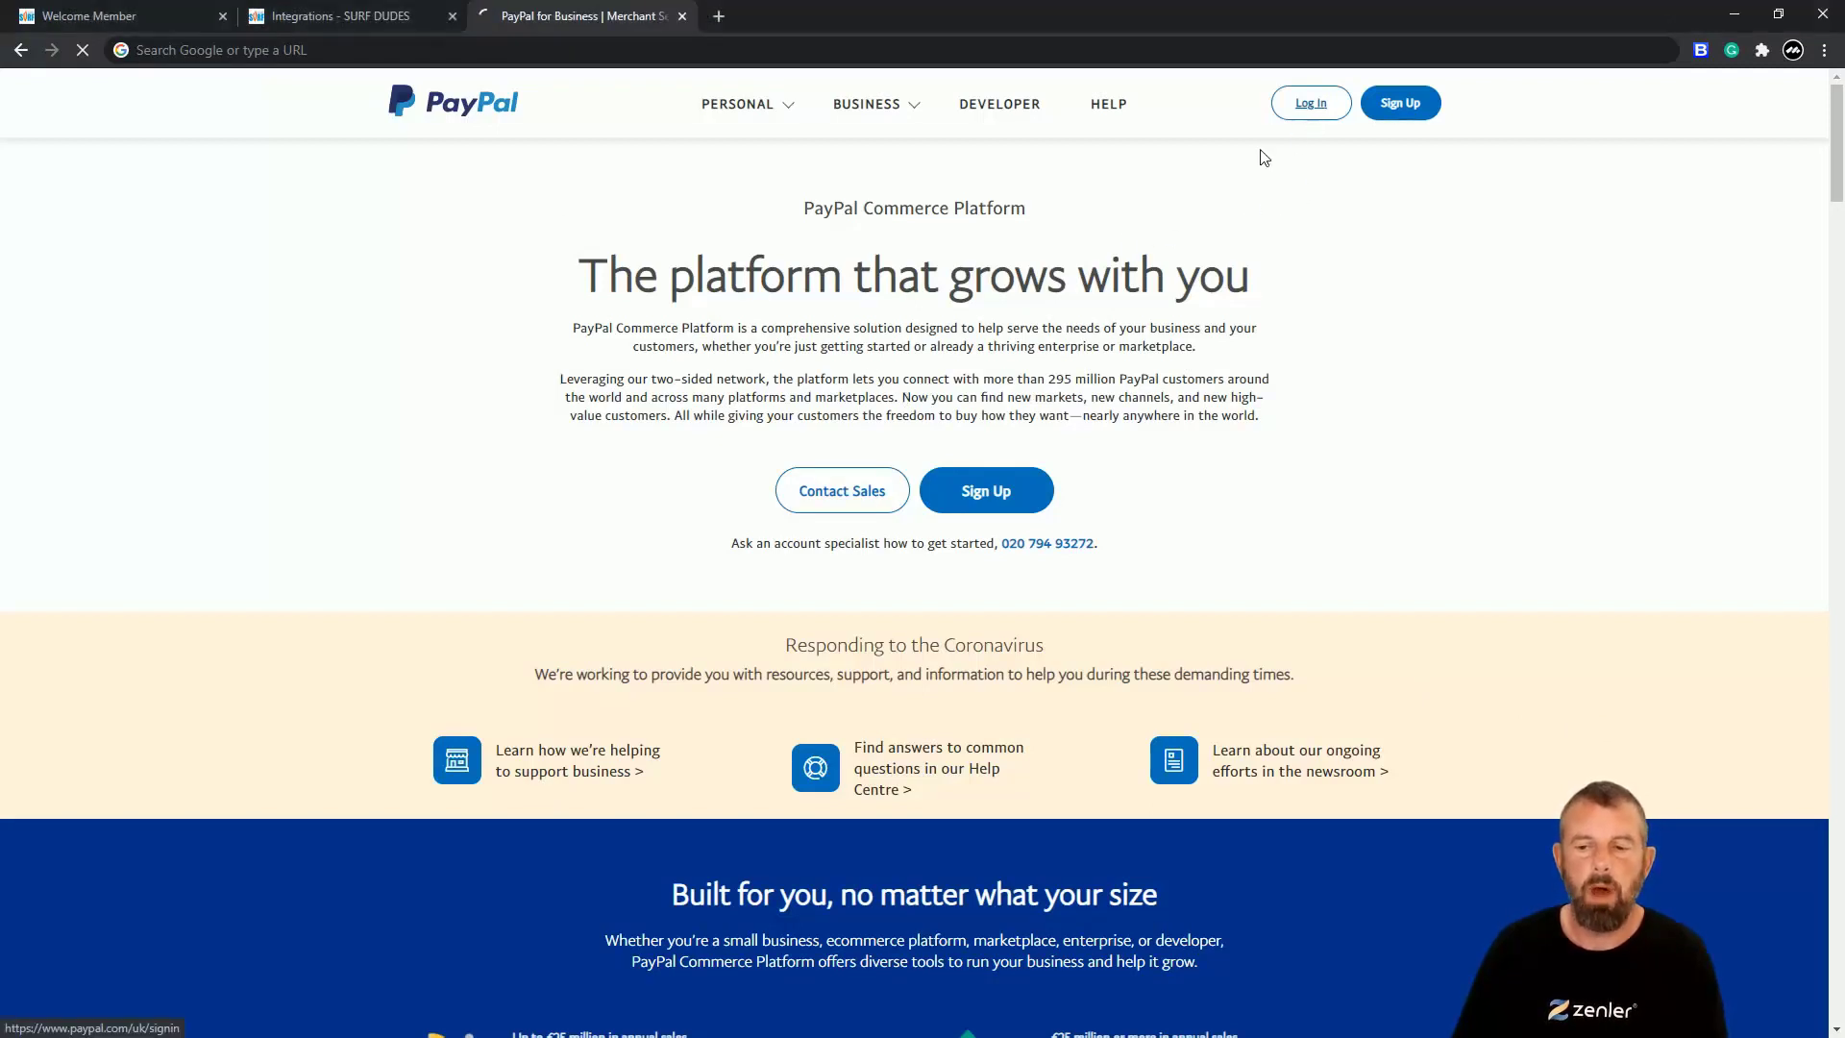
pyautogui.click(1309, 102)
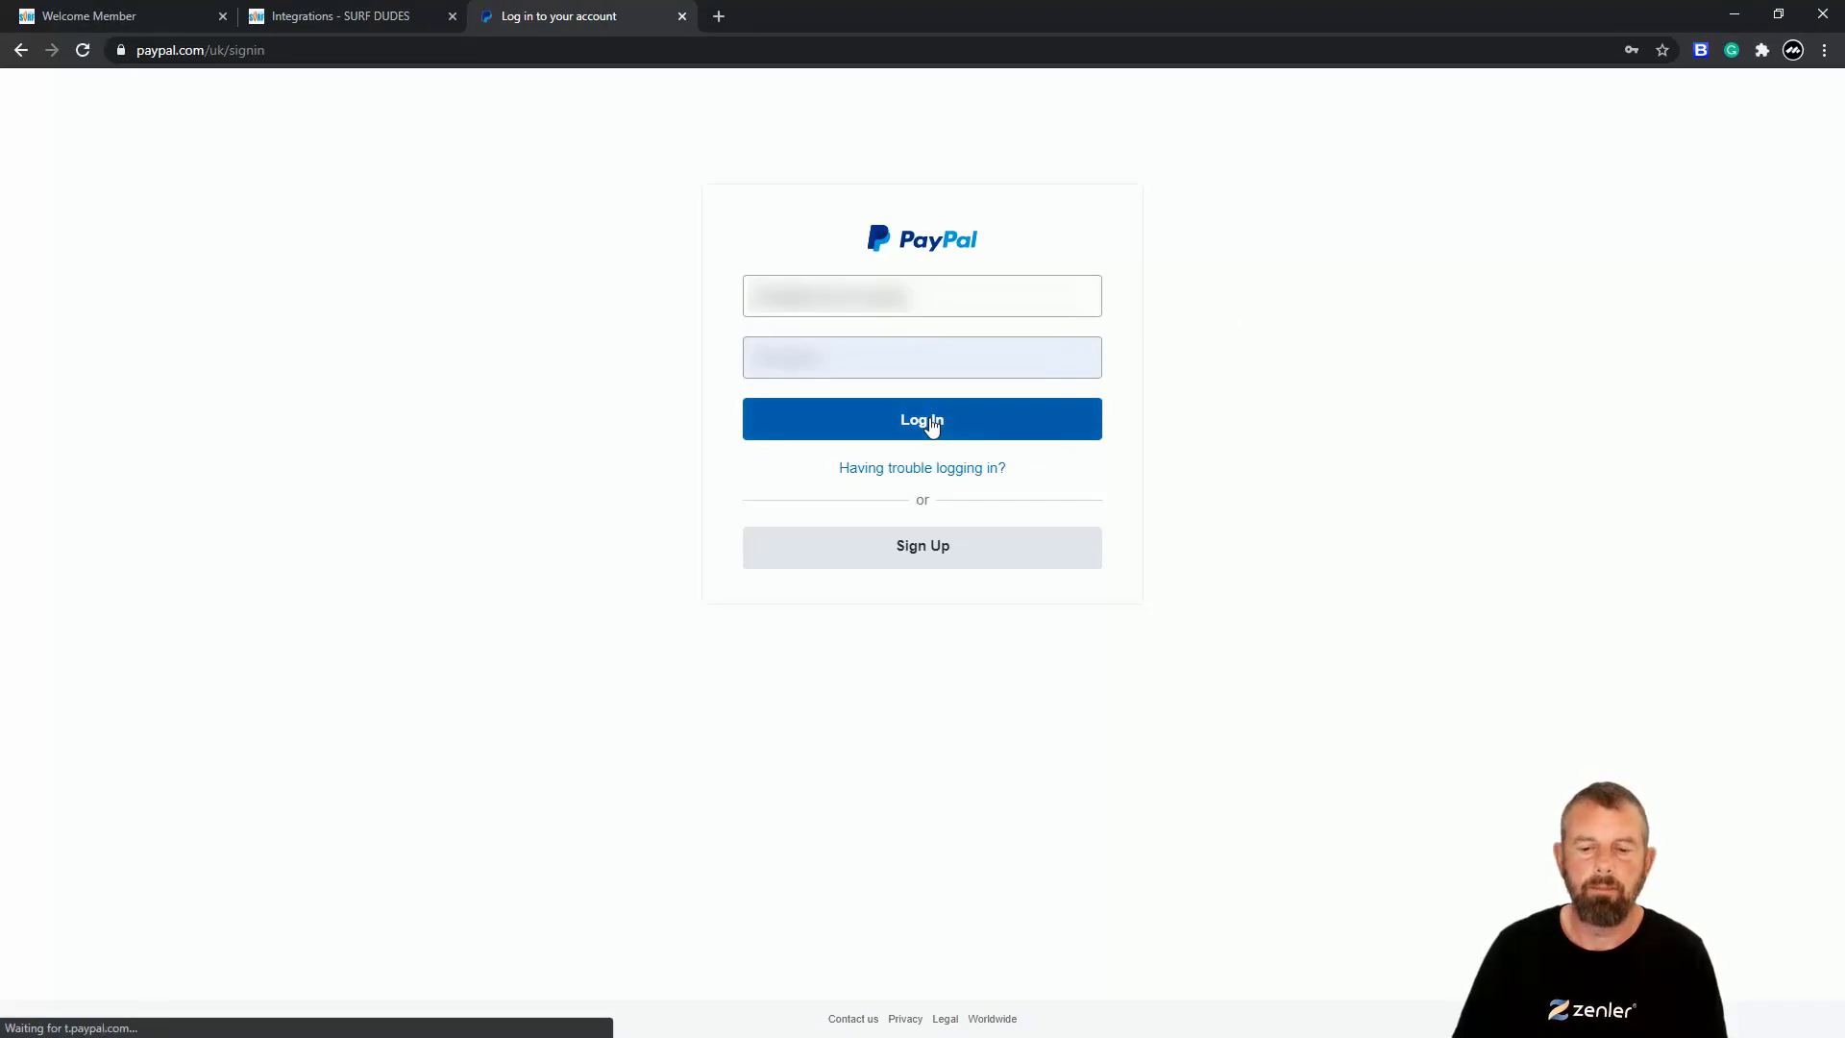
pyautogui.click(921, 419)
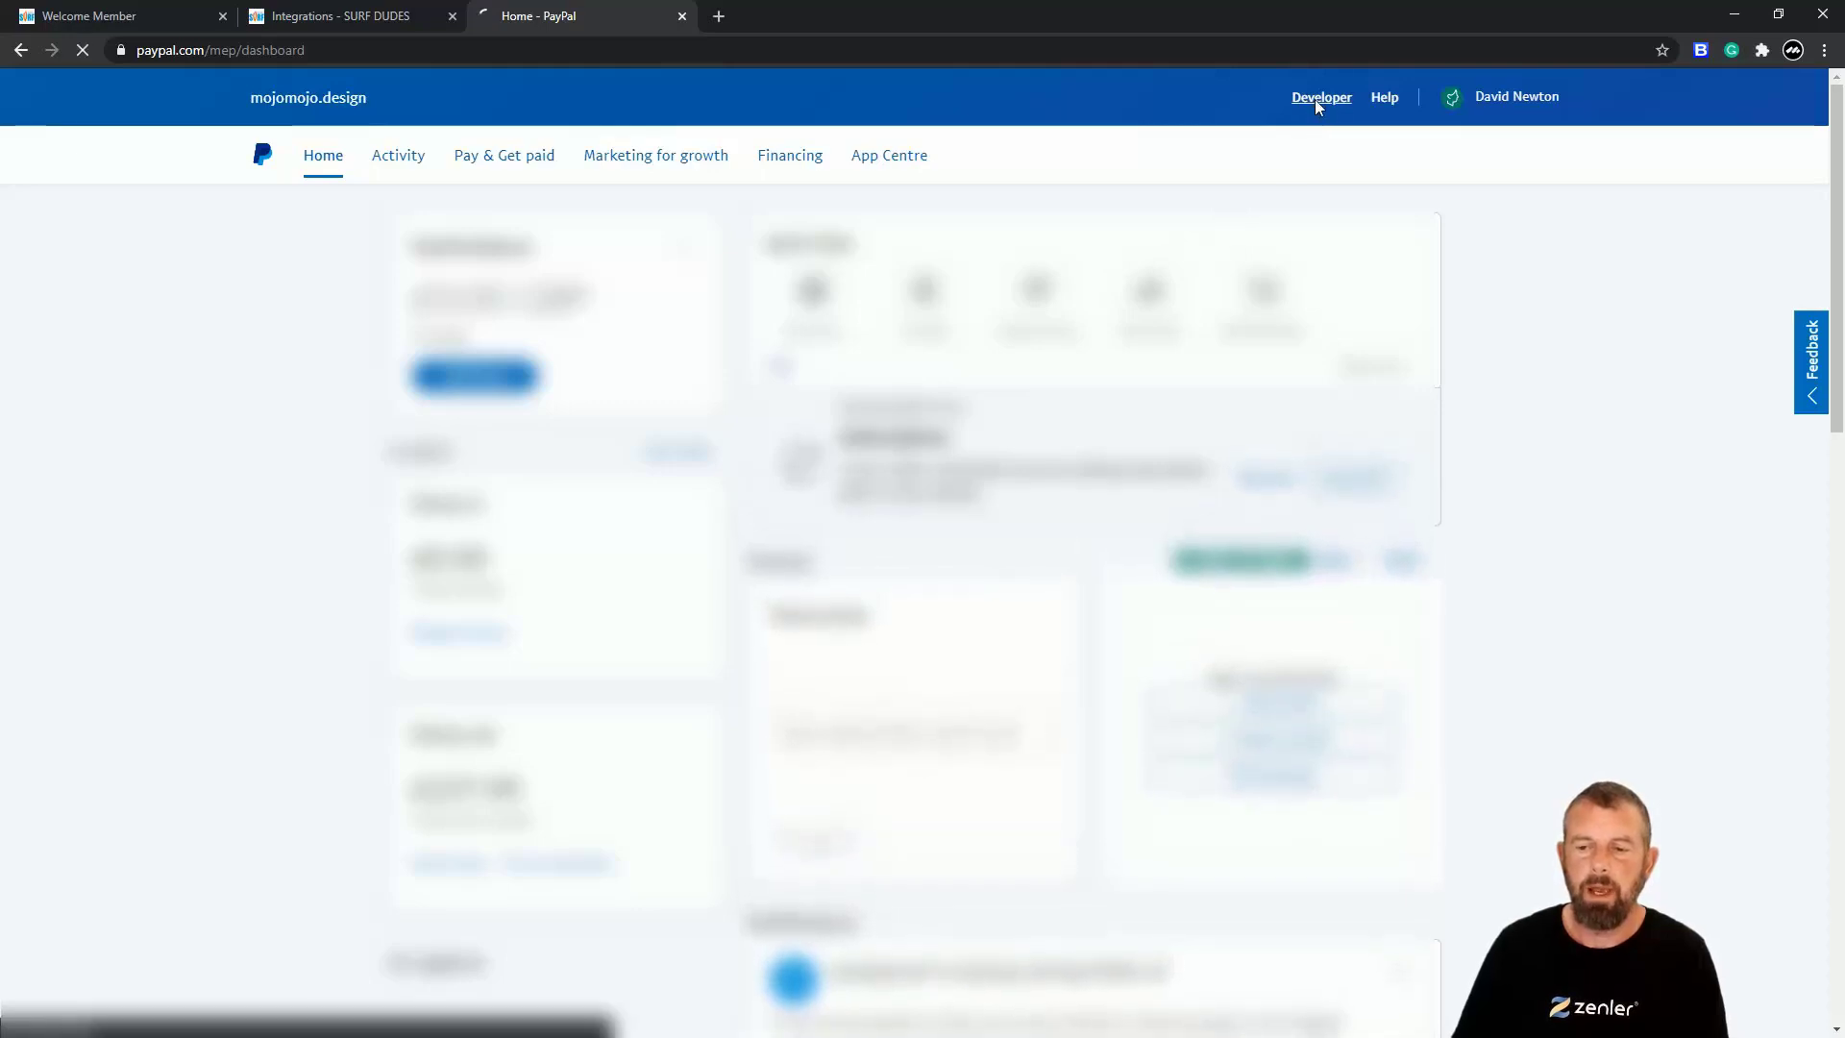
pyautogui.click(1318, 96)
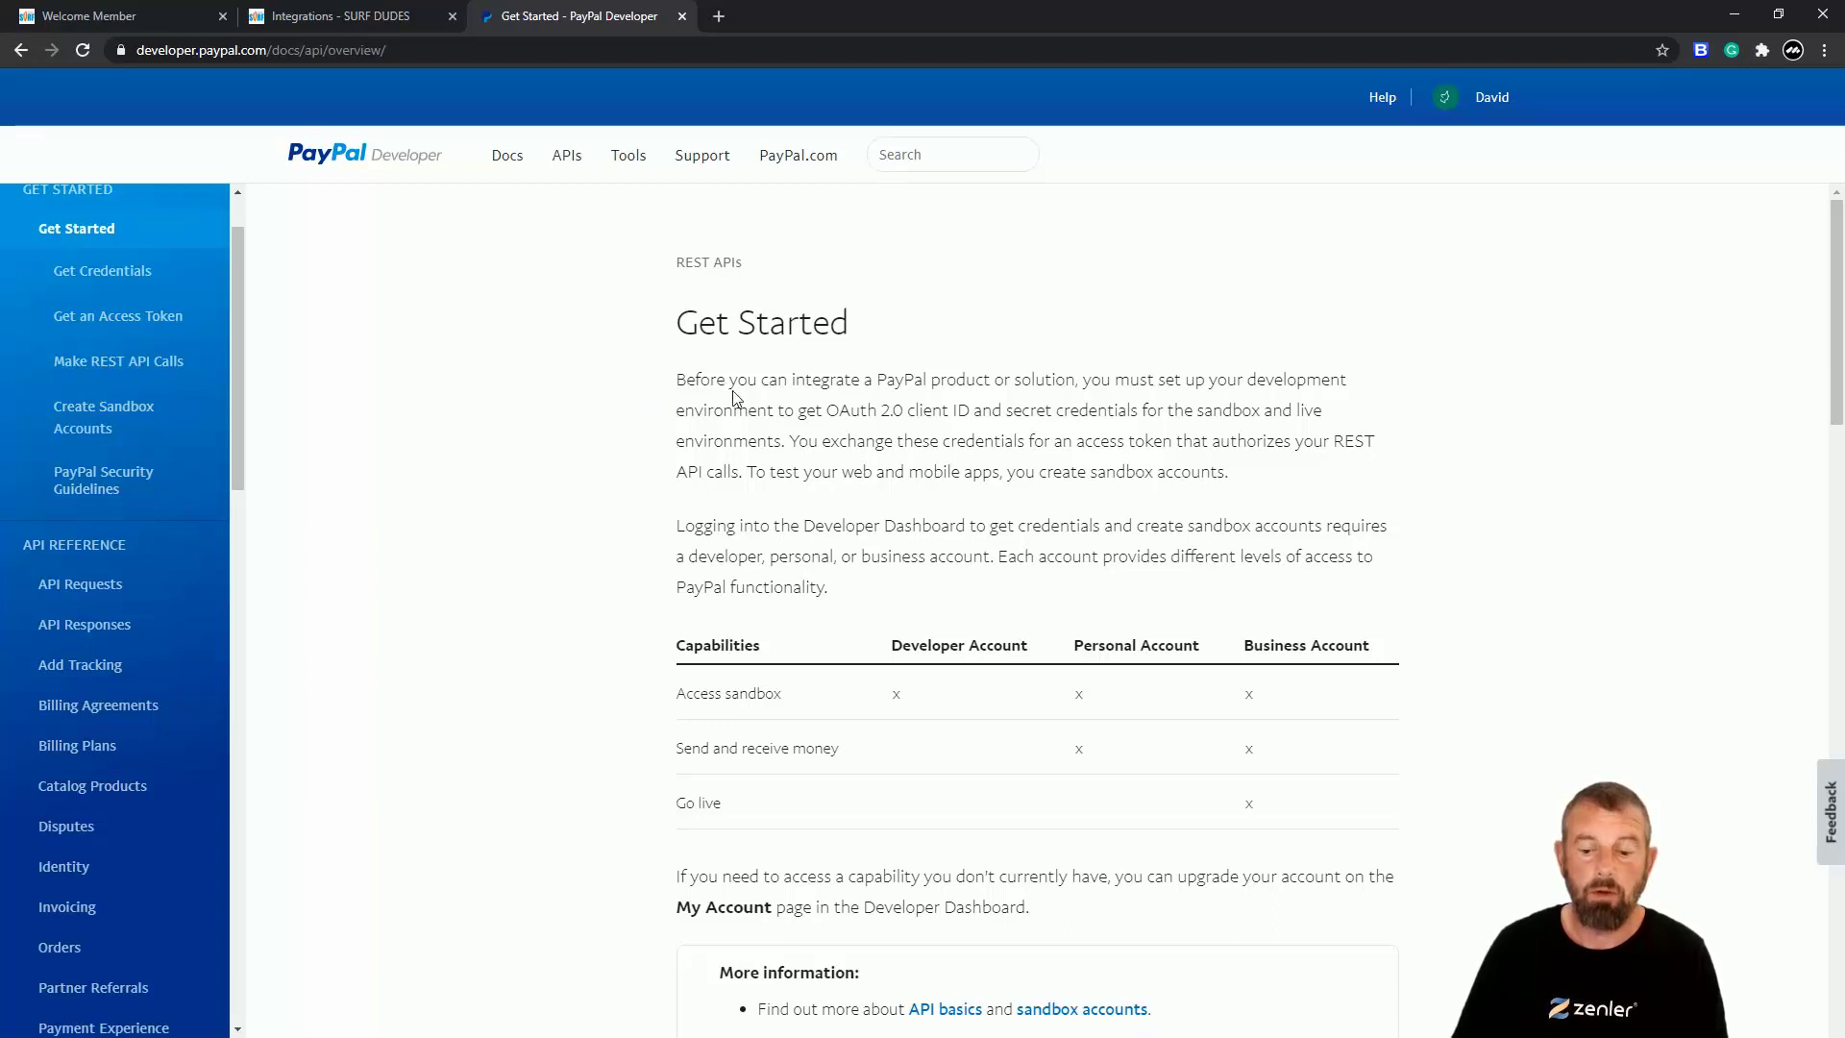
pyautogui.scroll(-3)
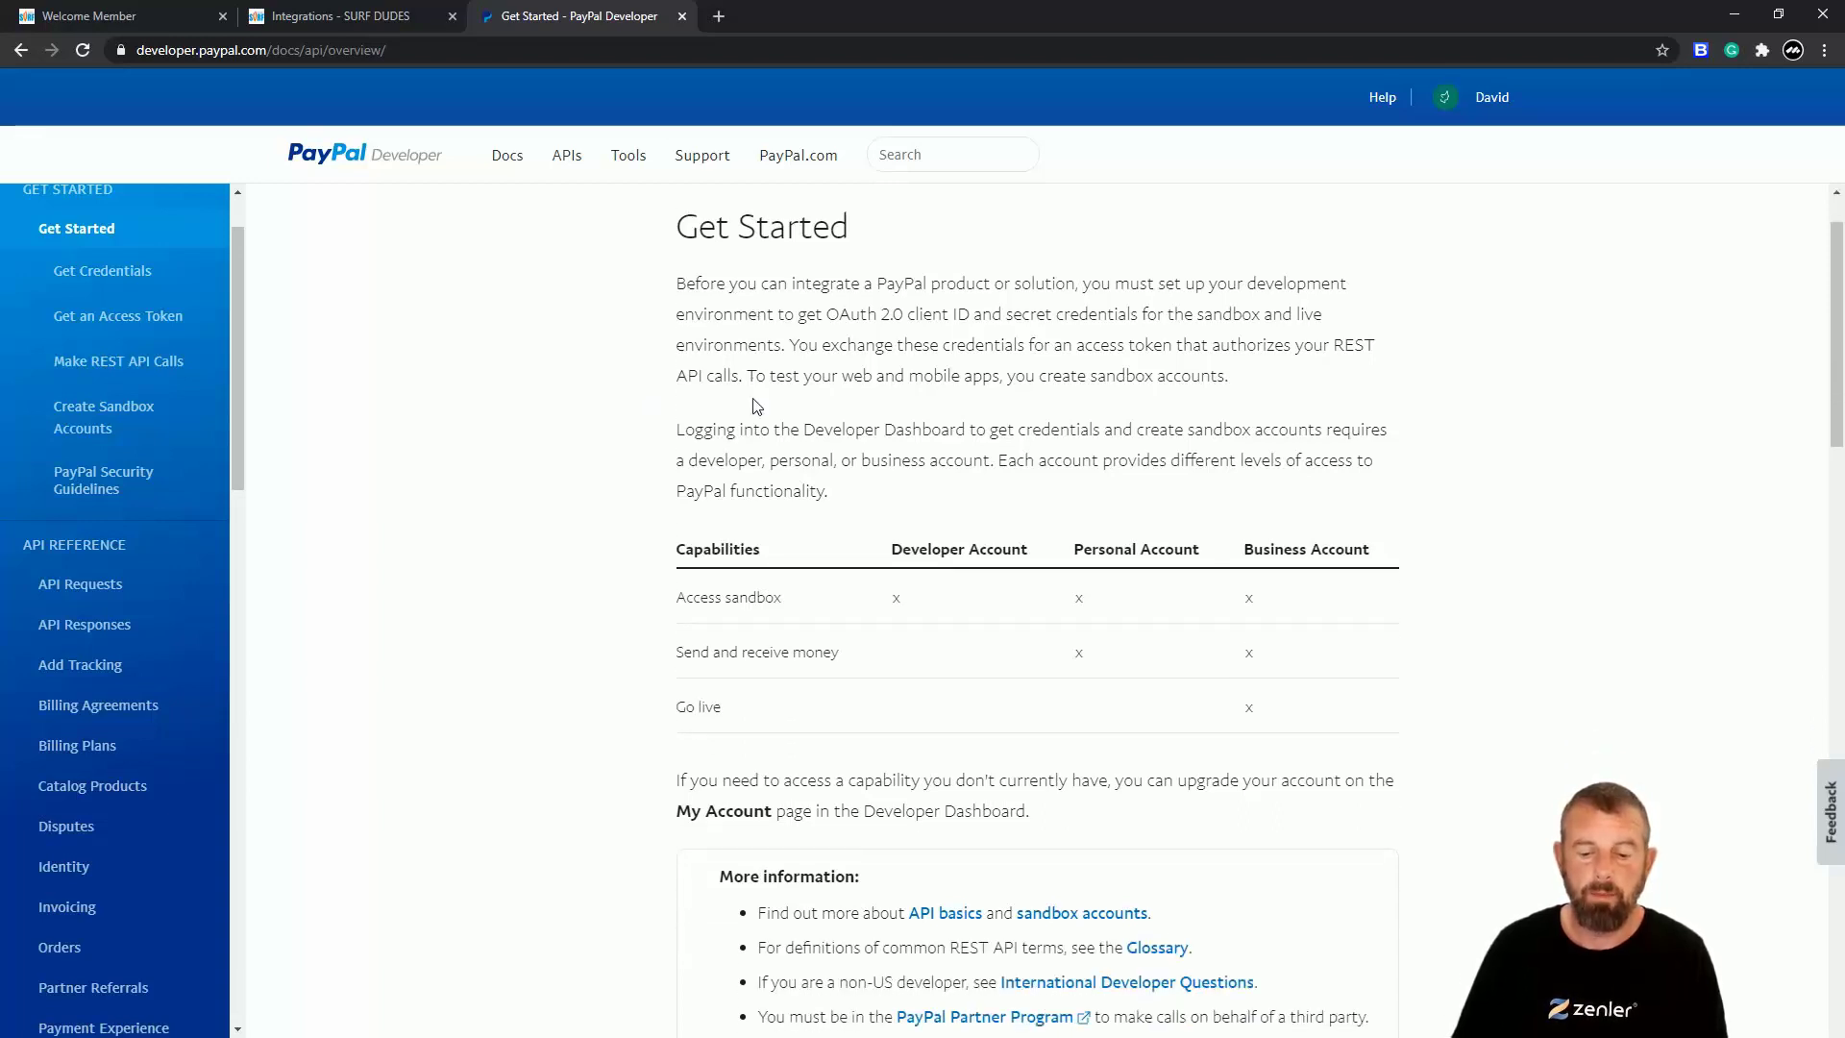
pyautogui.scroll(-3)
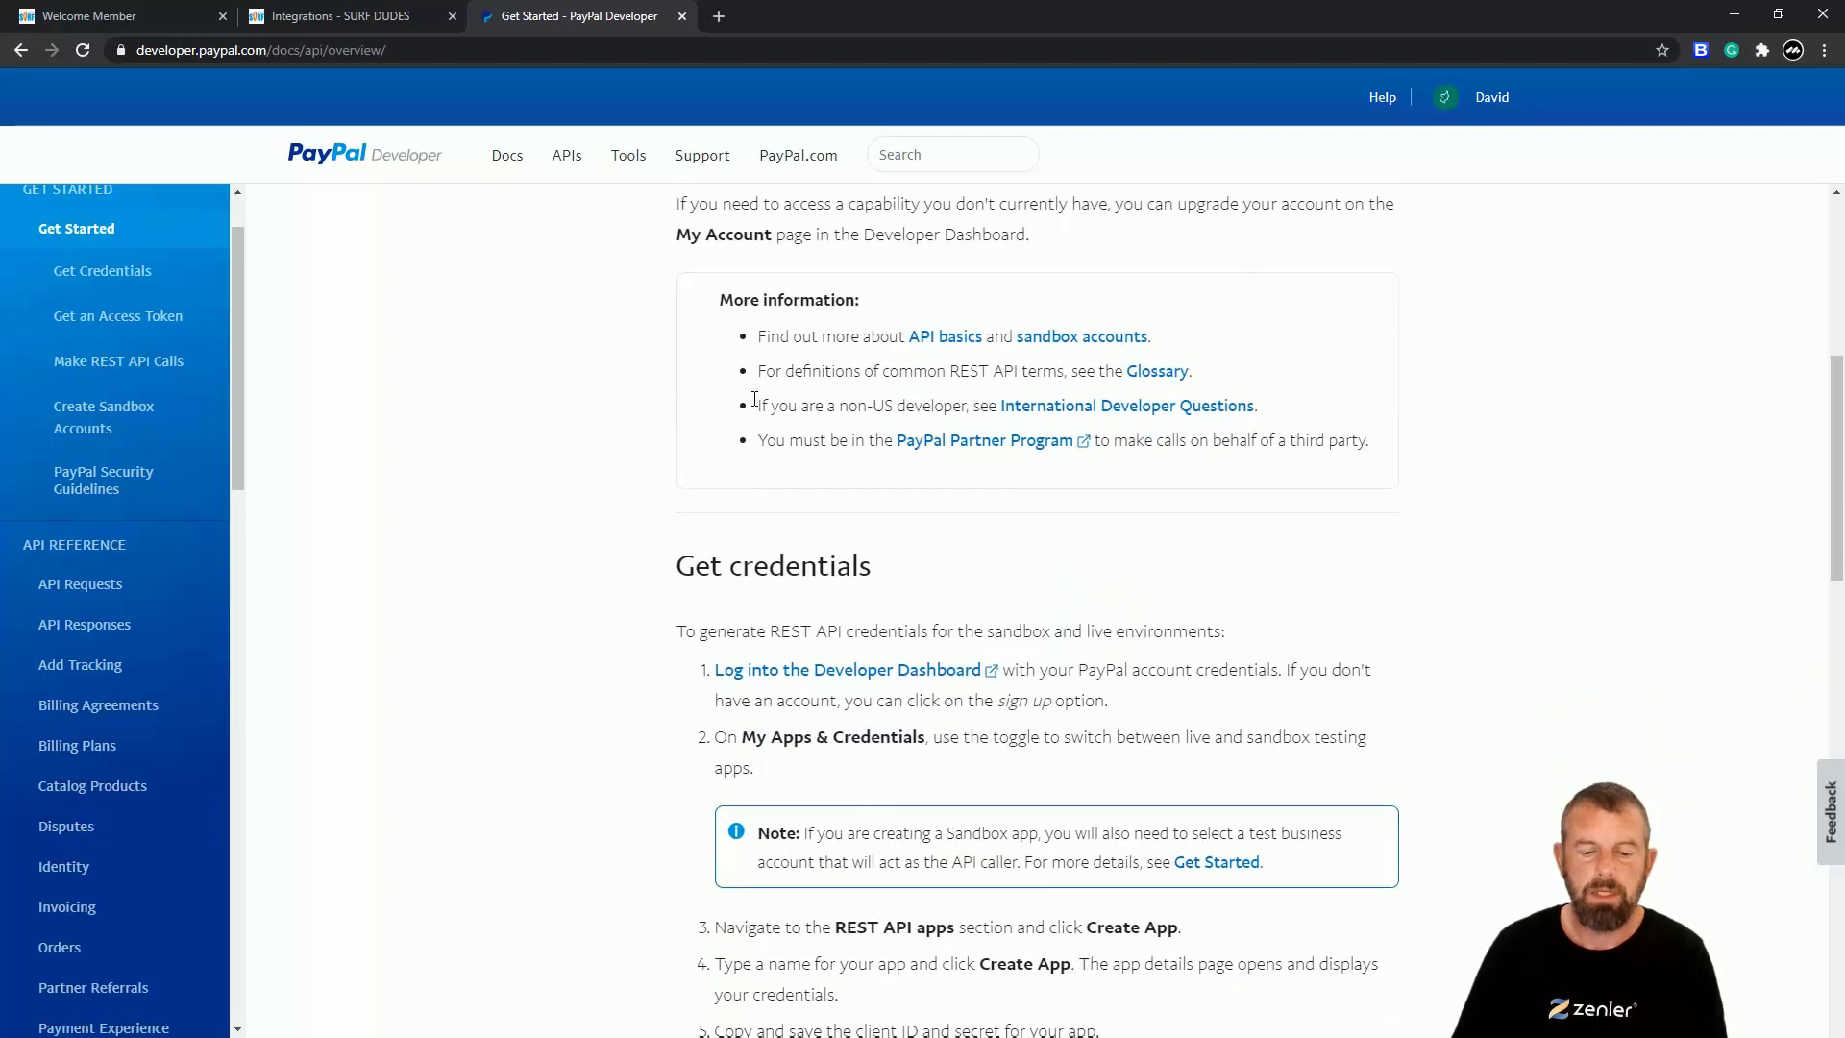
pyautogui.scroll(-3)
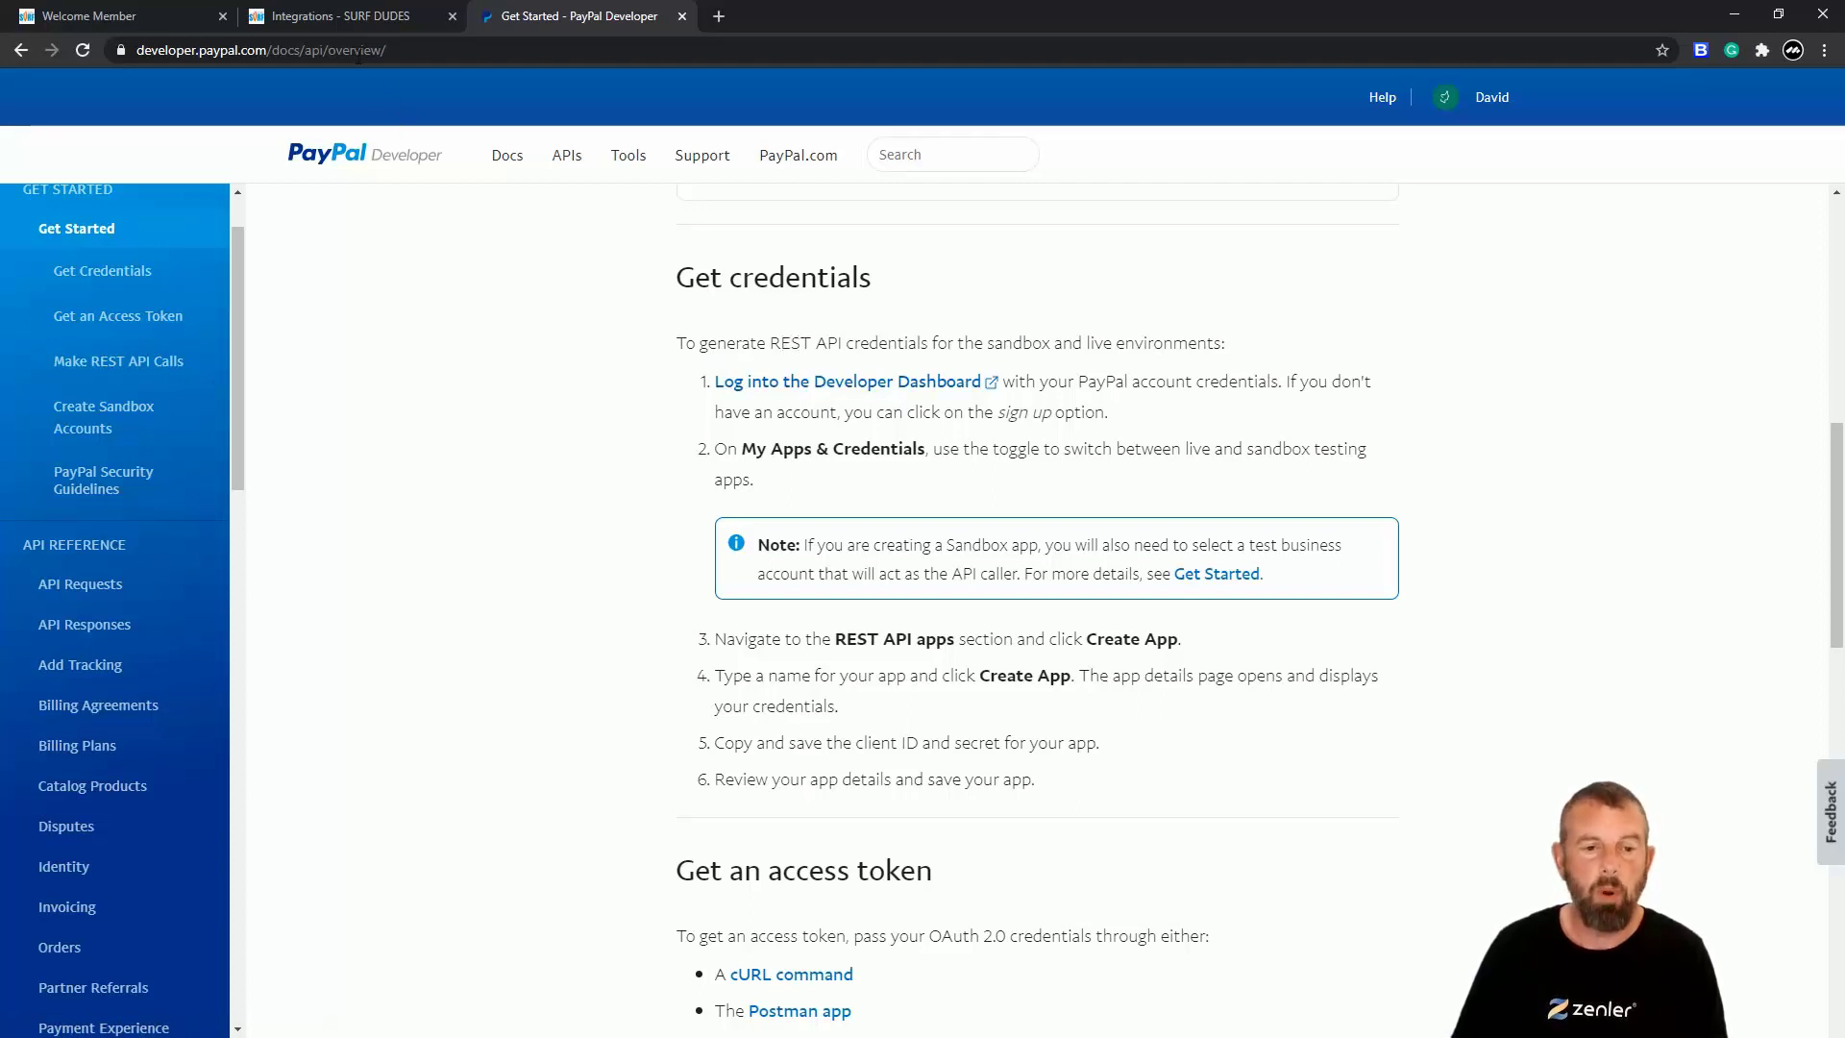
pyautogui.click(342, 15)
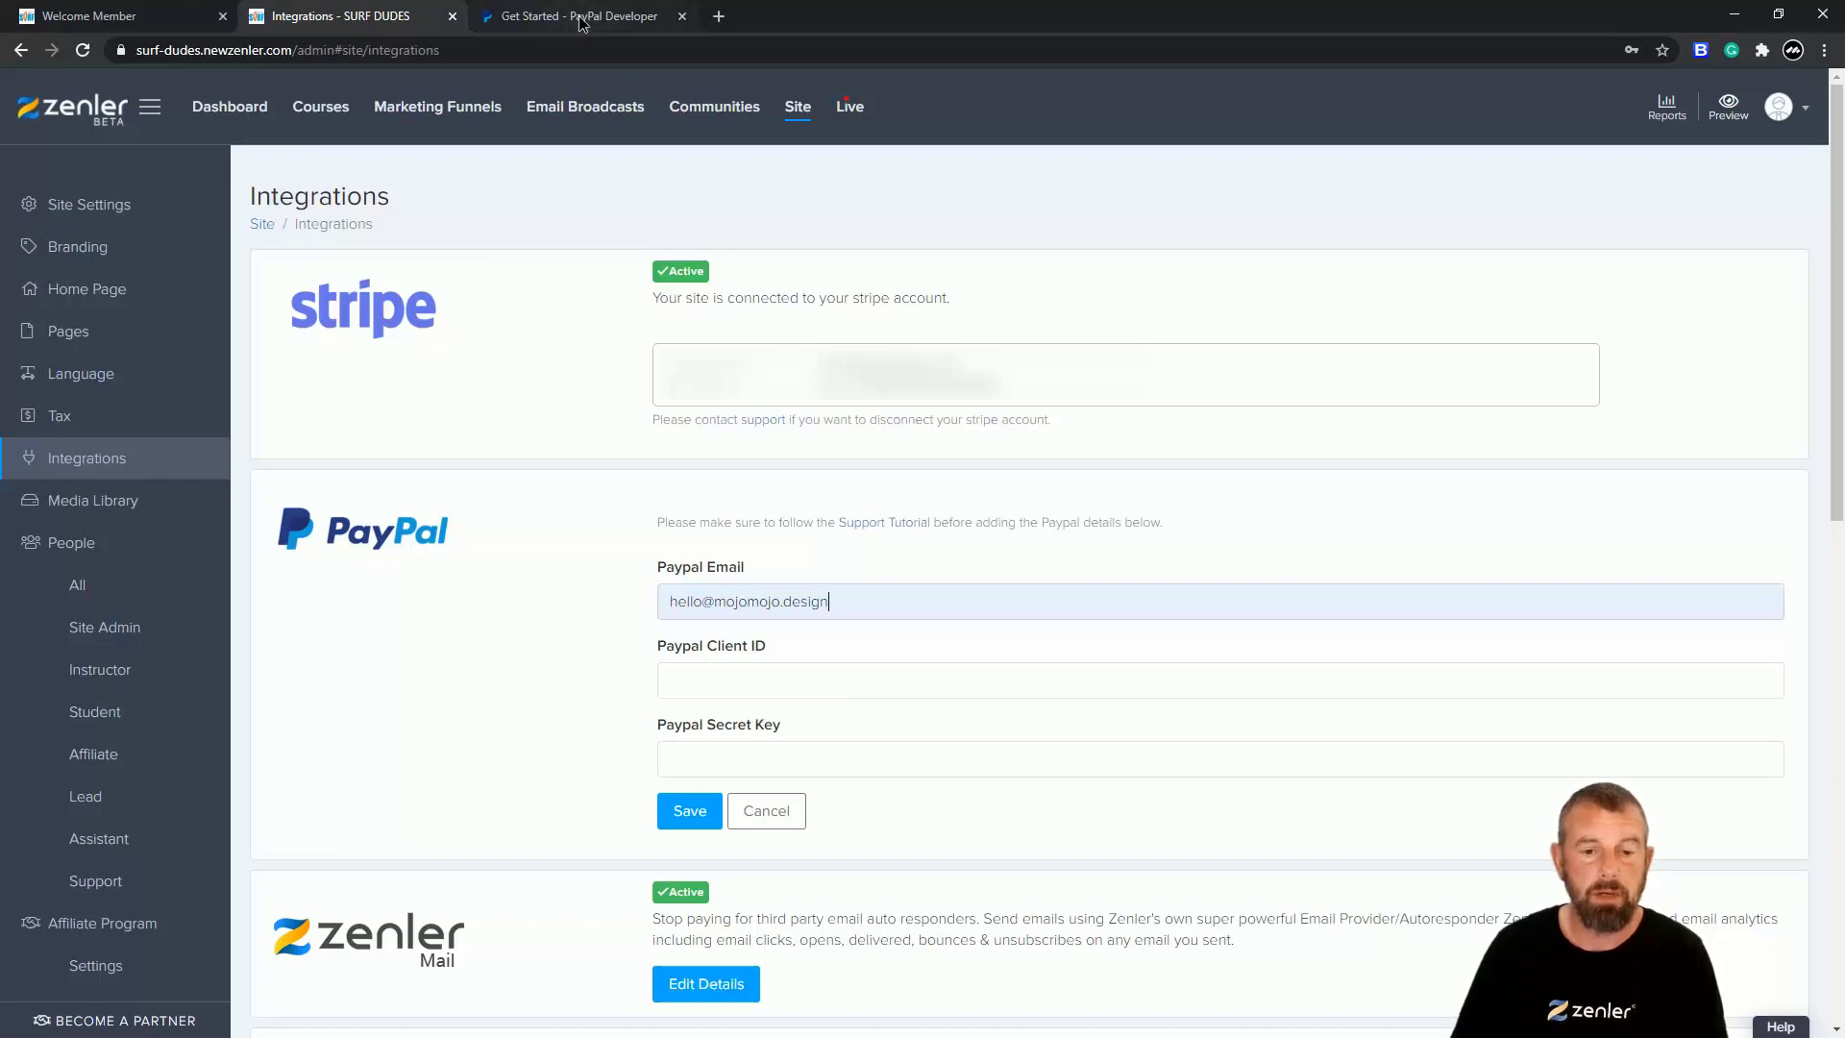
# - Log into the Developer Dashboard and switch My Apps & Credentials to Live
pyautogui.click(575, 15)
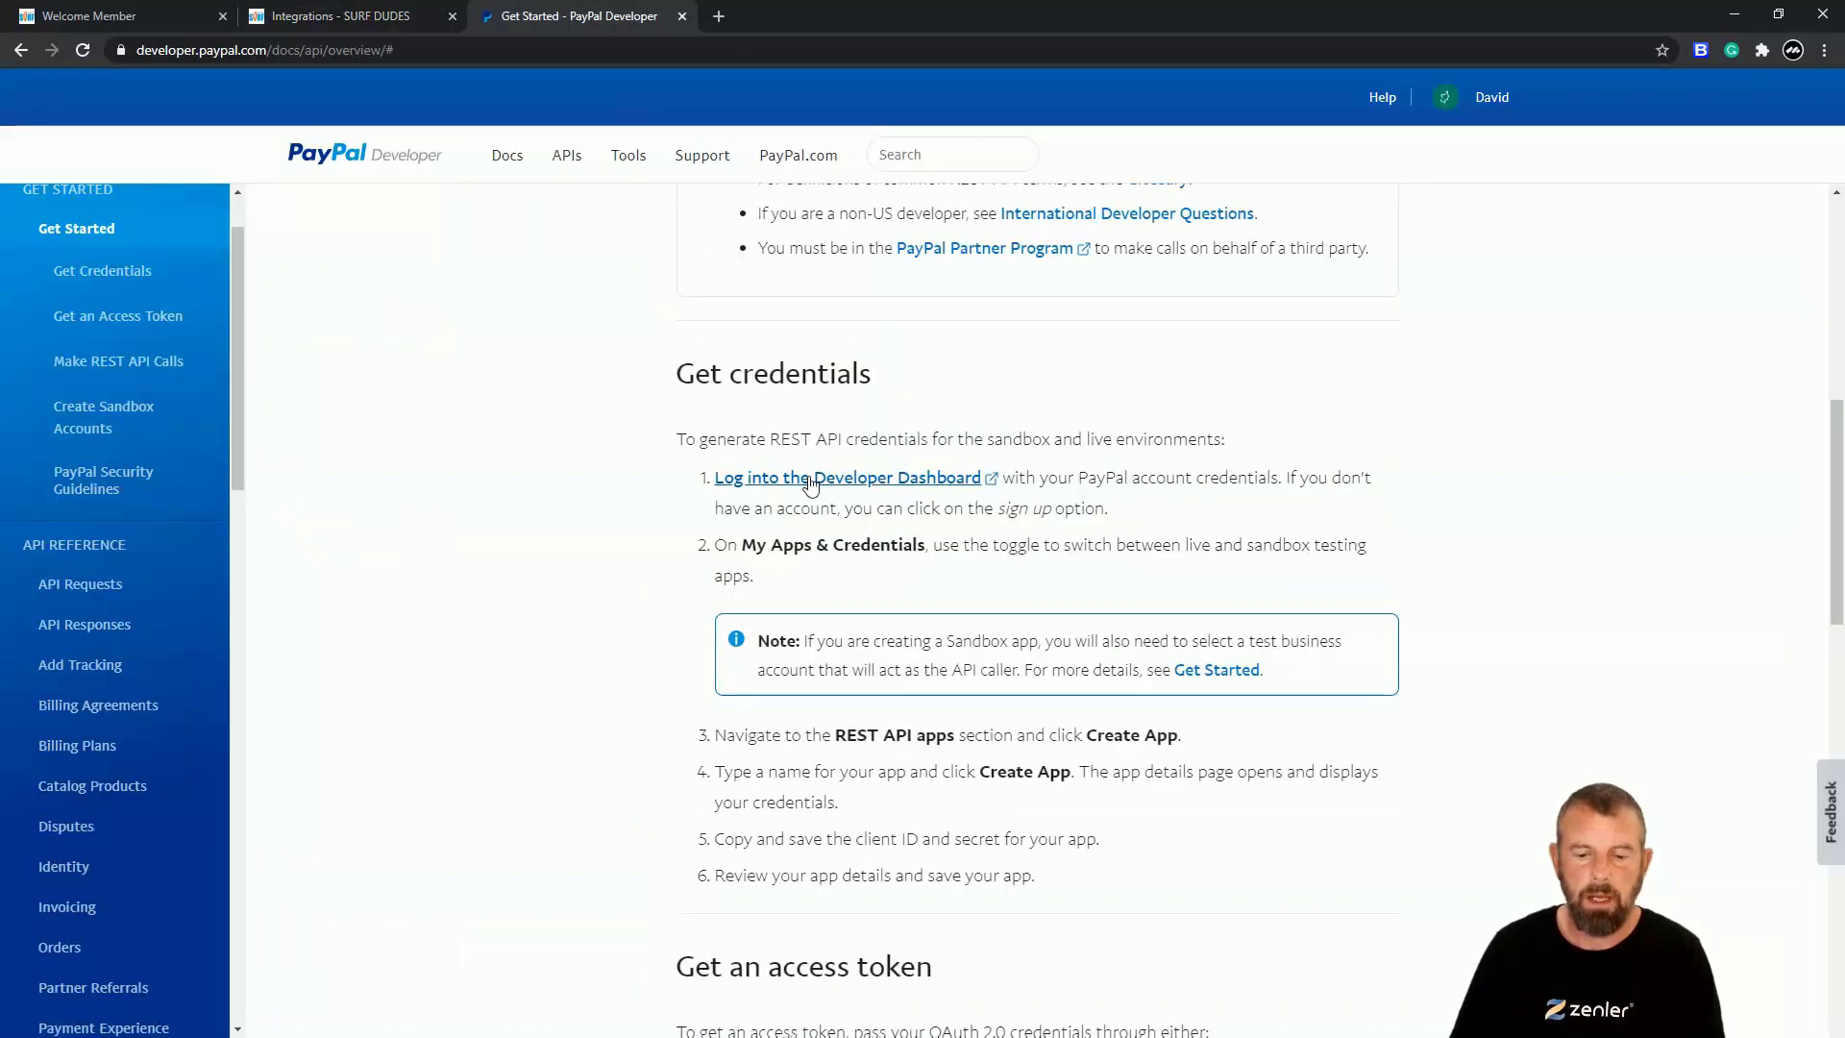
pyautogui.moveTo(845, 477)
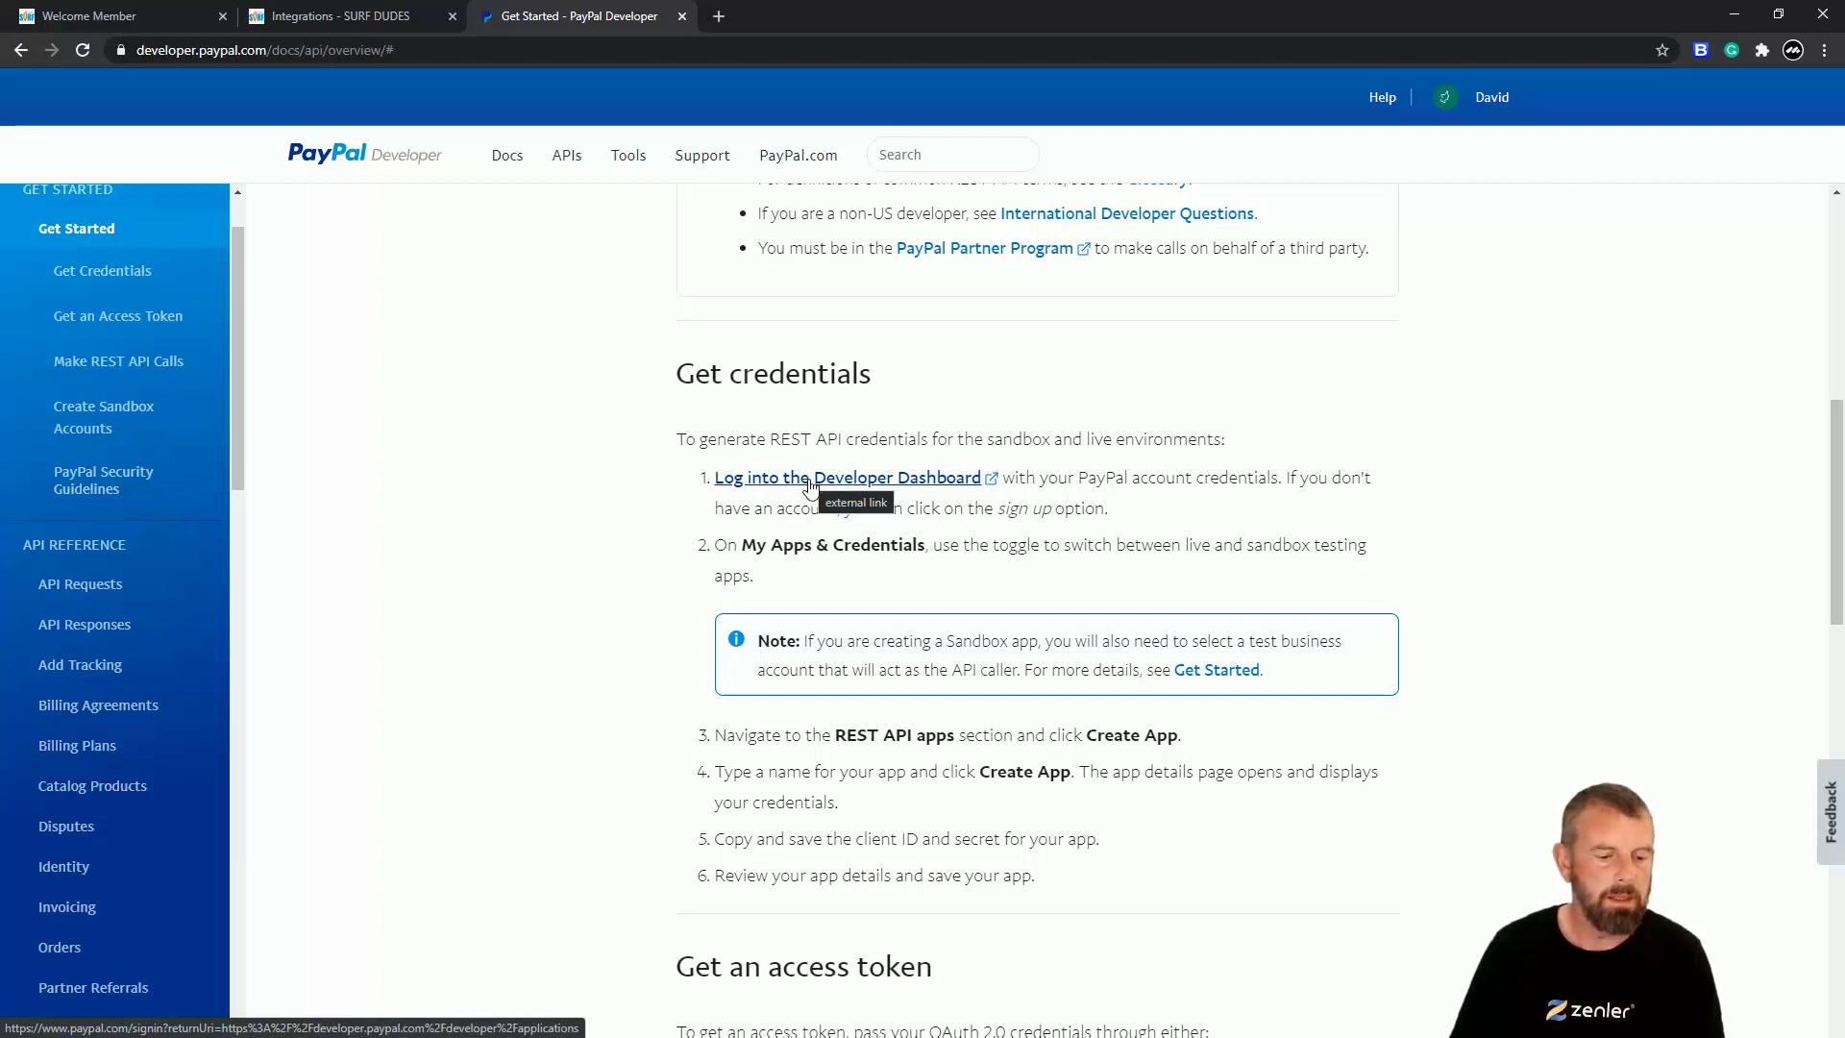
pyautogui.click(847, 477)
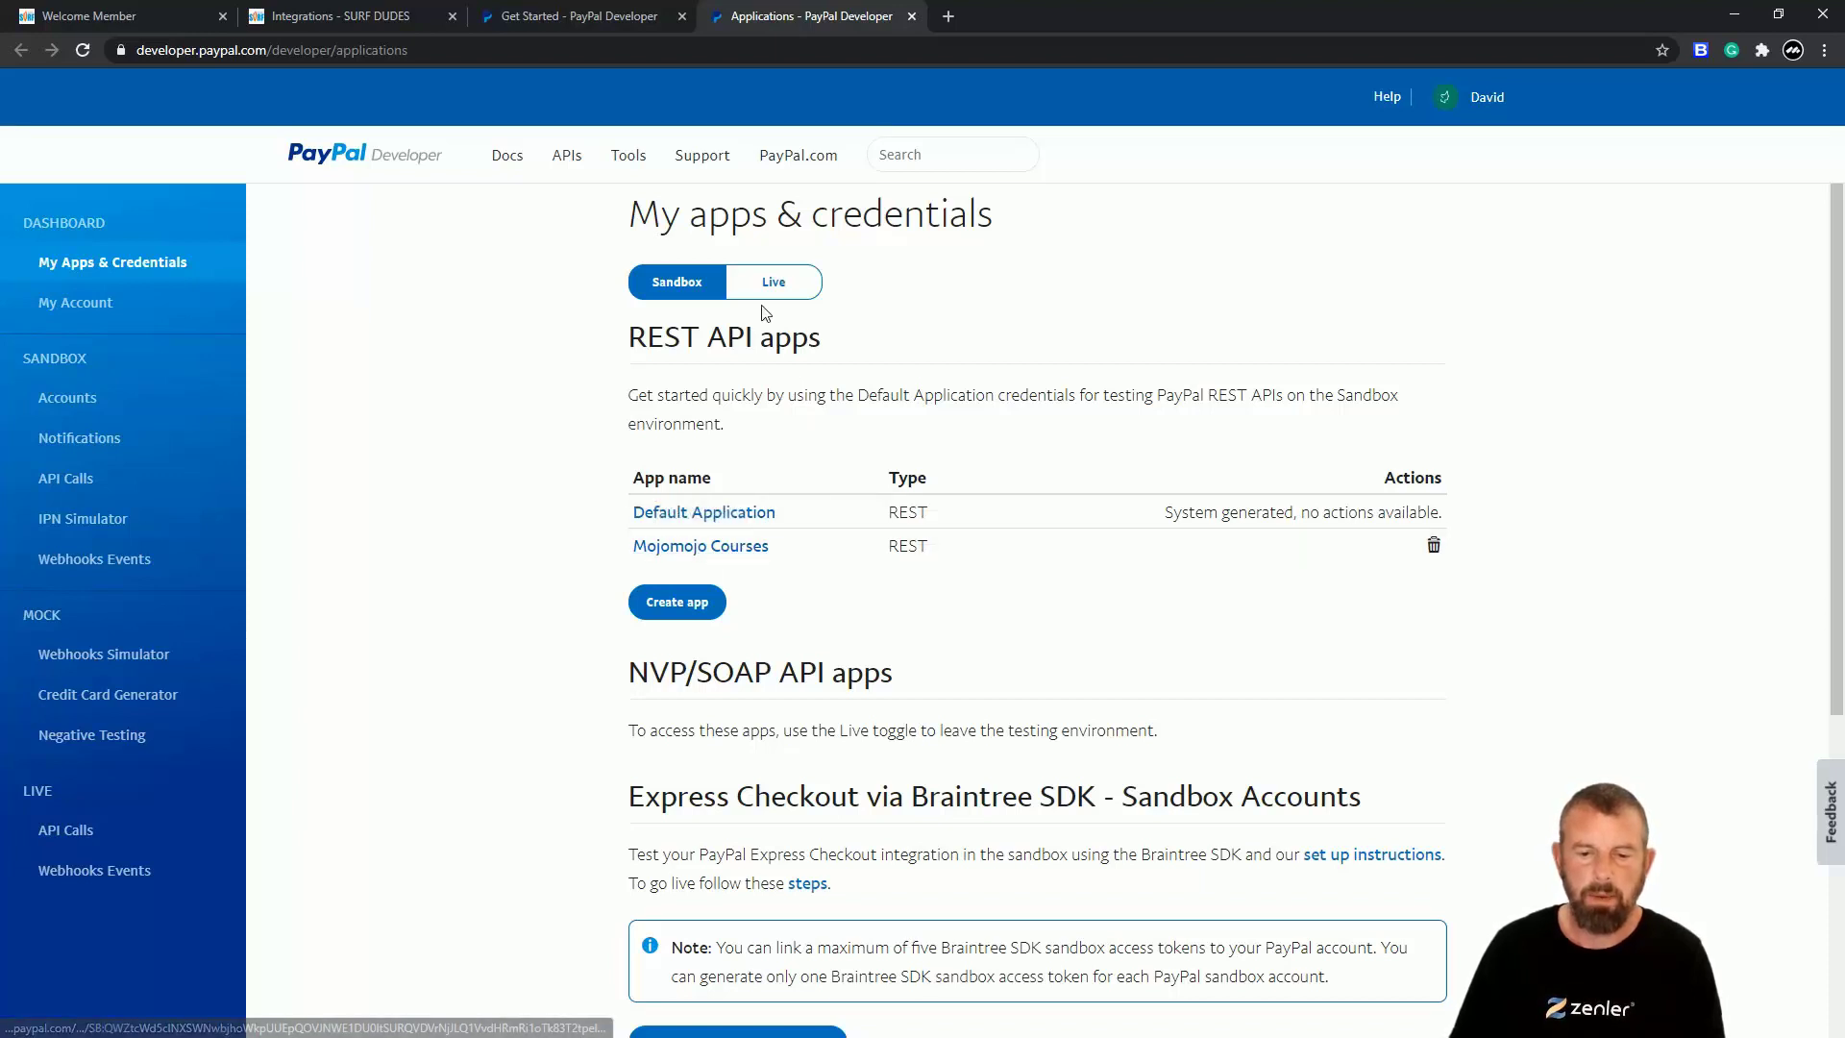
pyautogui.click(773, 280)
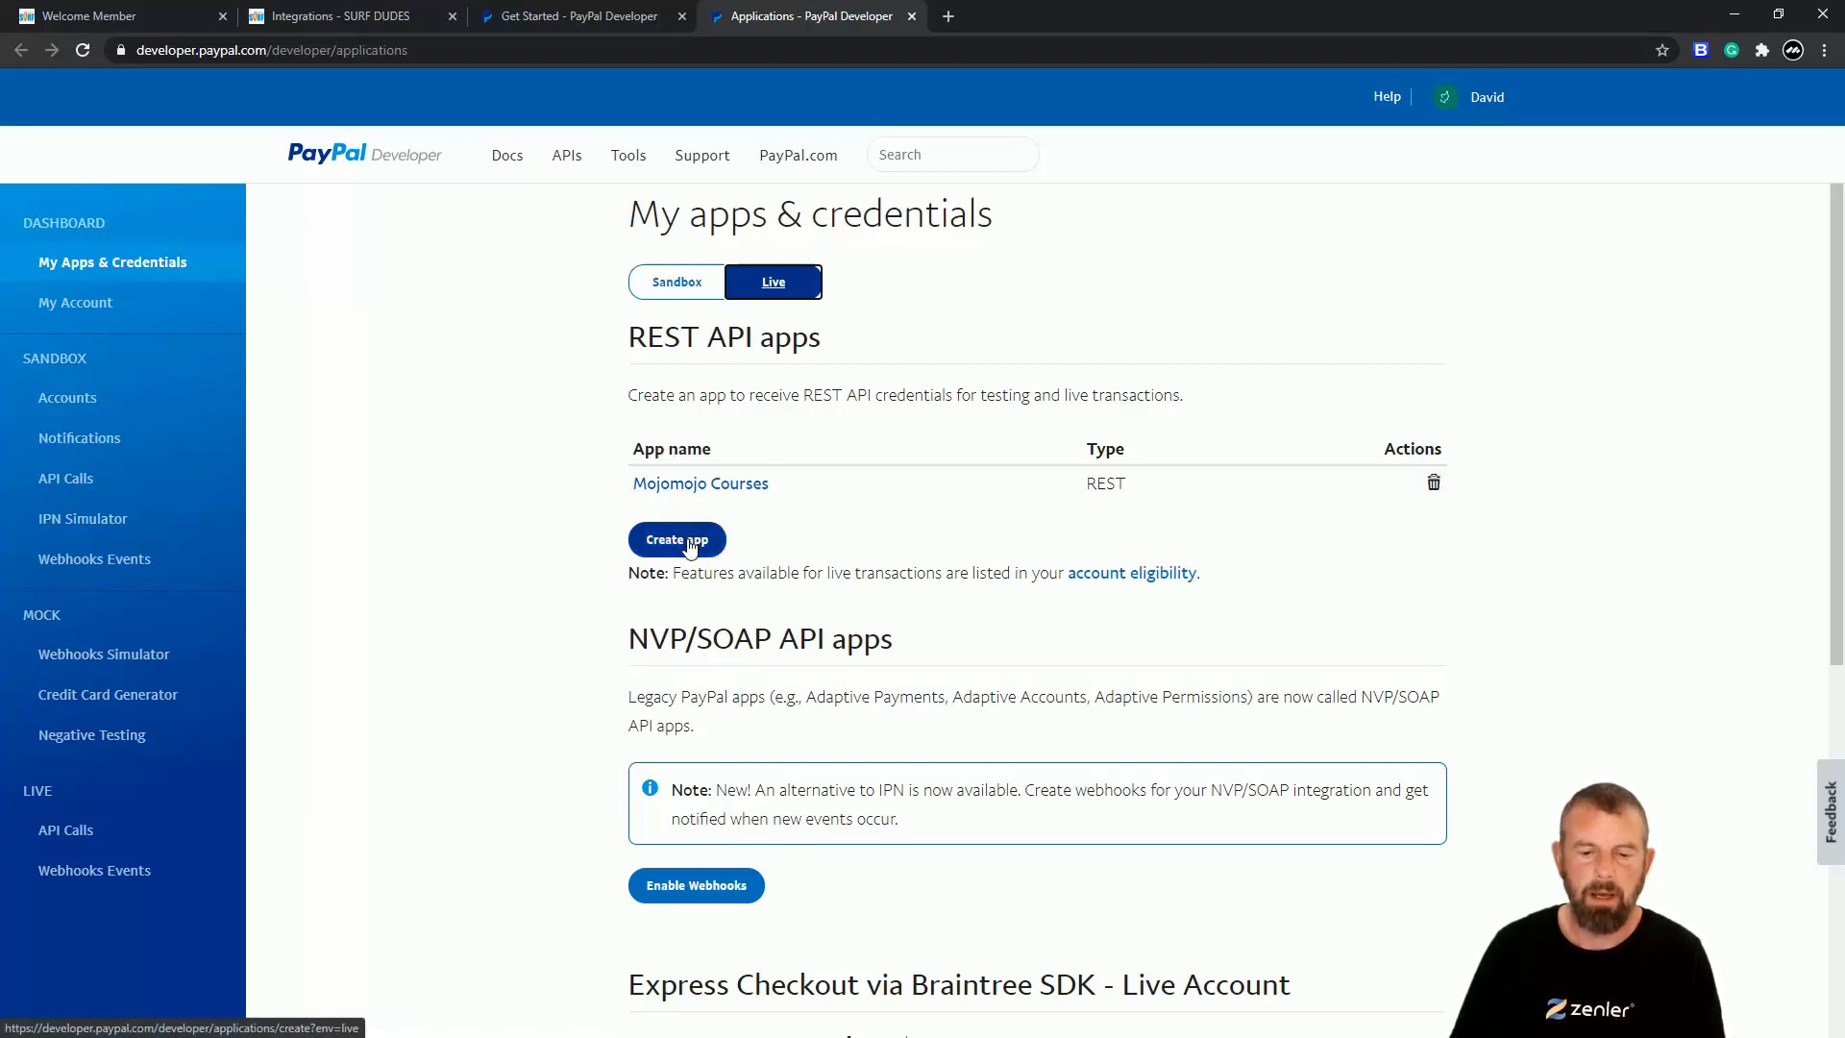
# - Create a new live REST app named SURF dudes and reach its live API credentials
pyautogui.click(676, 538)
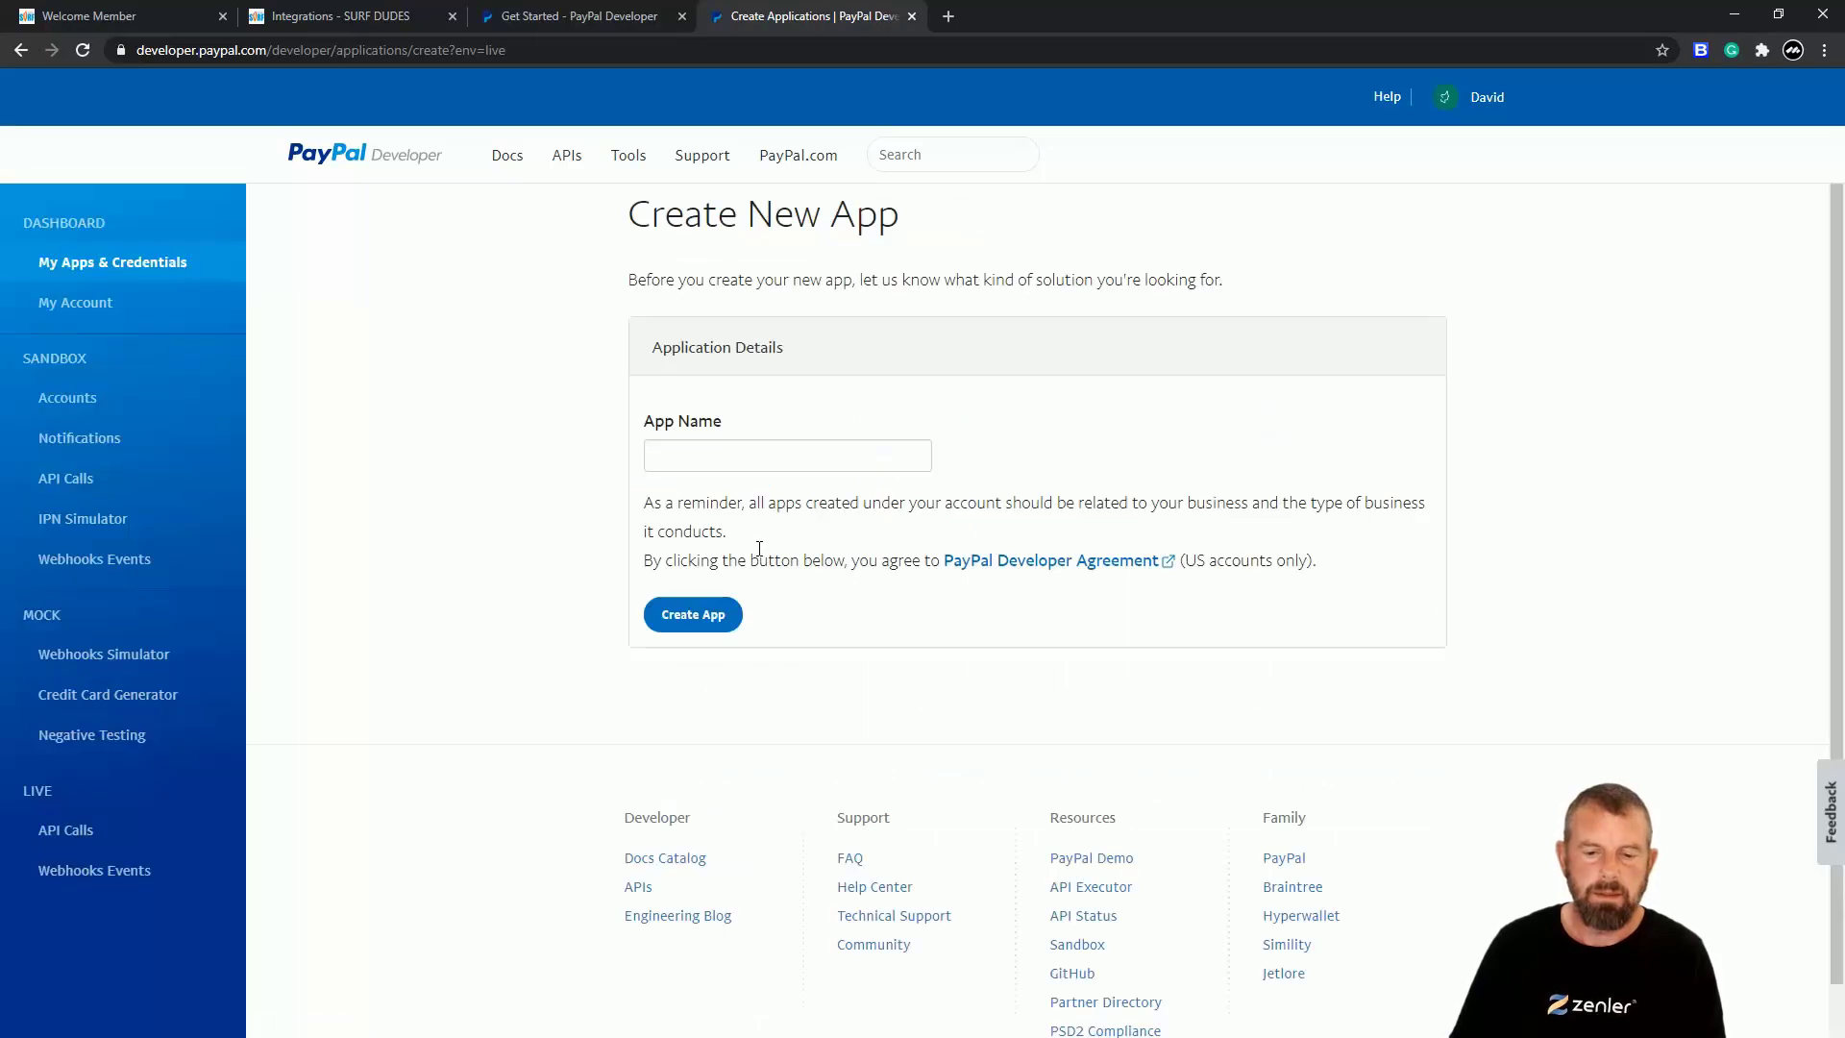
pyautogui.write('su')
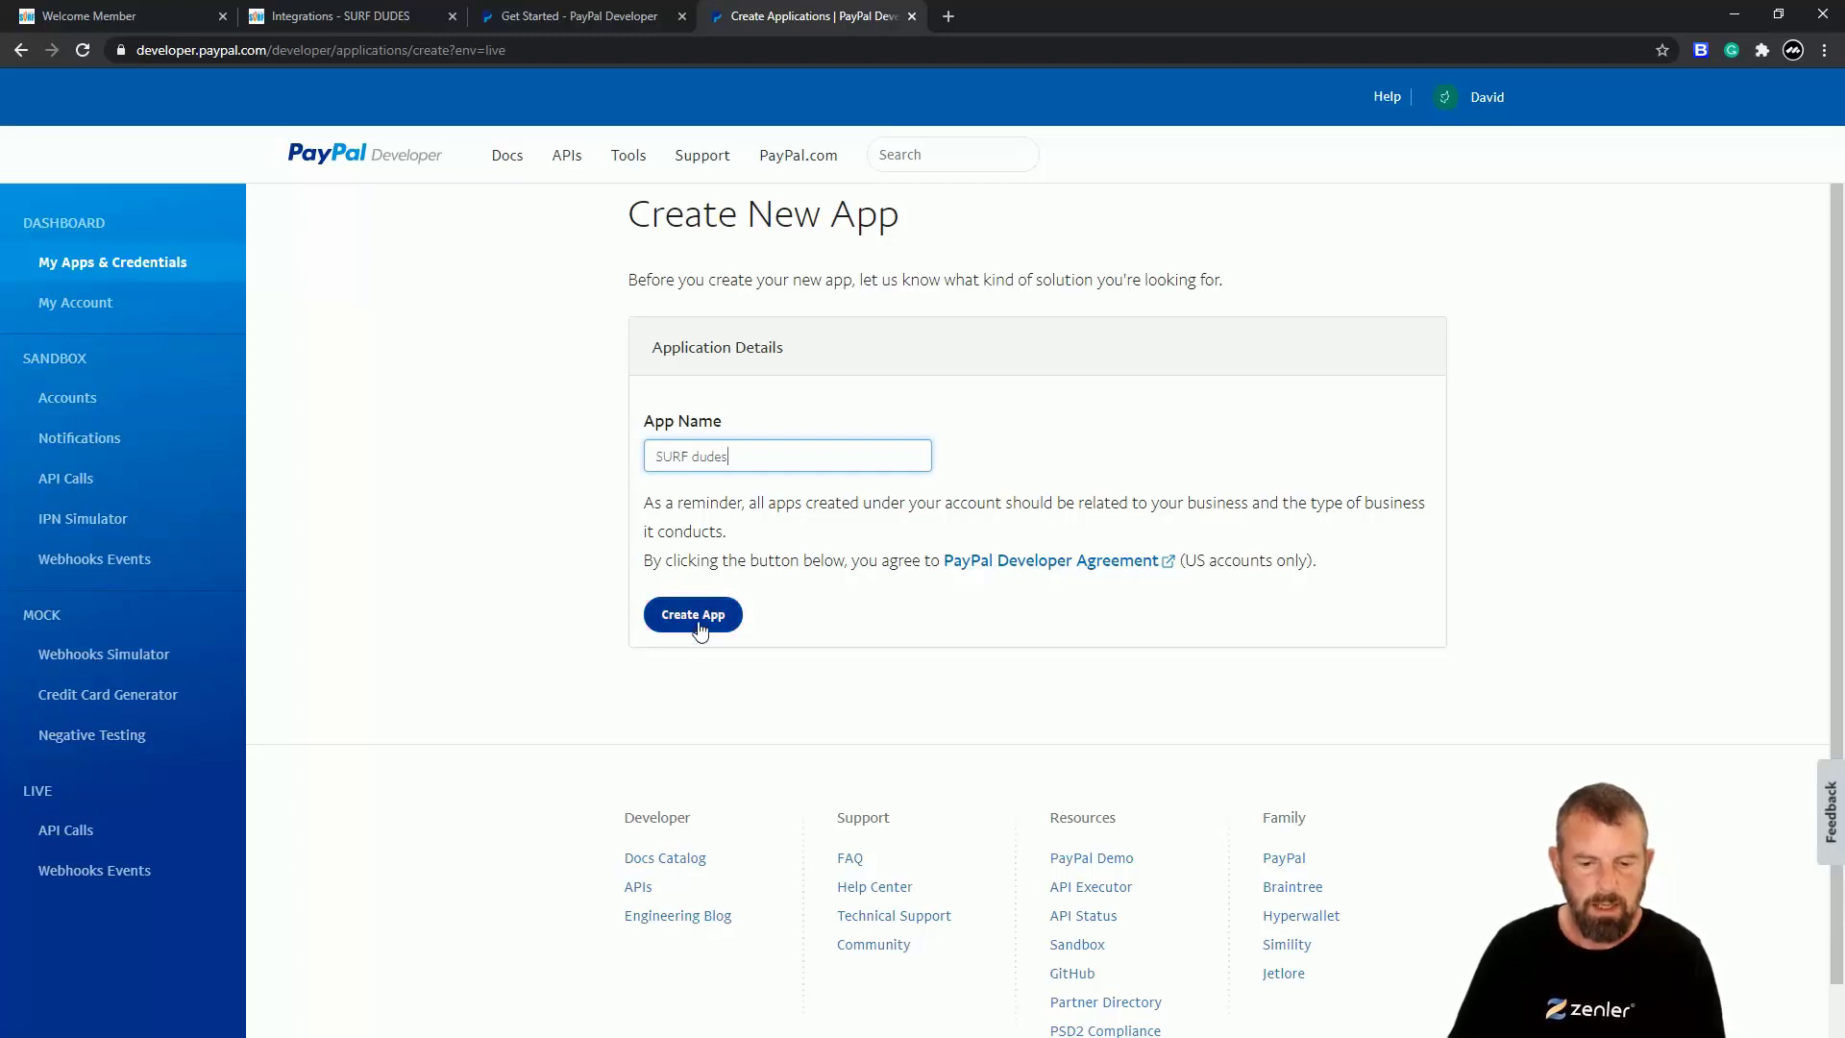
pyautogui.click(692, 615)
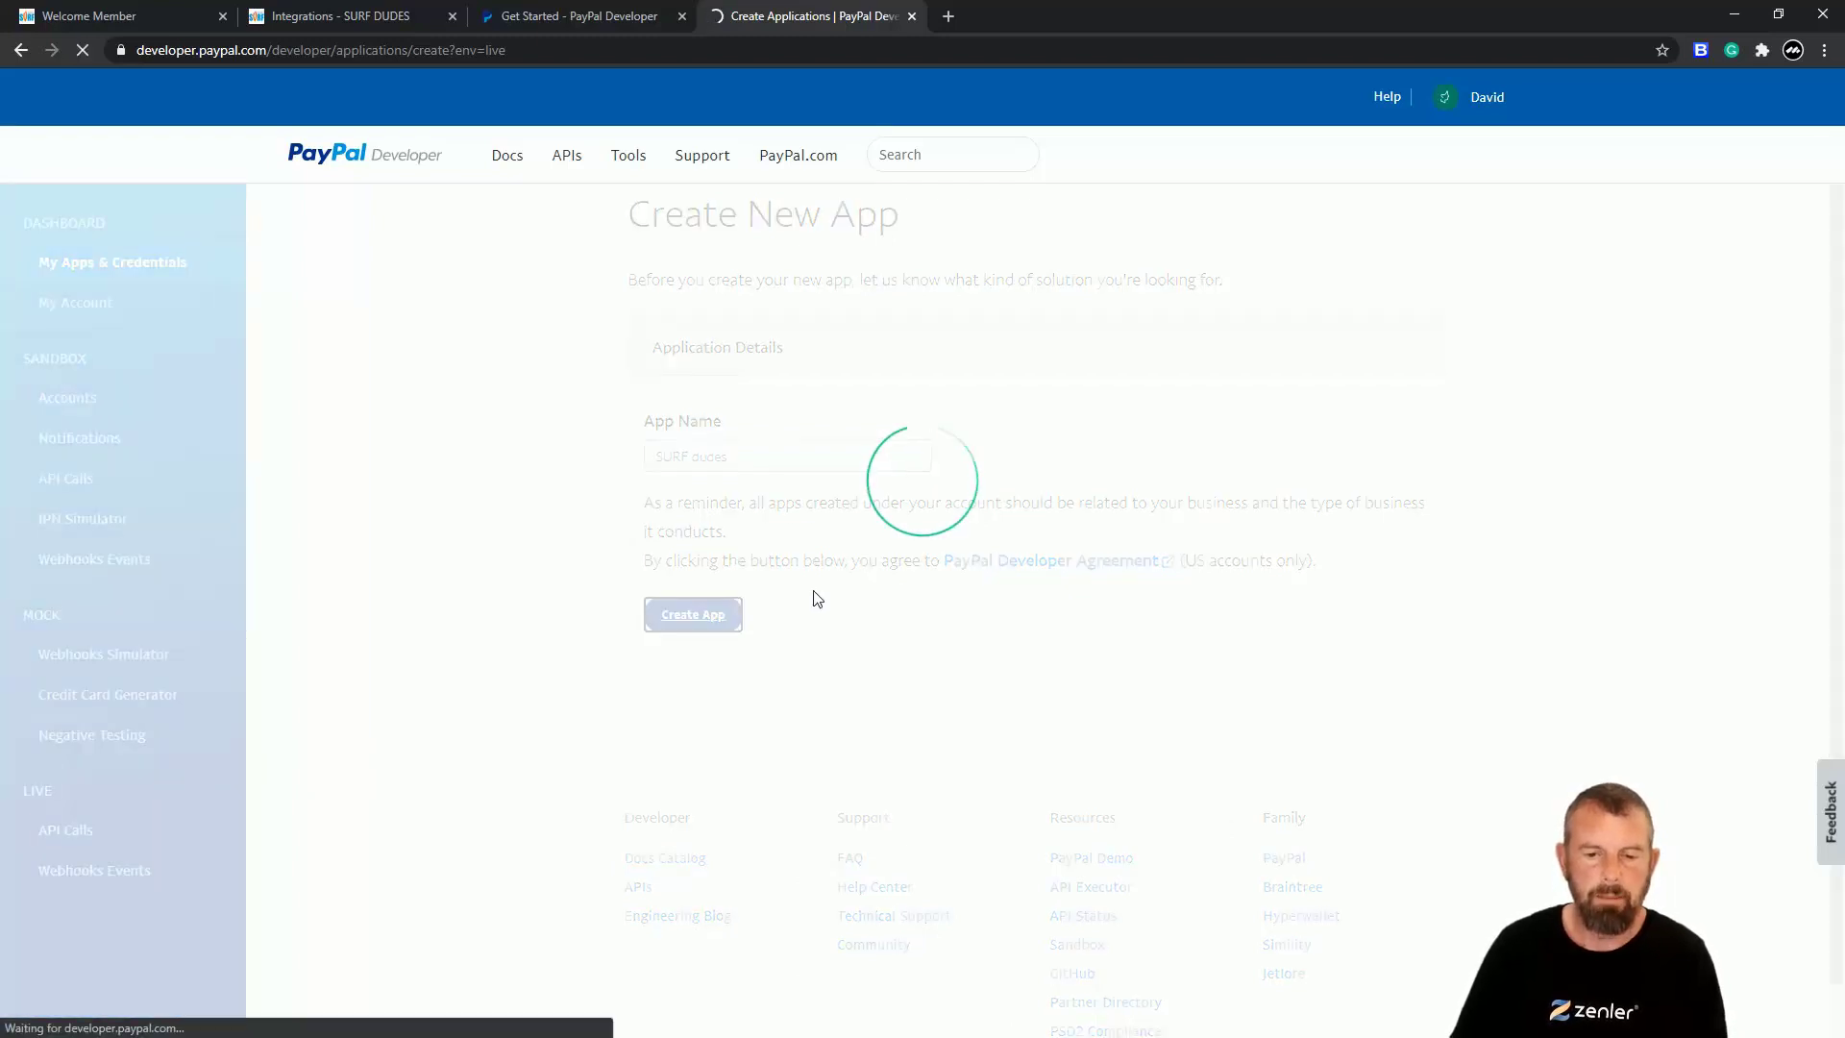
pyautogui.click(694, 615)
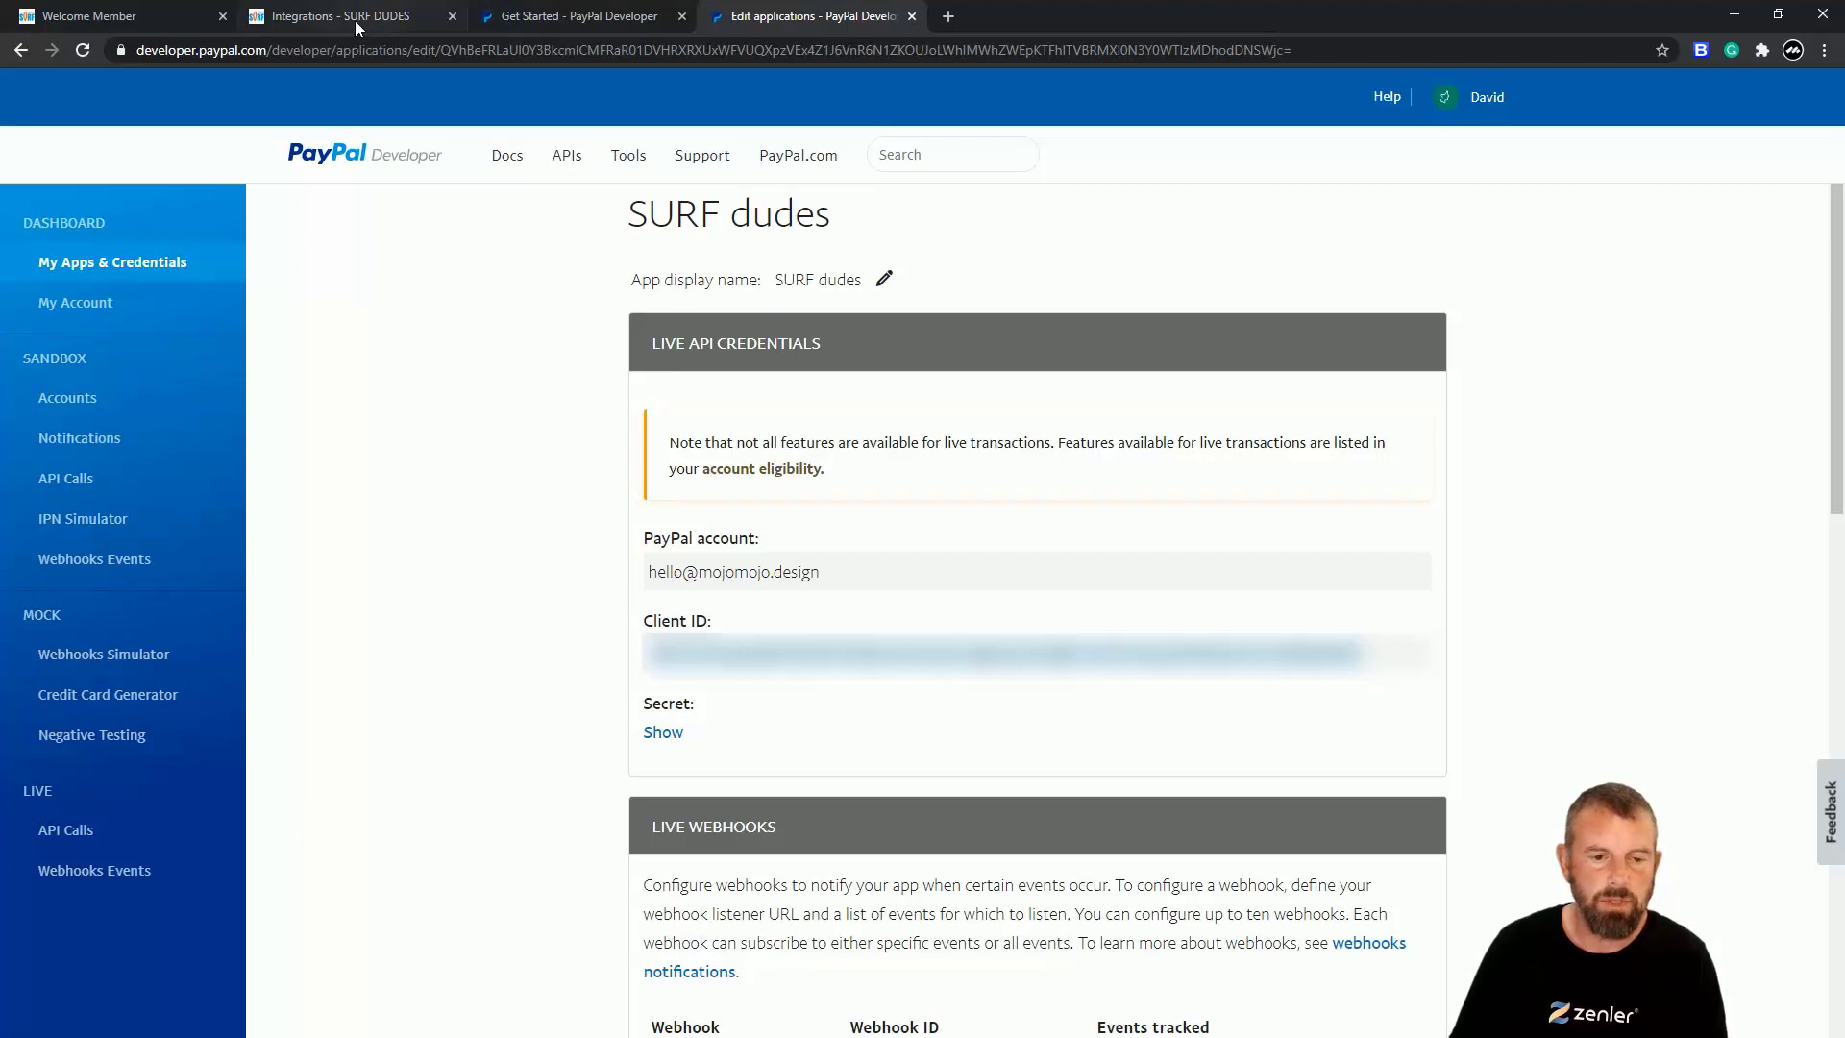
# - Paste the SURF dudes live Client ID and revealed Secret into Zenler's PayPal Client ID and Secret Key fields
pyautogui.click(342, 15)
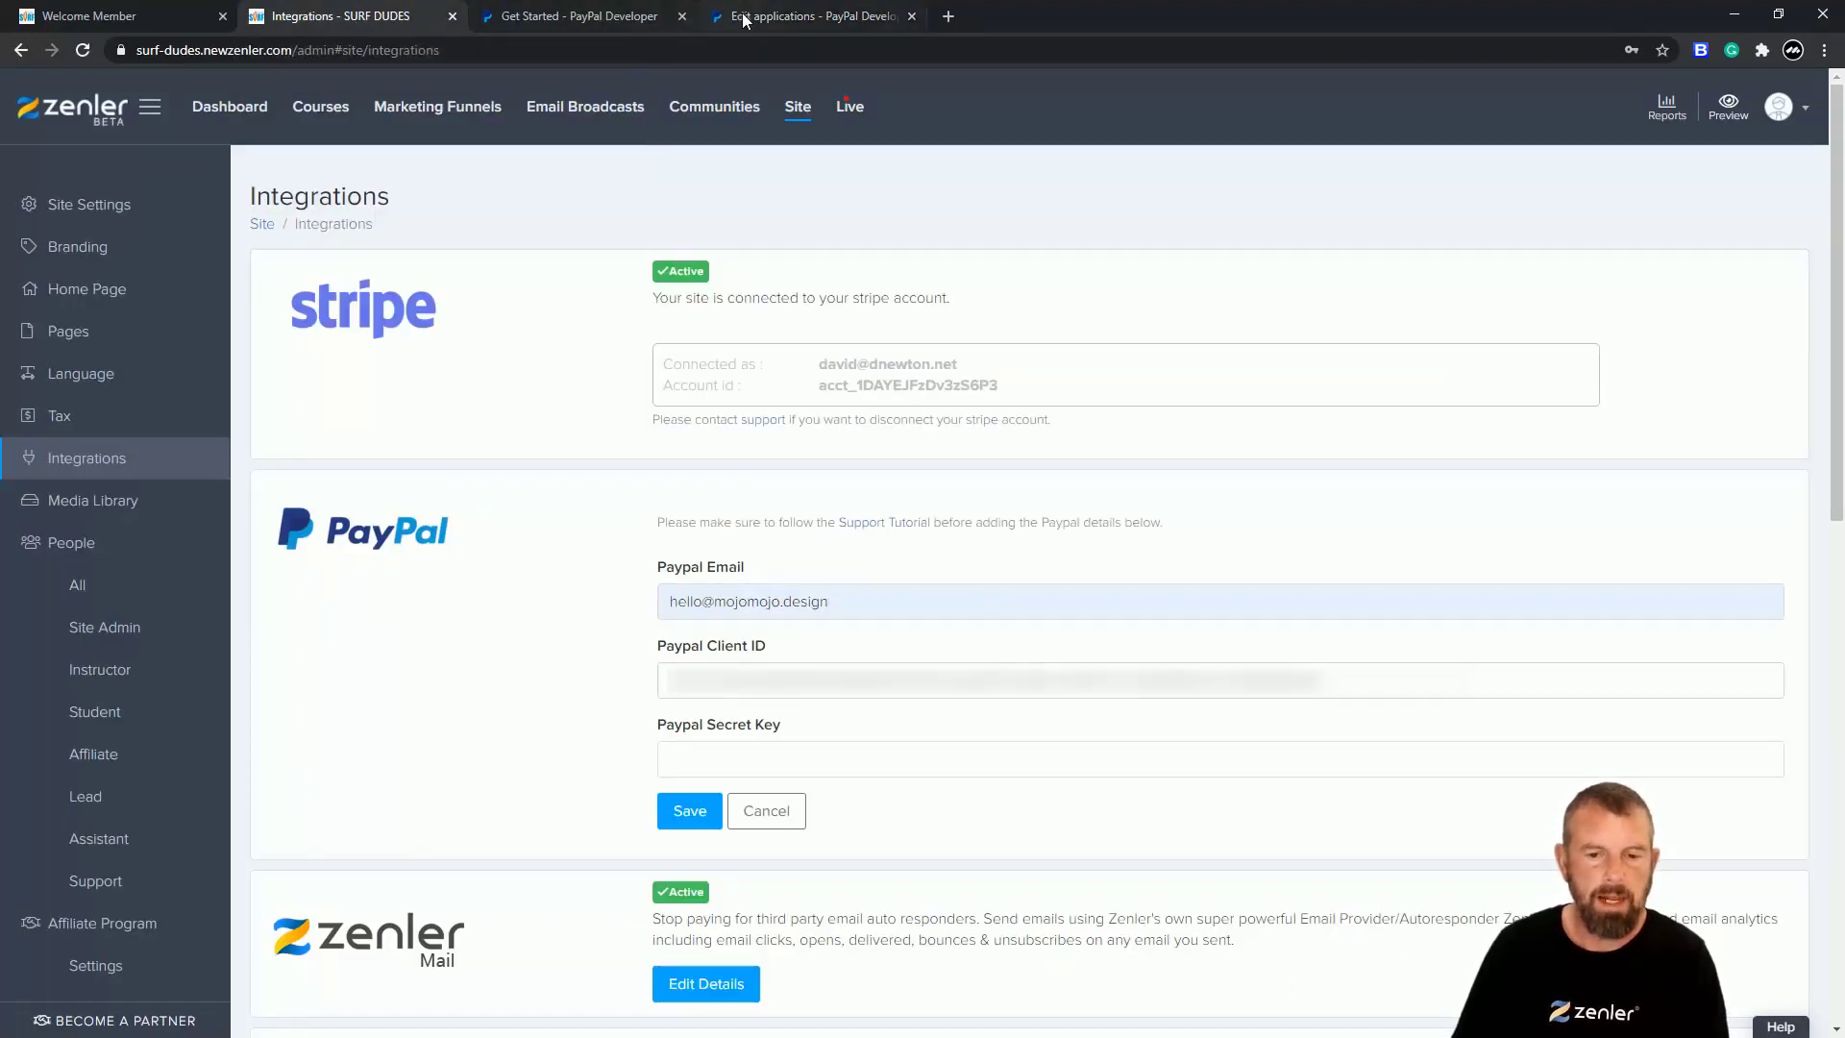
pyautogui.click(809, 15)
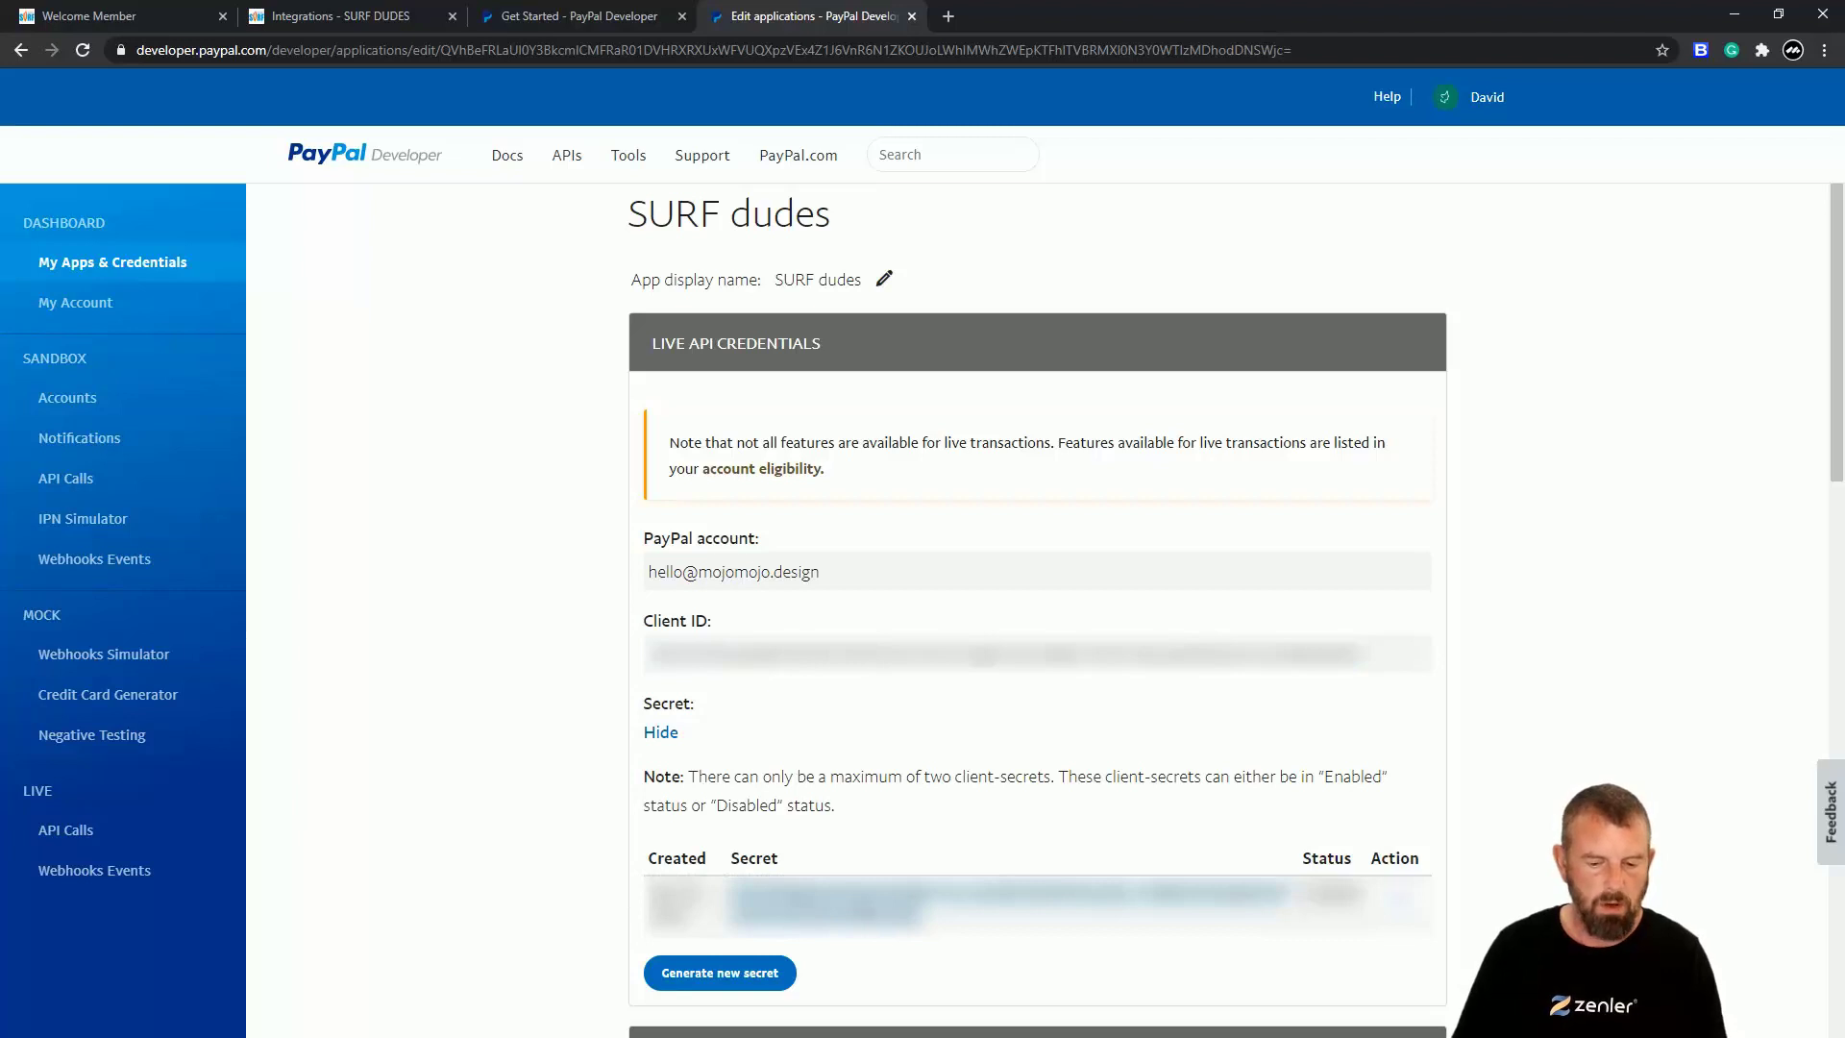
pyautogui.click(342, 15)
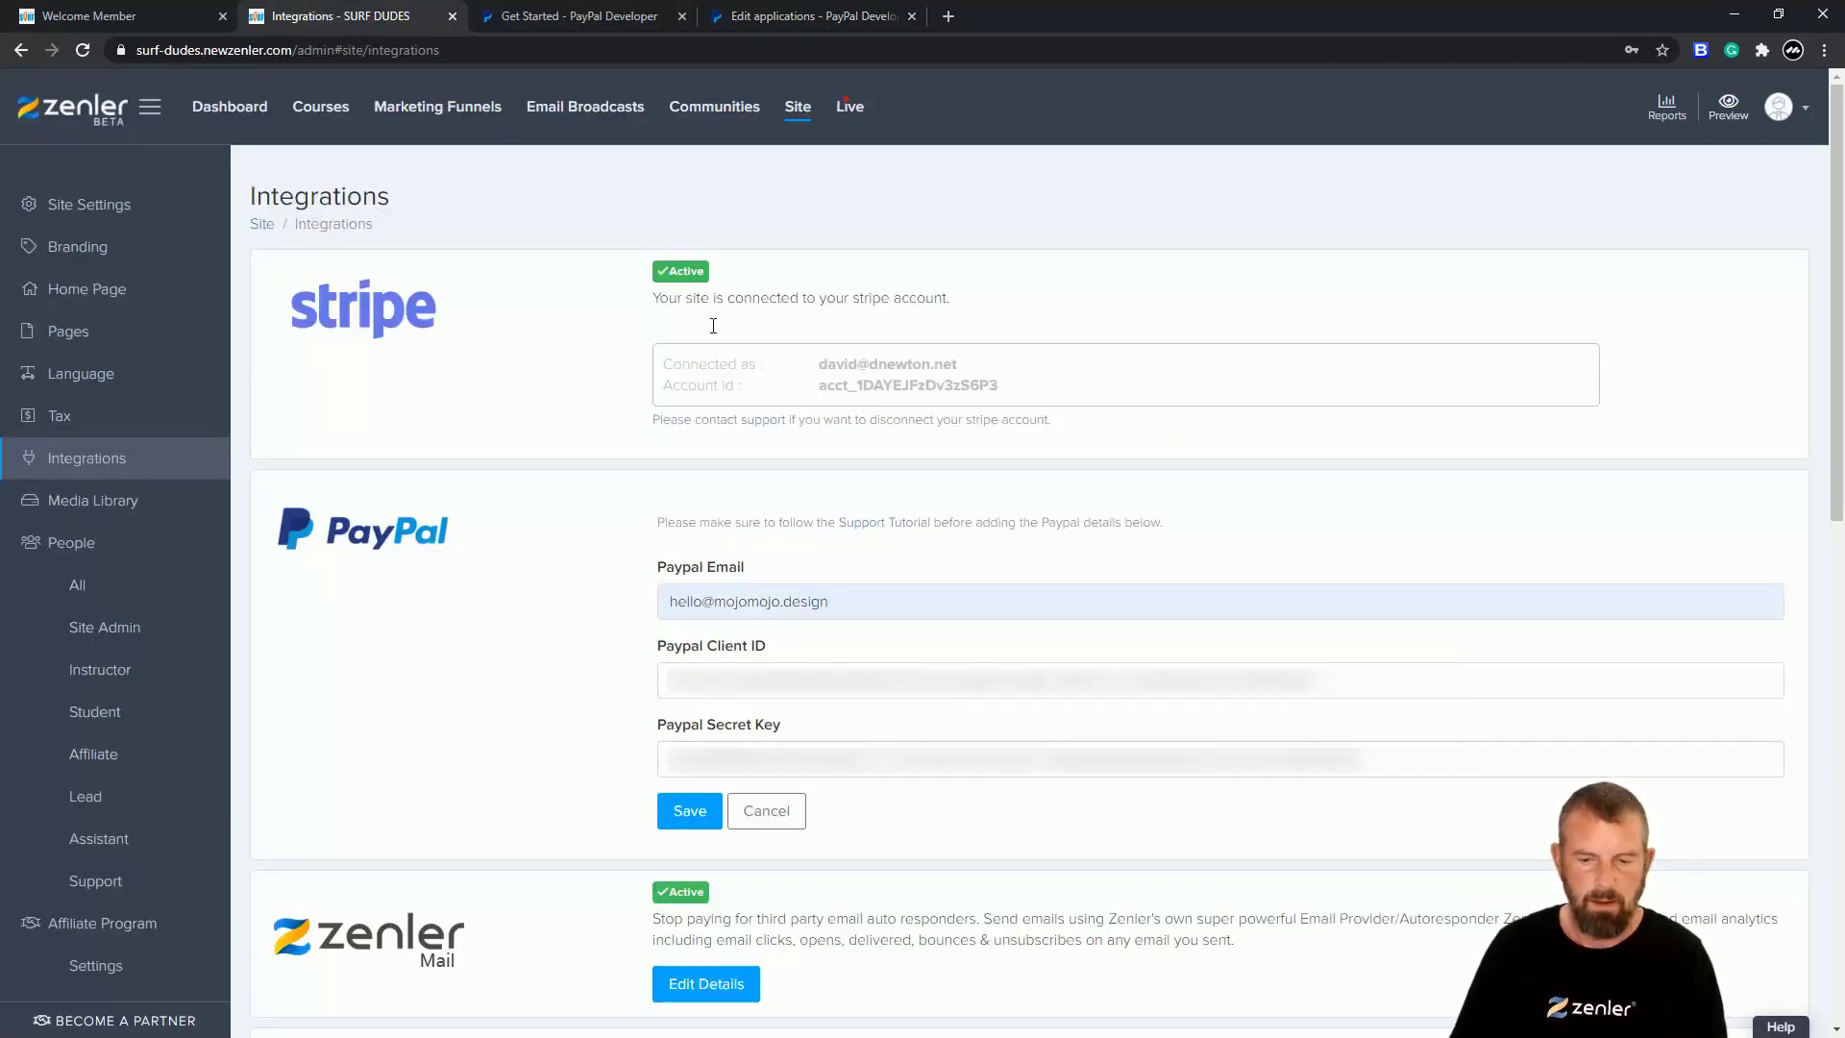
pyautogui.click(805, 15)
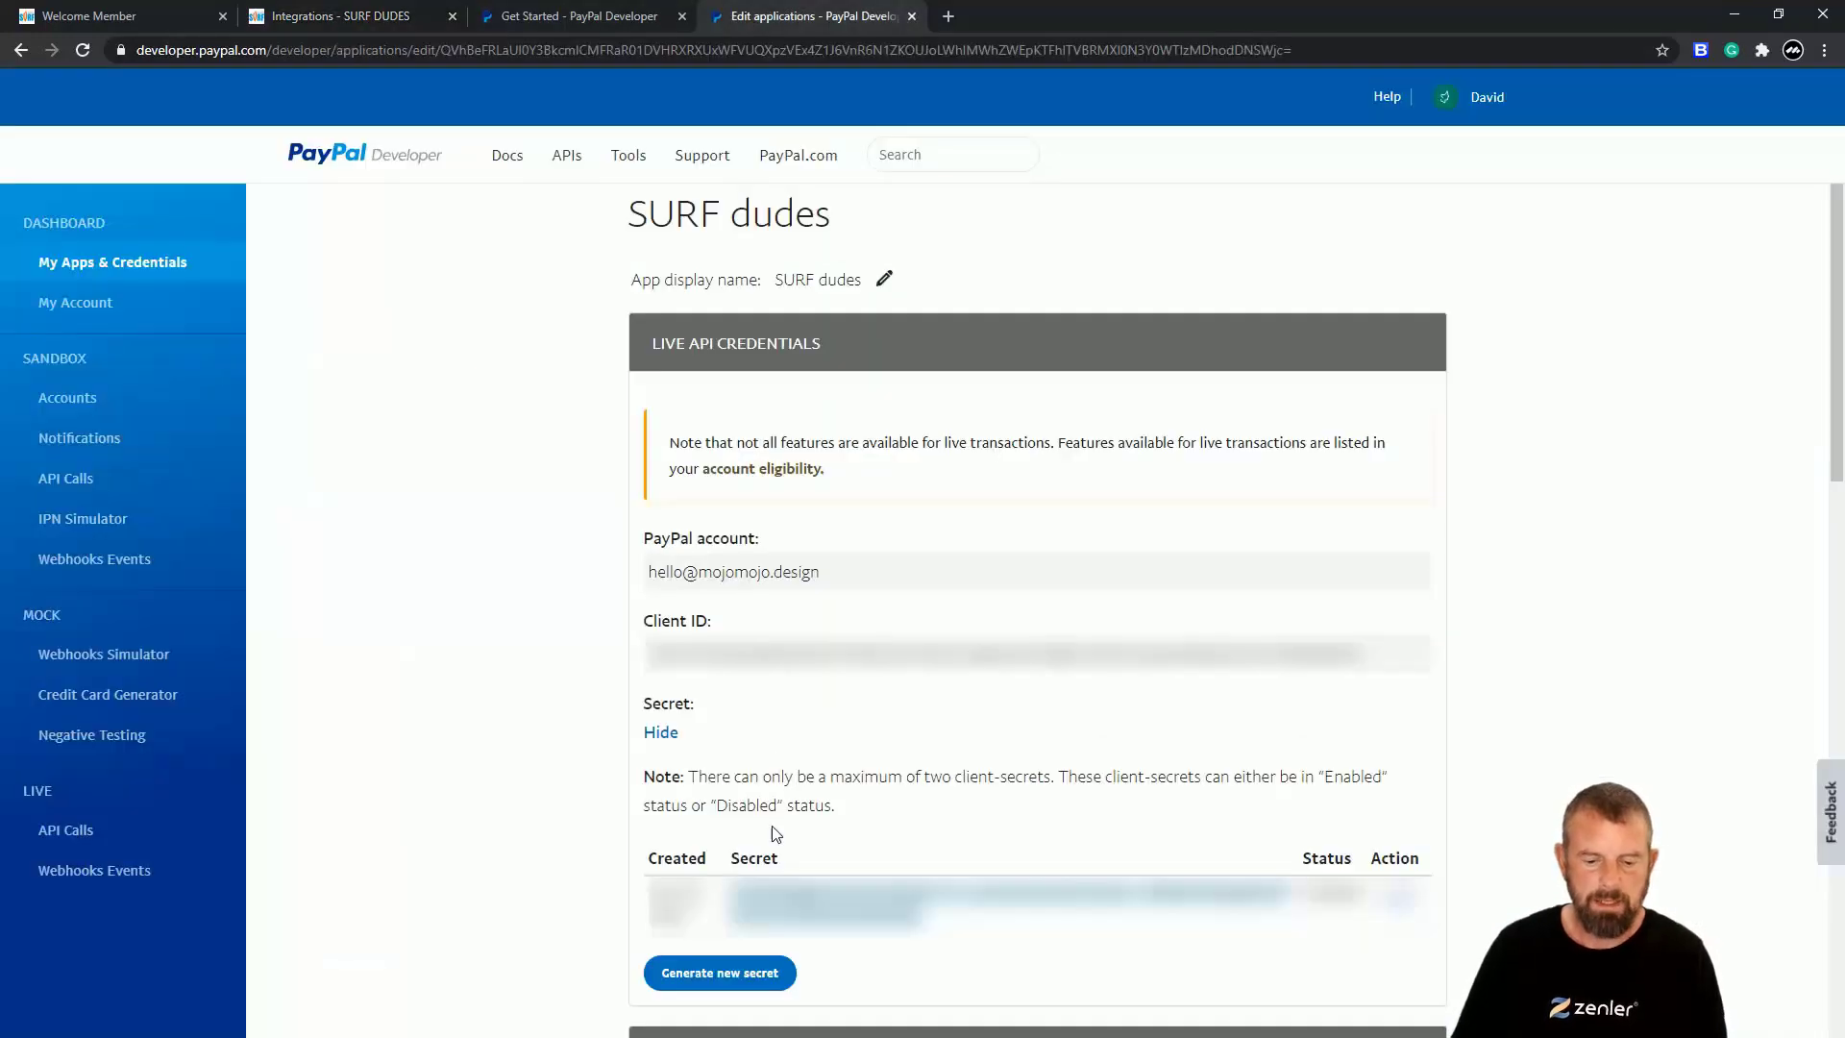
pyautogui.scroll(-3)
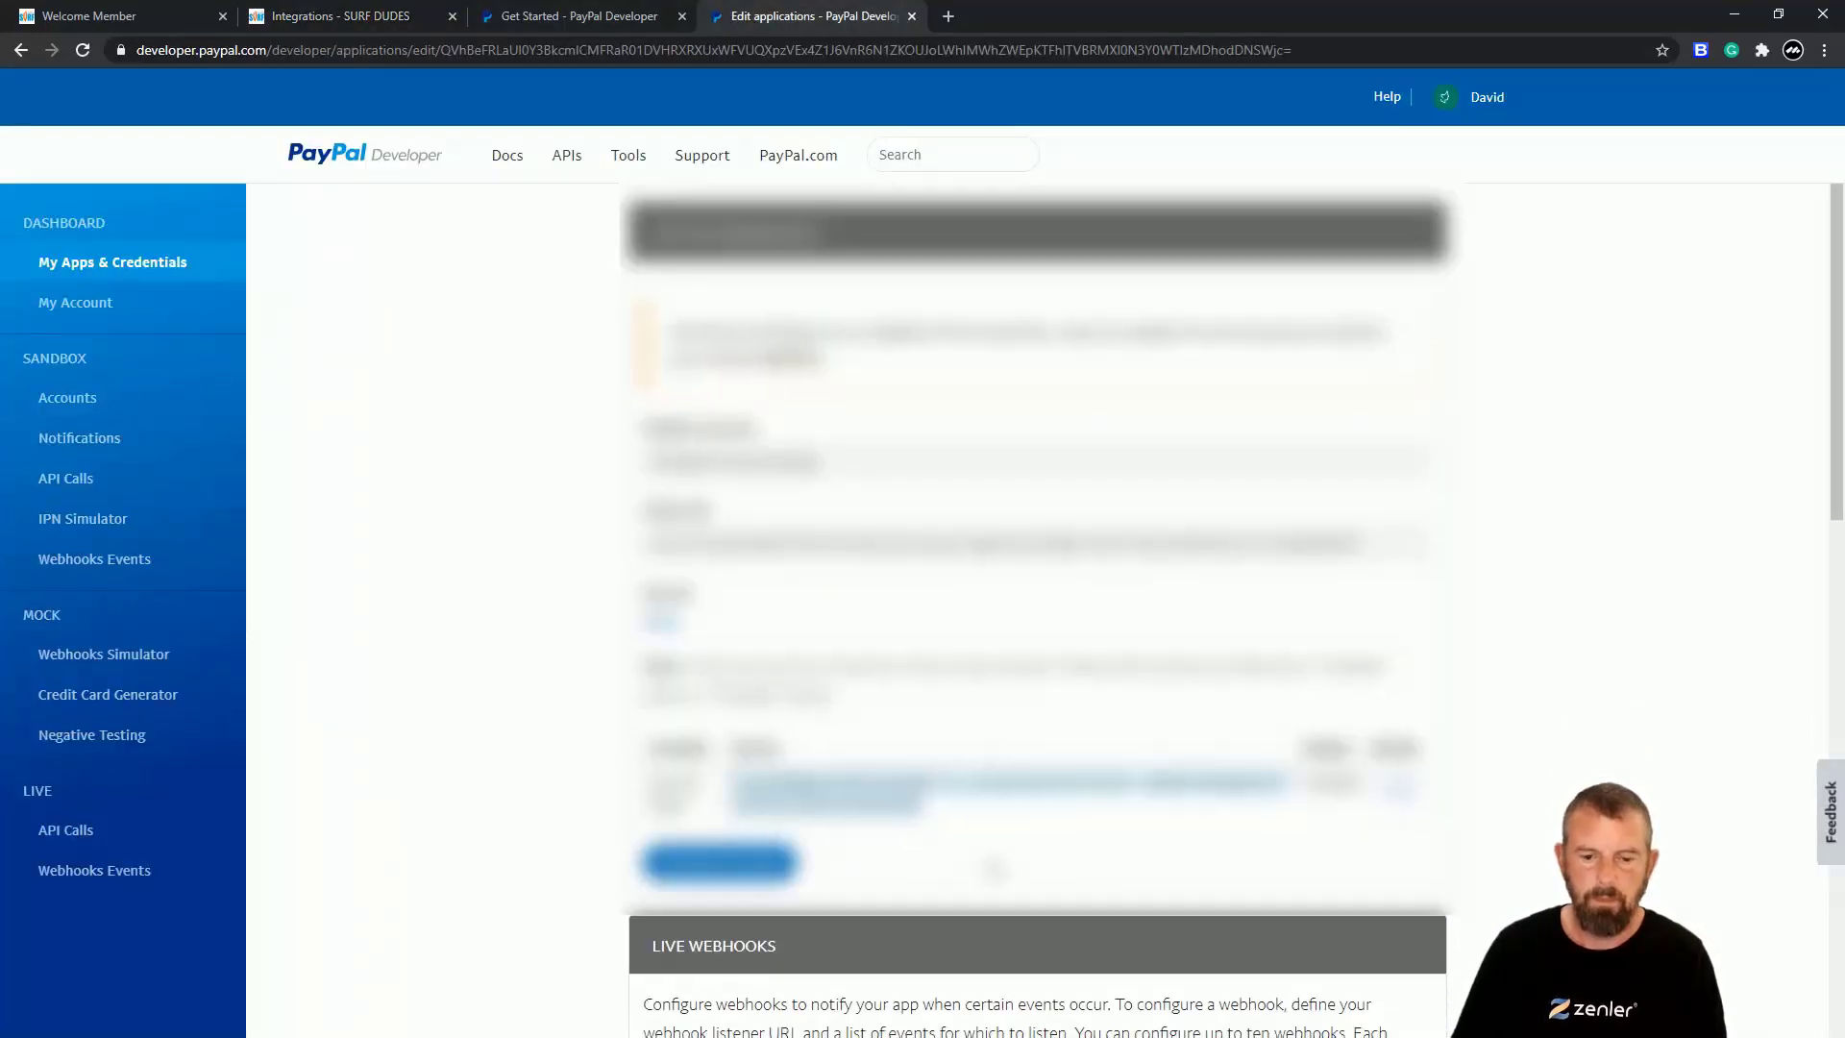
pyautogui.scroll(-3)
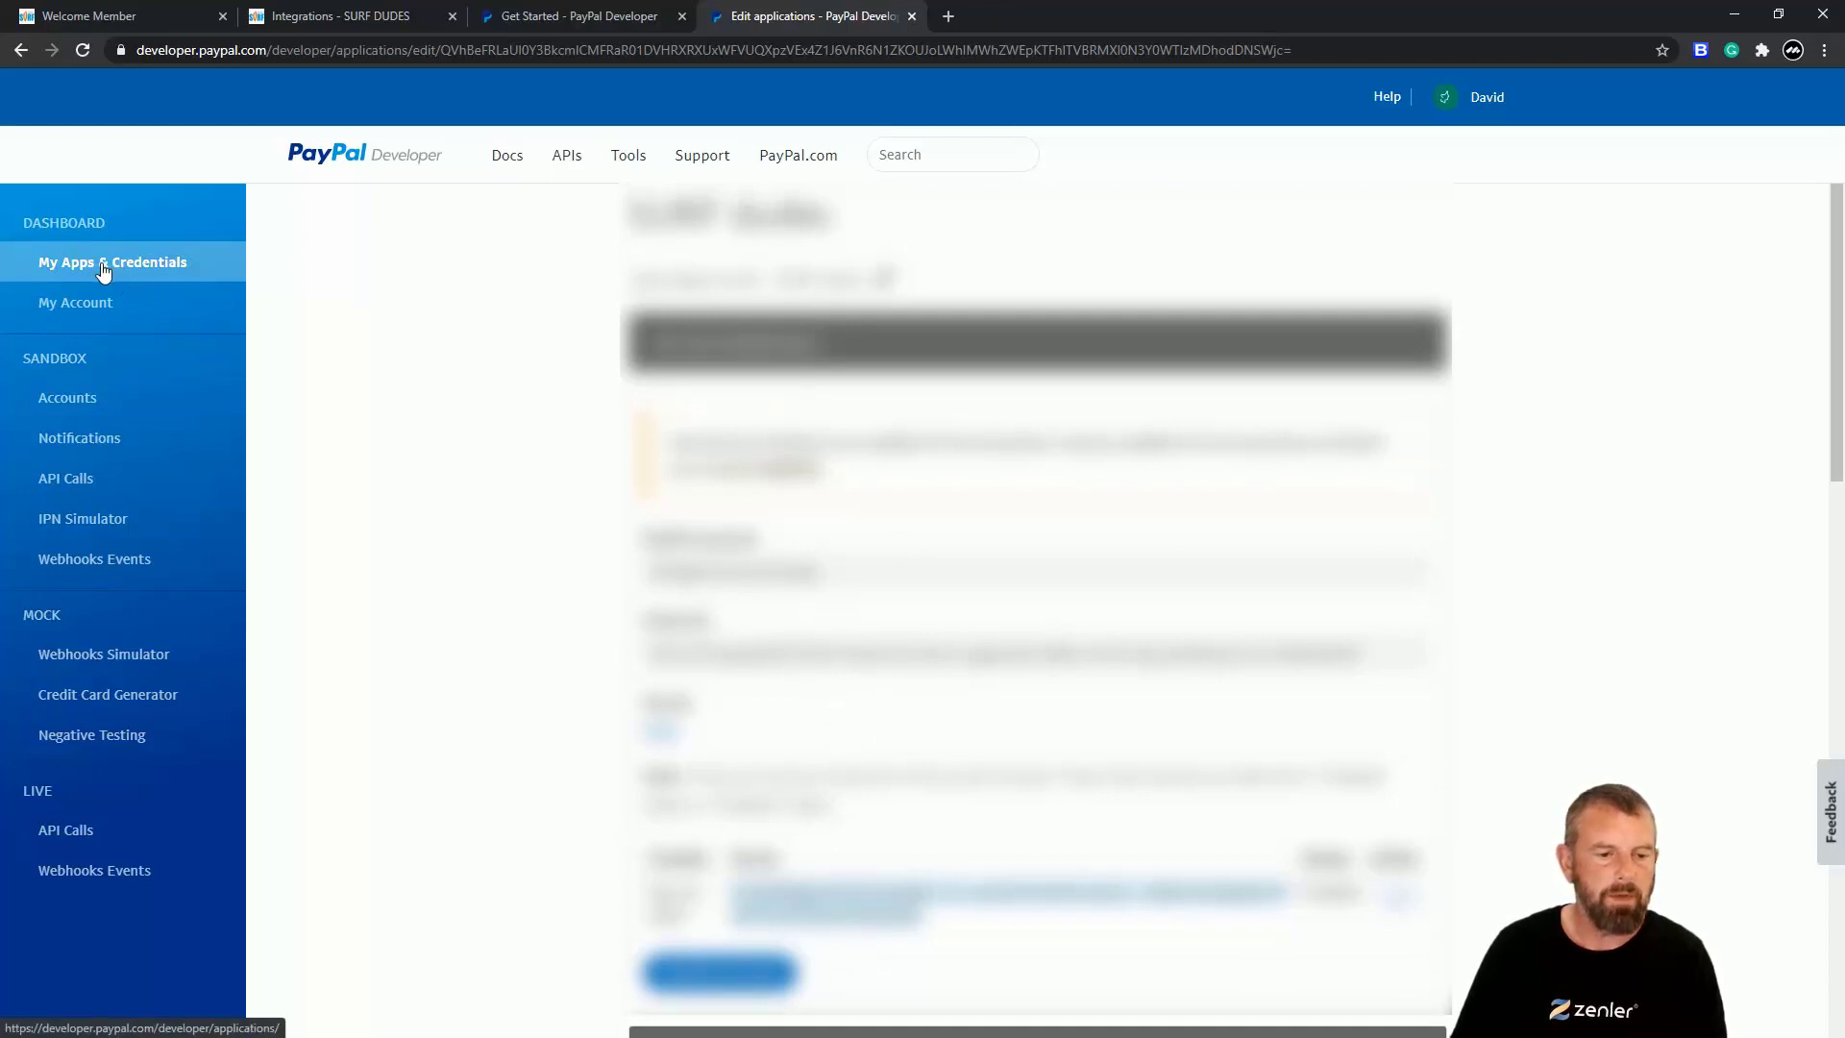
# - Show My Apps & Credentials in Live mode, listing SURF dudes next to Mojomojo Courses
pyautogui.click(112, 262)
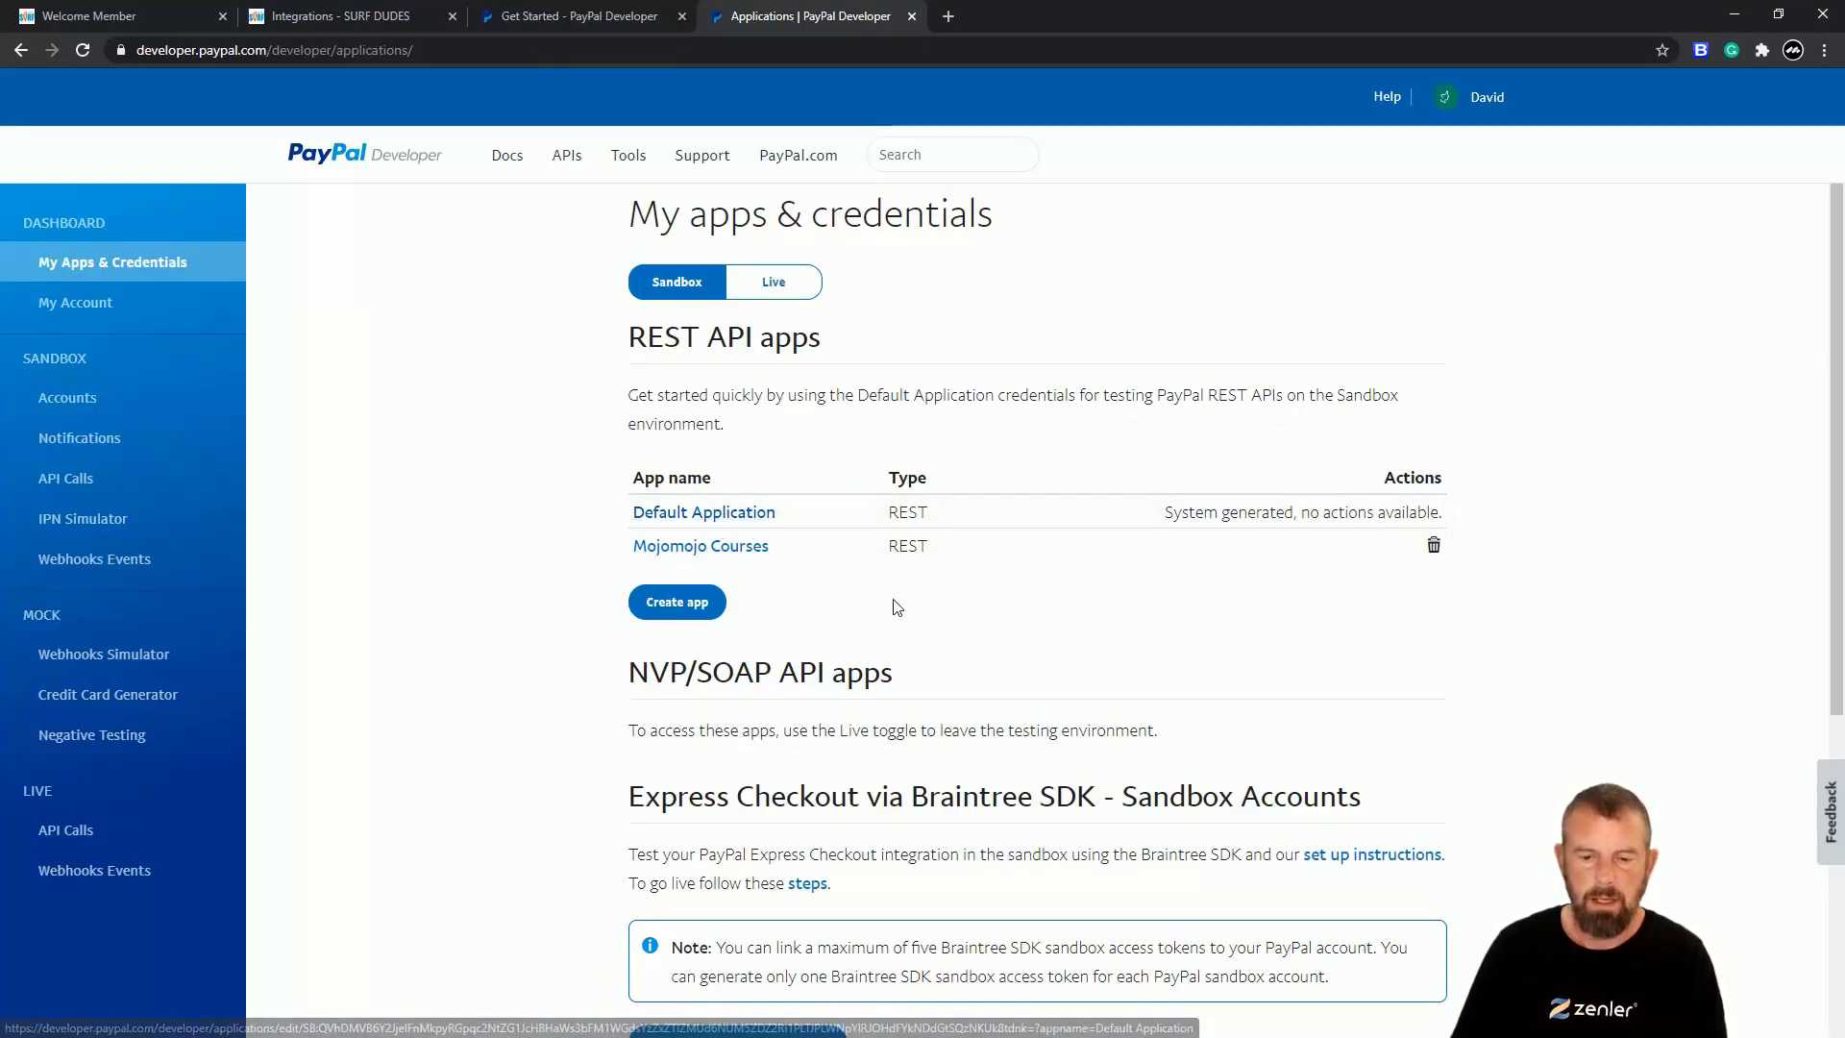
pyautogui.click(773, 280)
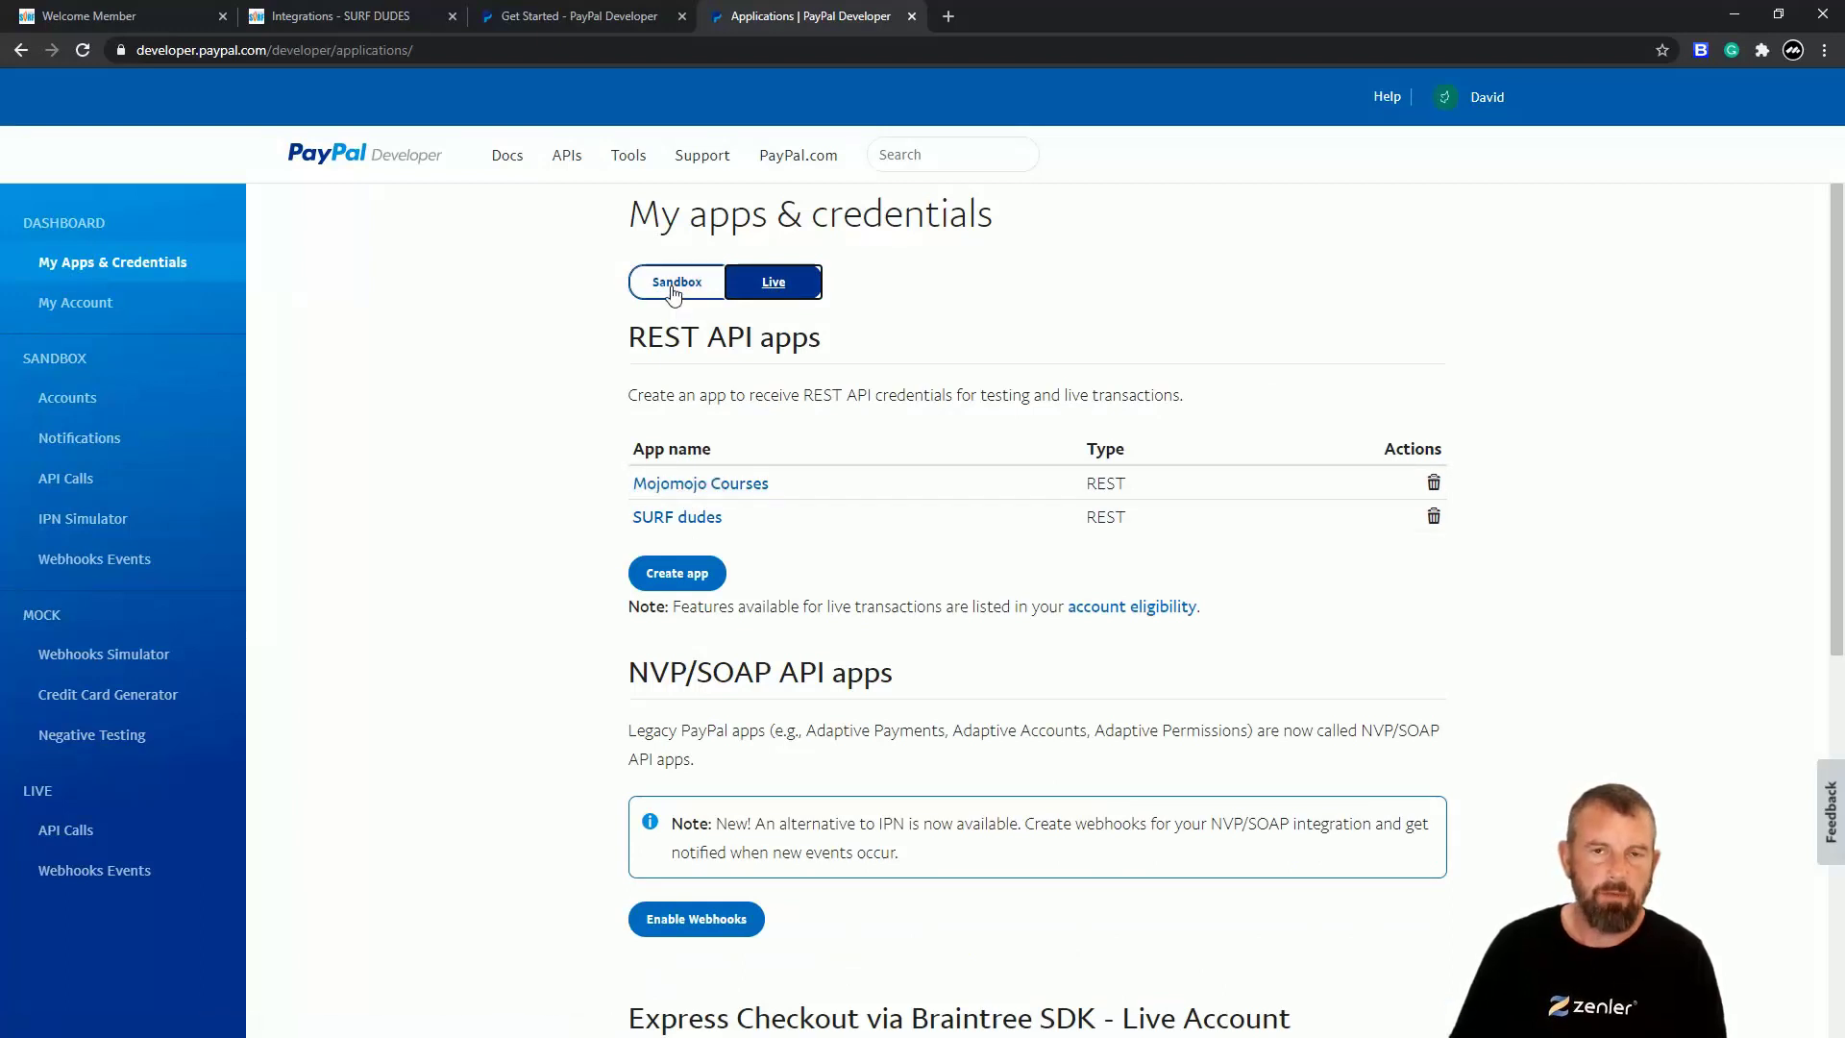
pyautogui.click(675, 281)
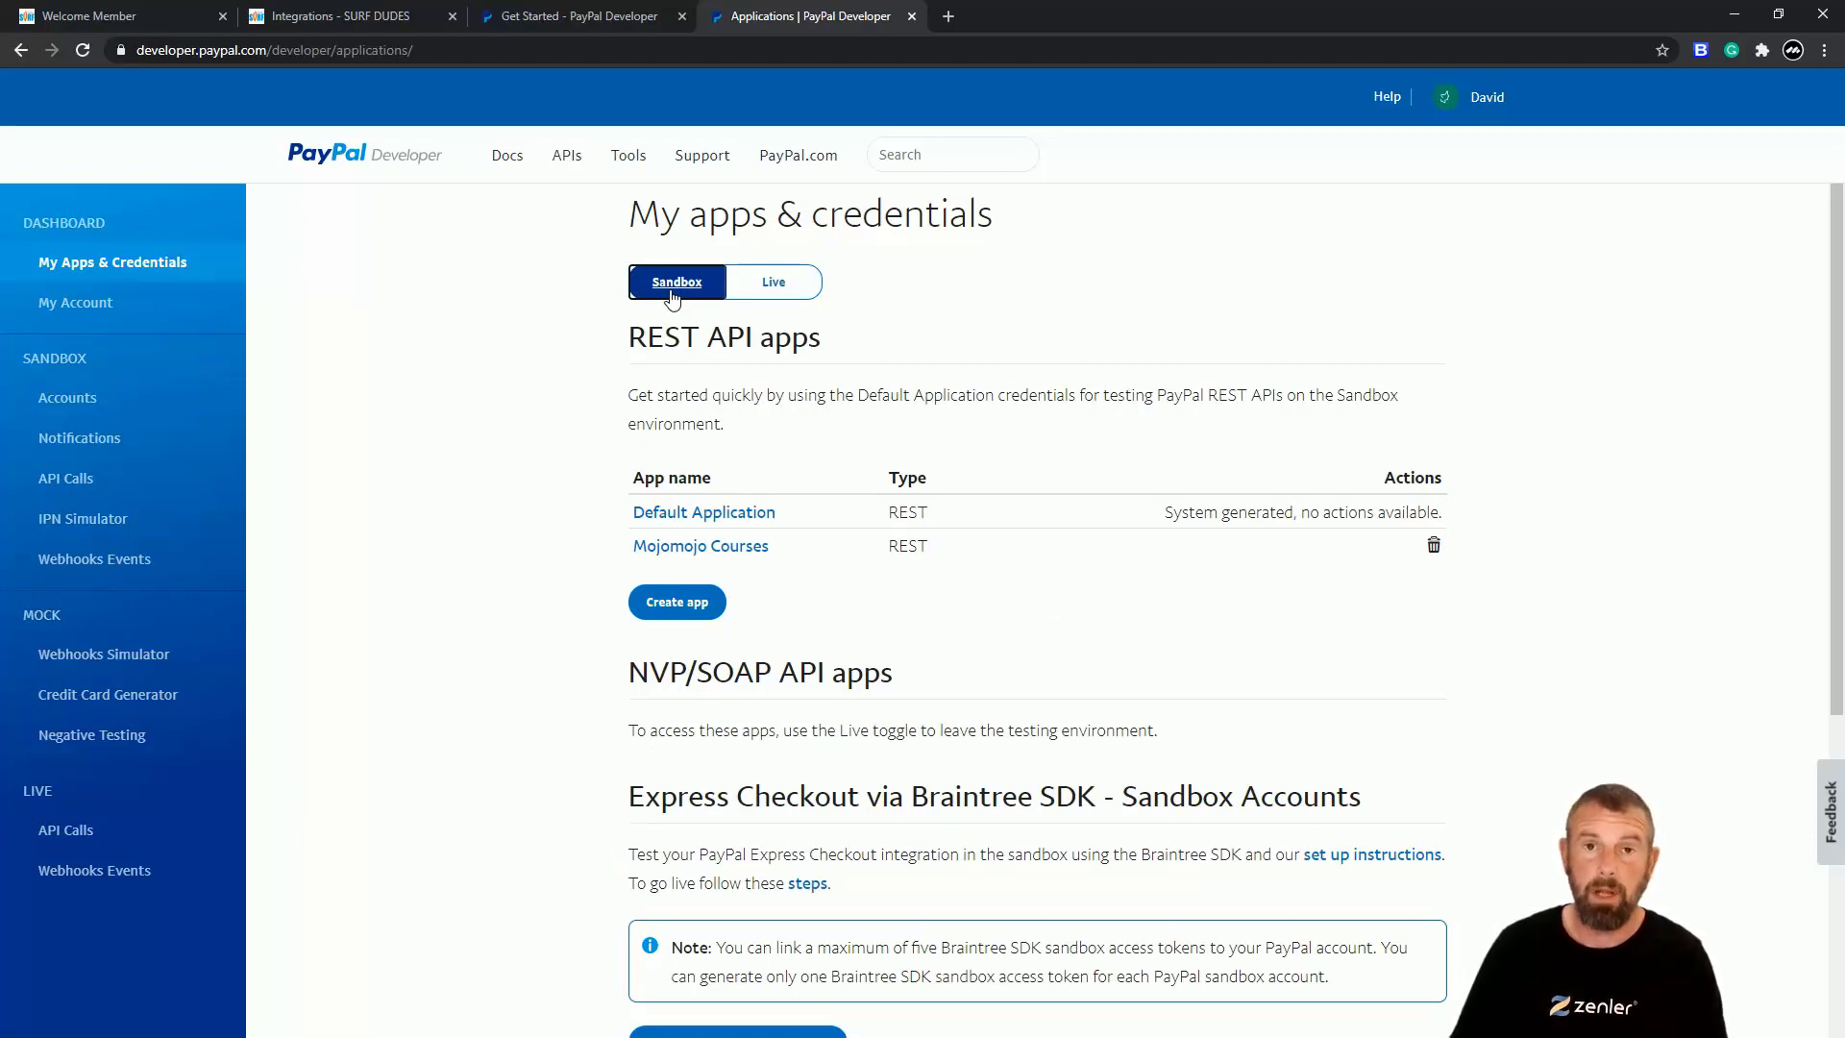
pyautogui.moveTo(763, 290)
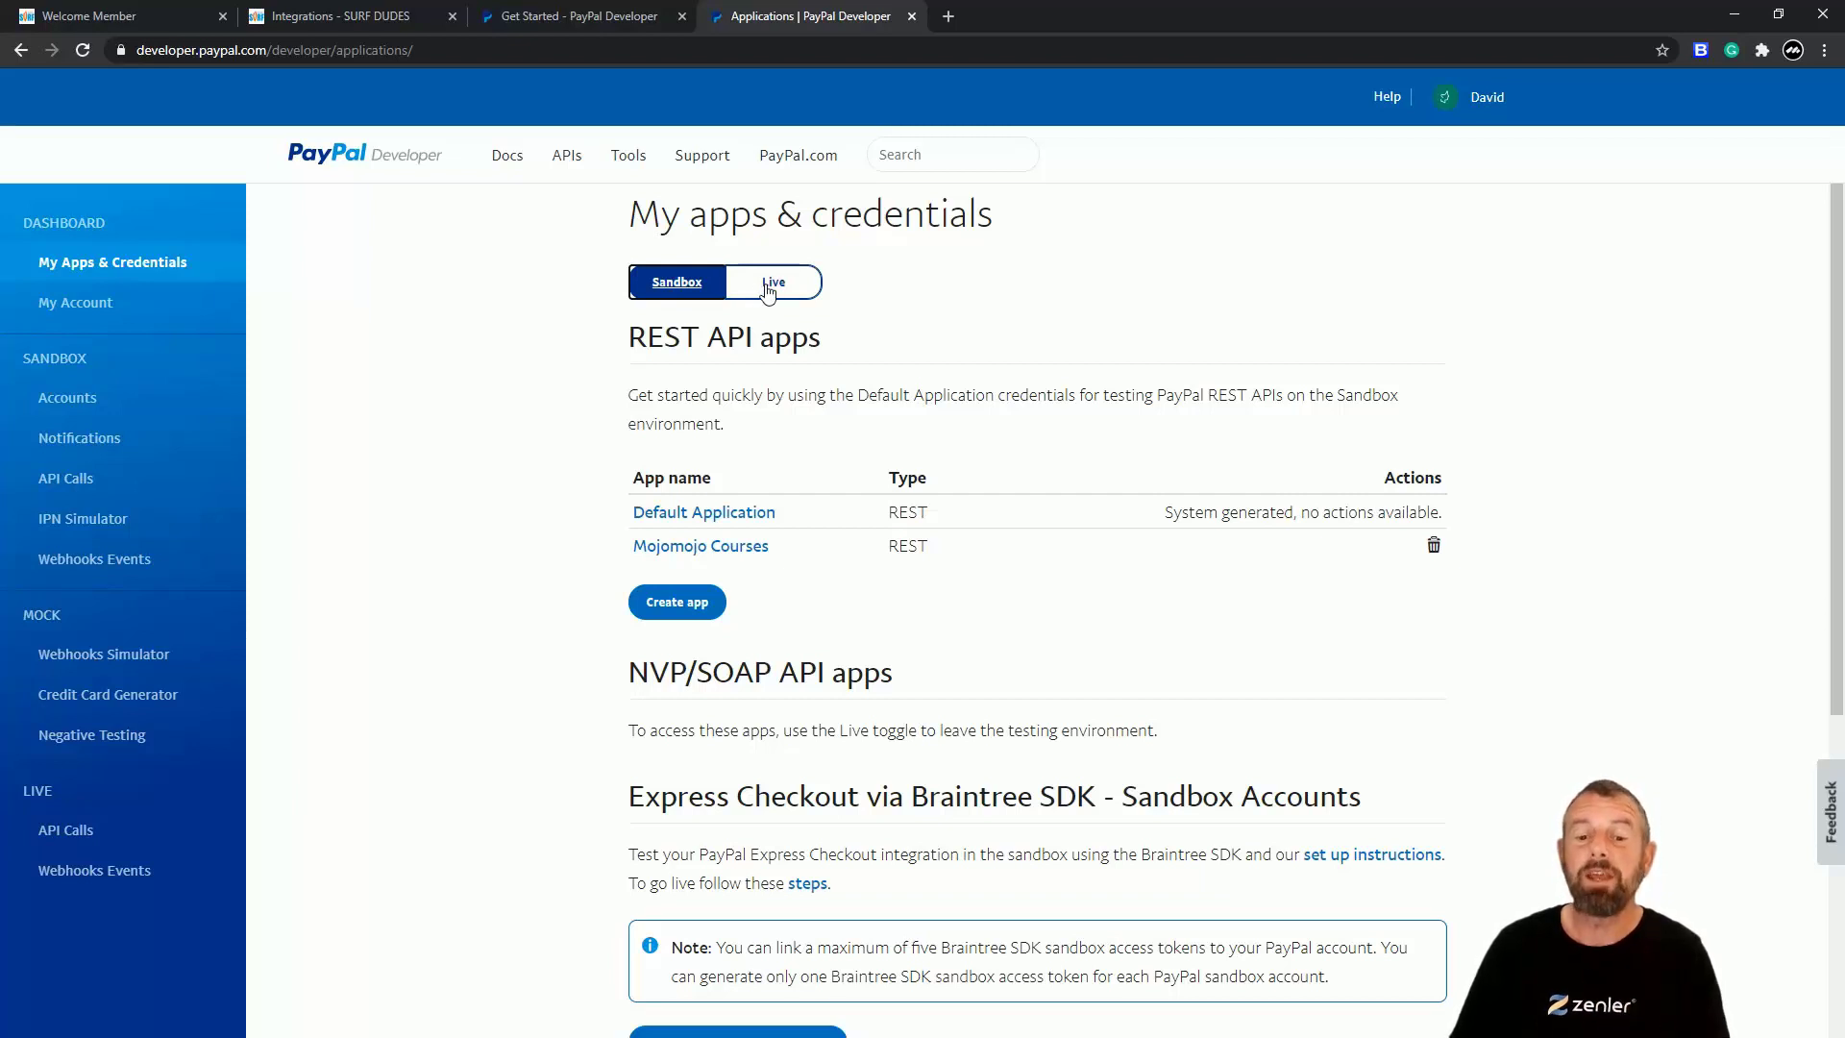
pyautogui.click(773, 283)
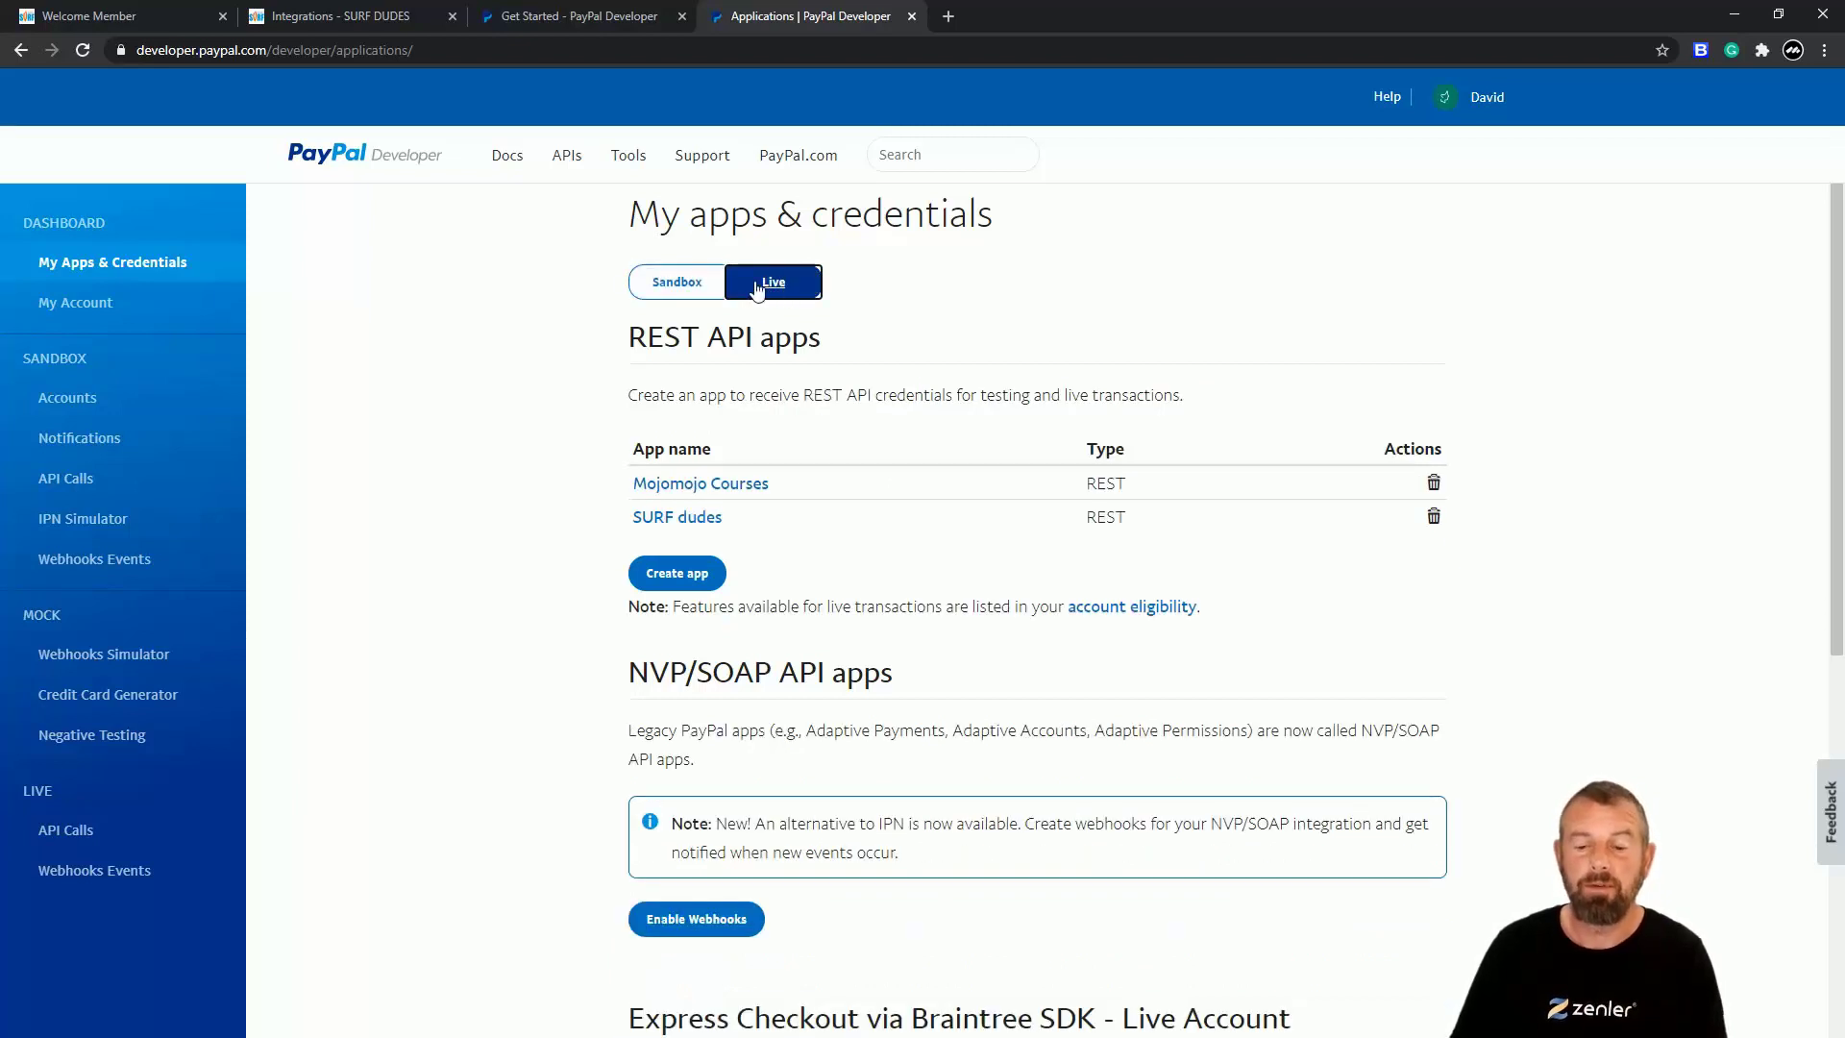
pyautogui.click(674, 281)
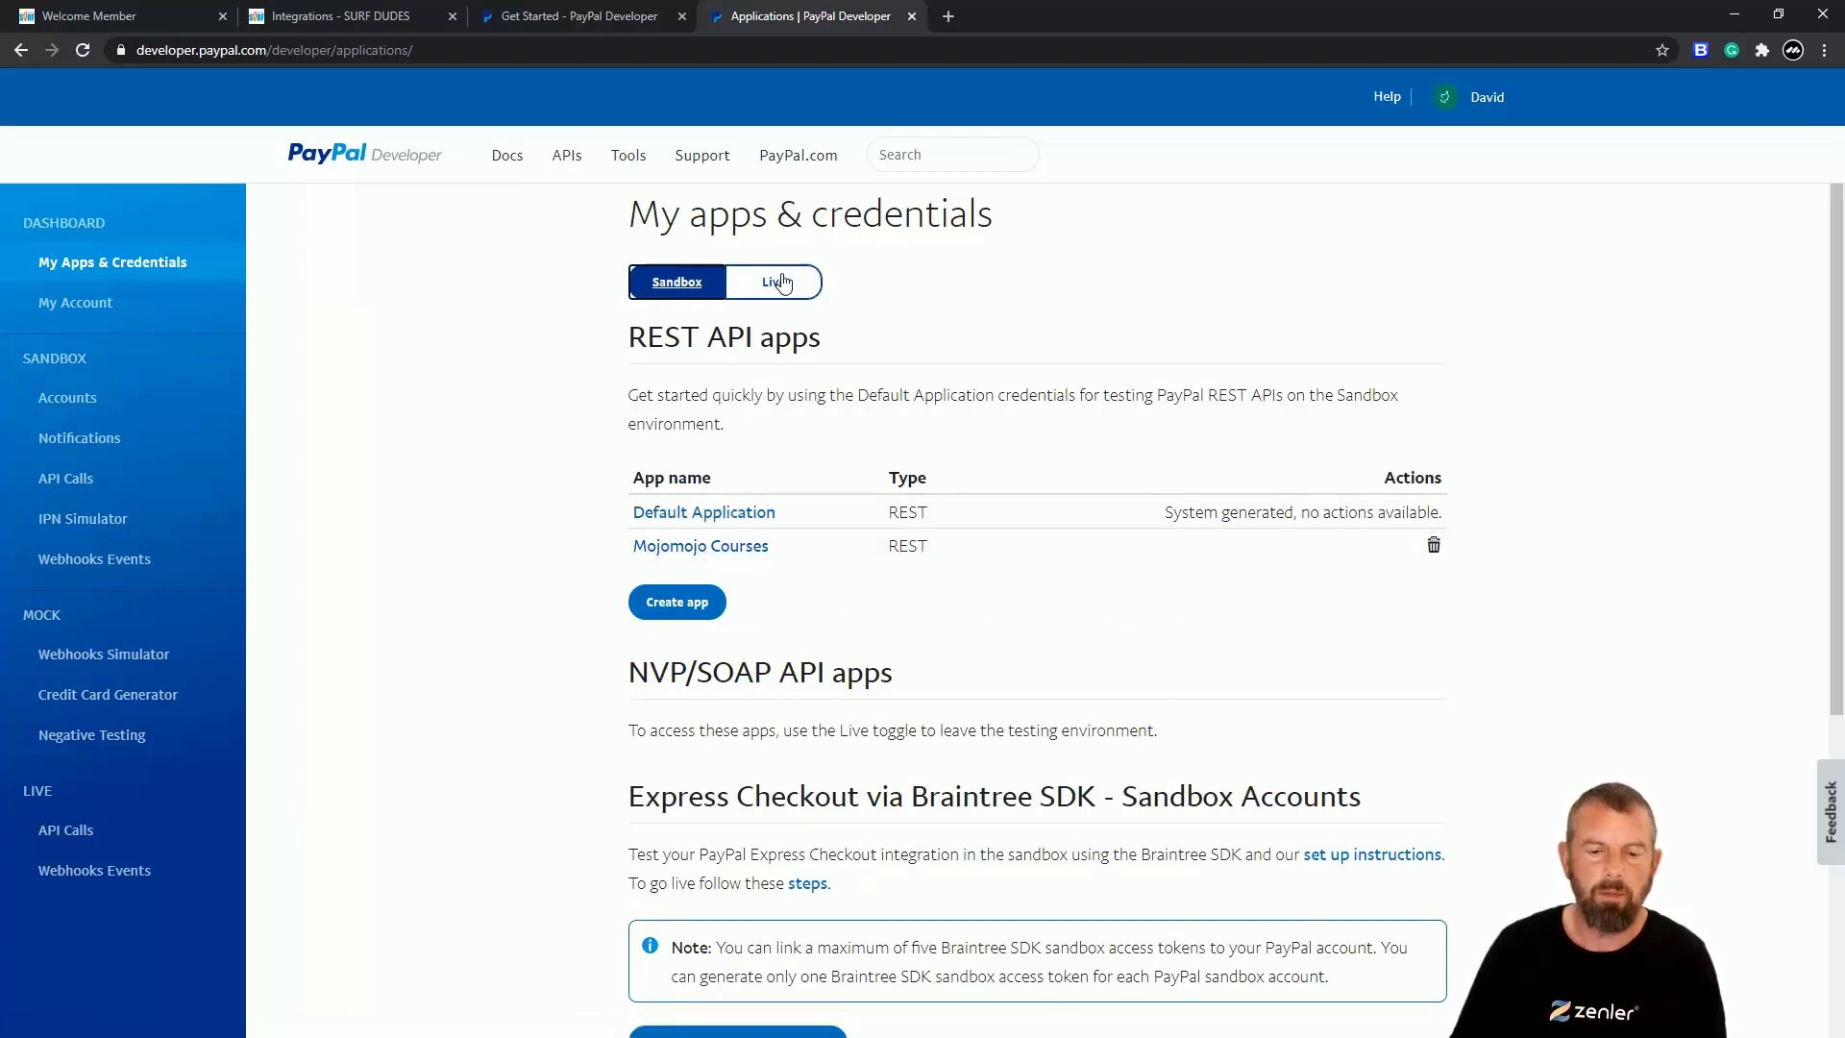
pyautogui.click(772, 280)
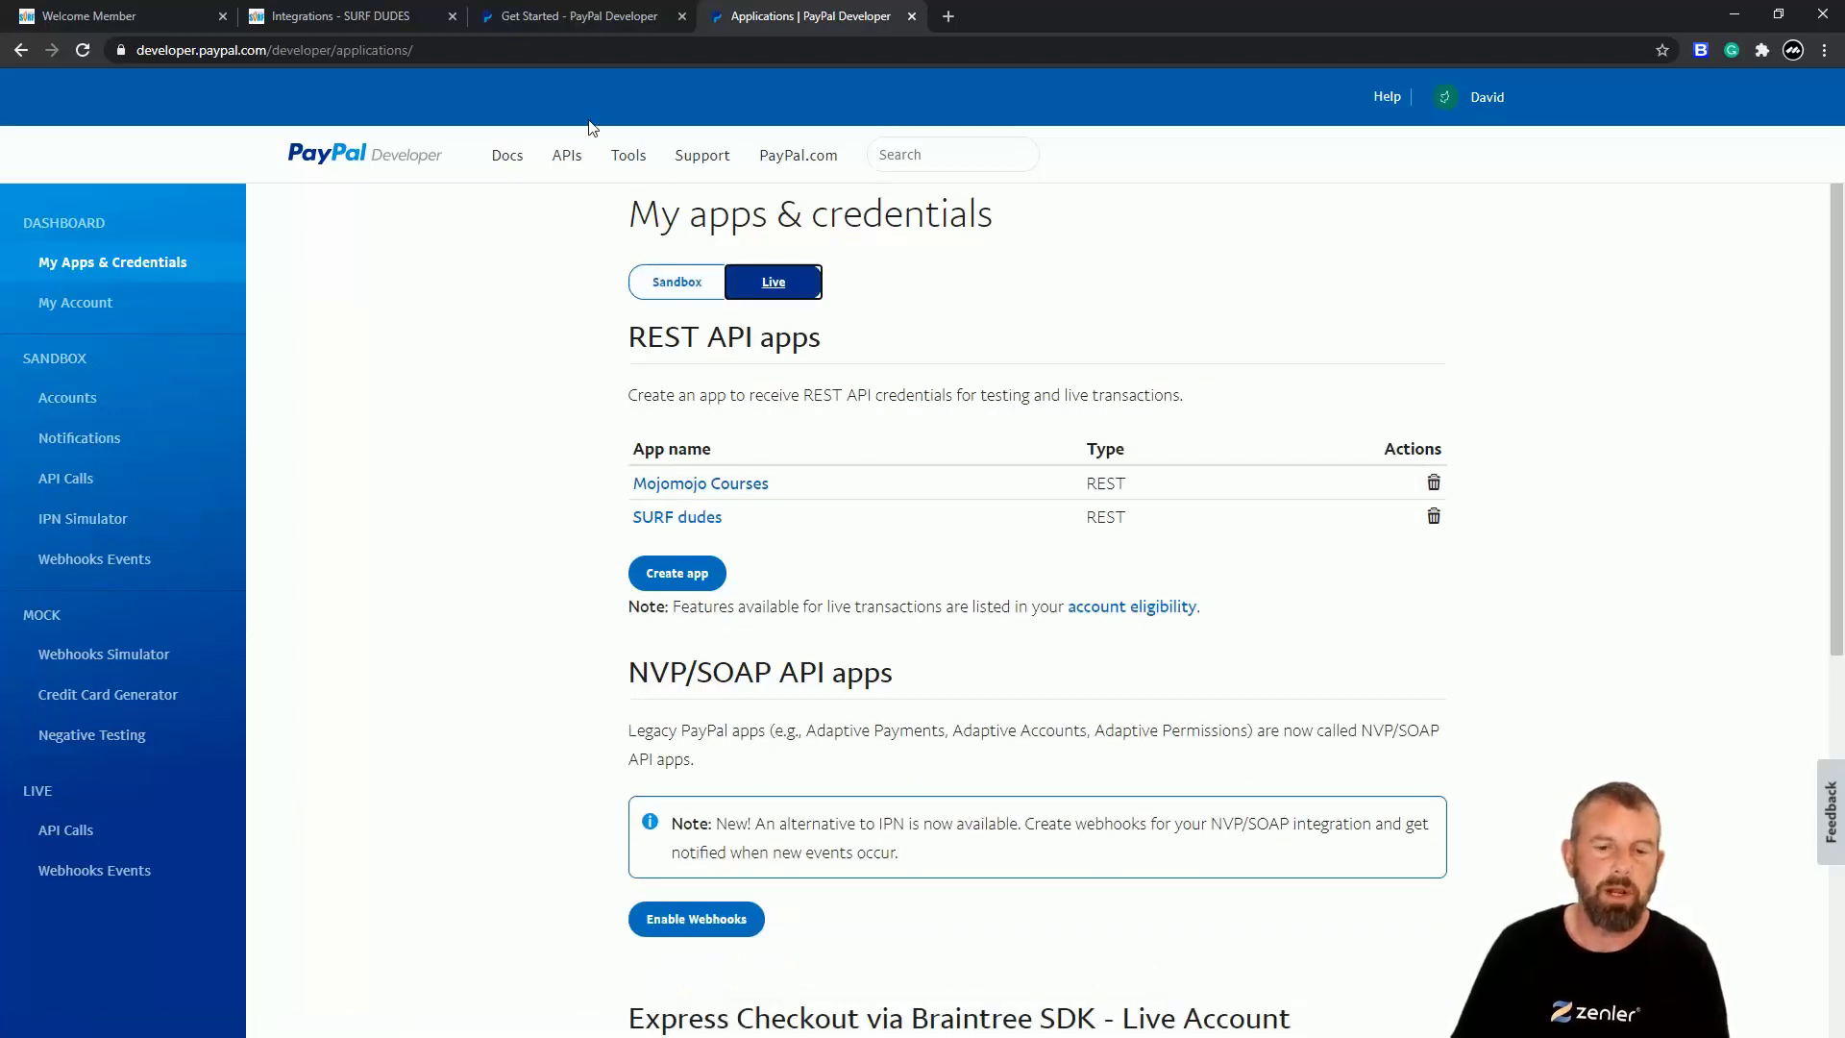
# - Save the PayPal email, client ID and secret so the integration shows Active
pyautogui.click(342, 16)
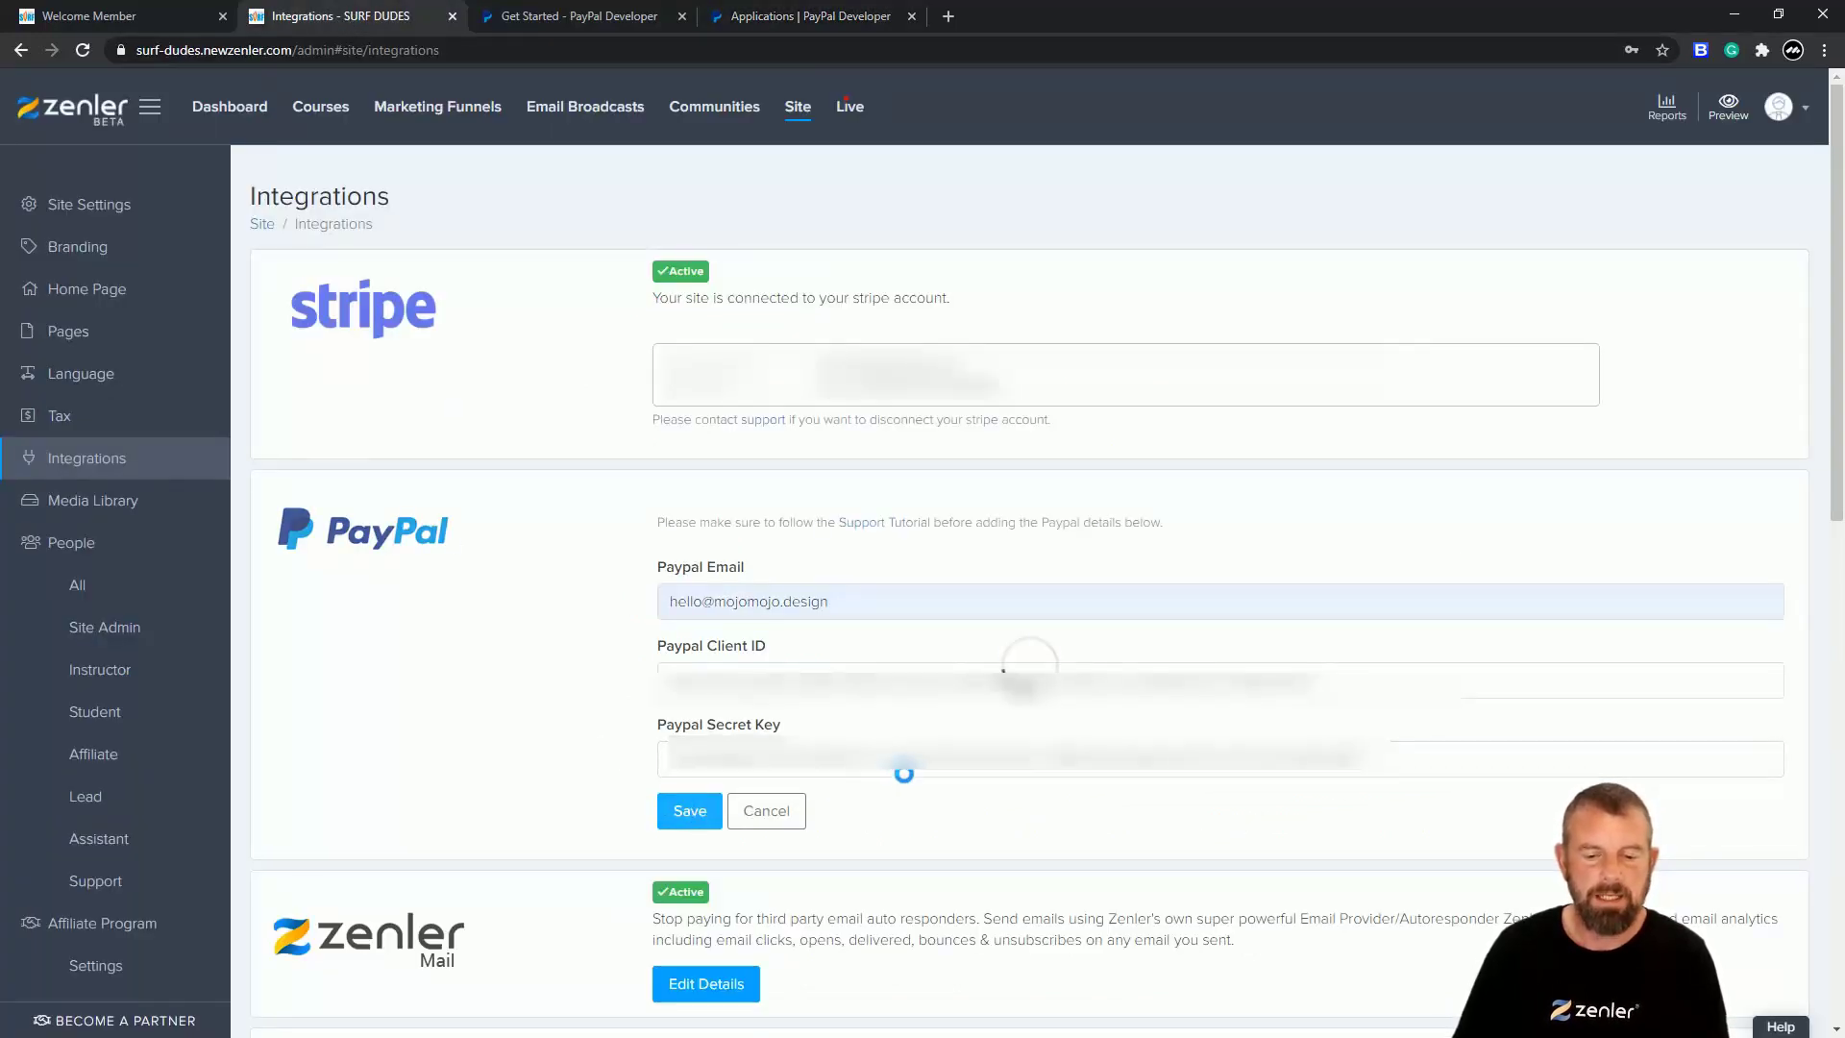
pyautogui.click(688, 811)
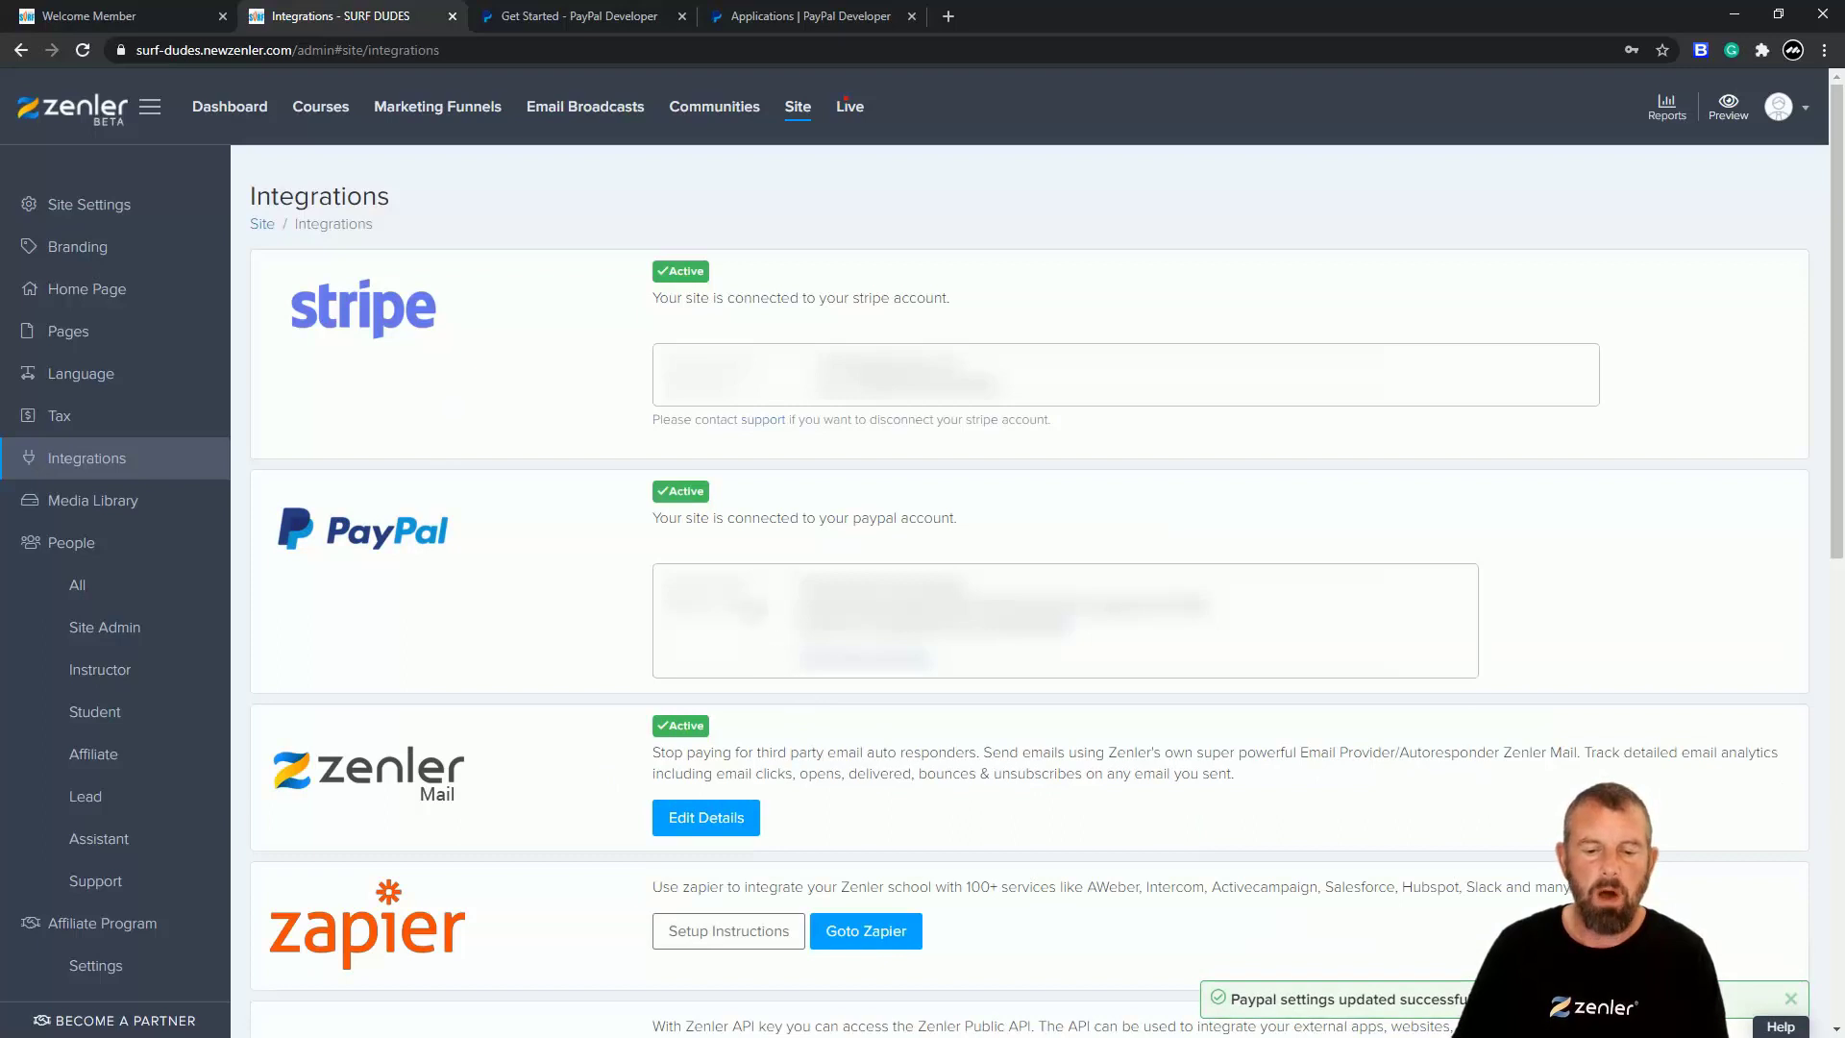